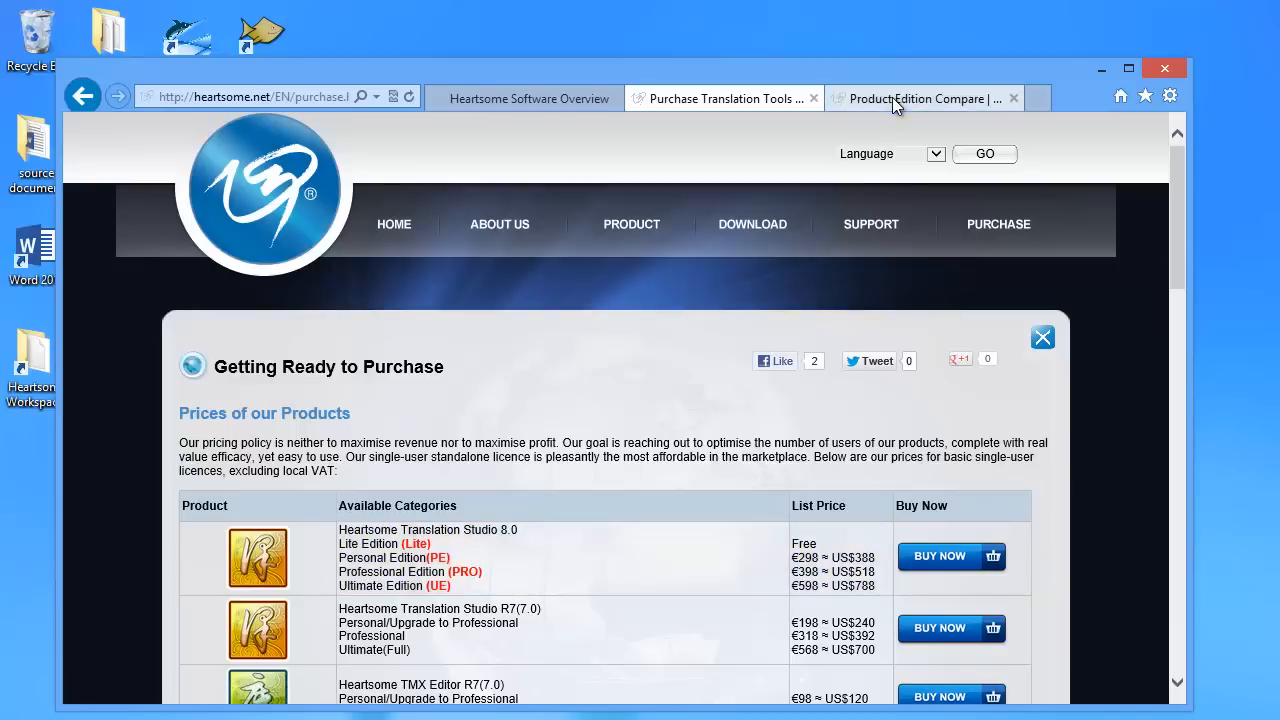
Step: Leave the Heartsome purchase page in Internet Explorer and launch Heartsome Translation Studio
left_click(920, 98)
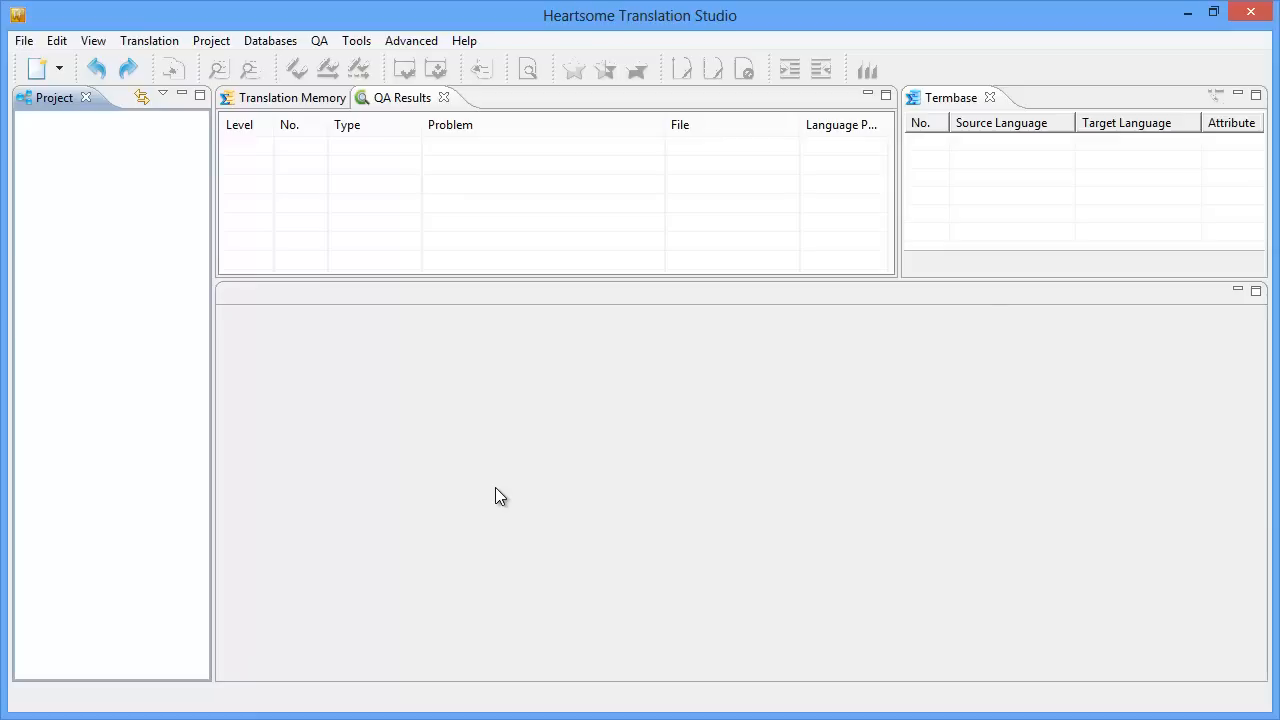
mouse_move(92, 152)
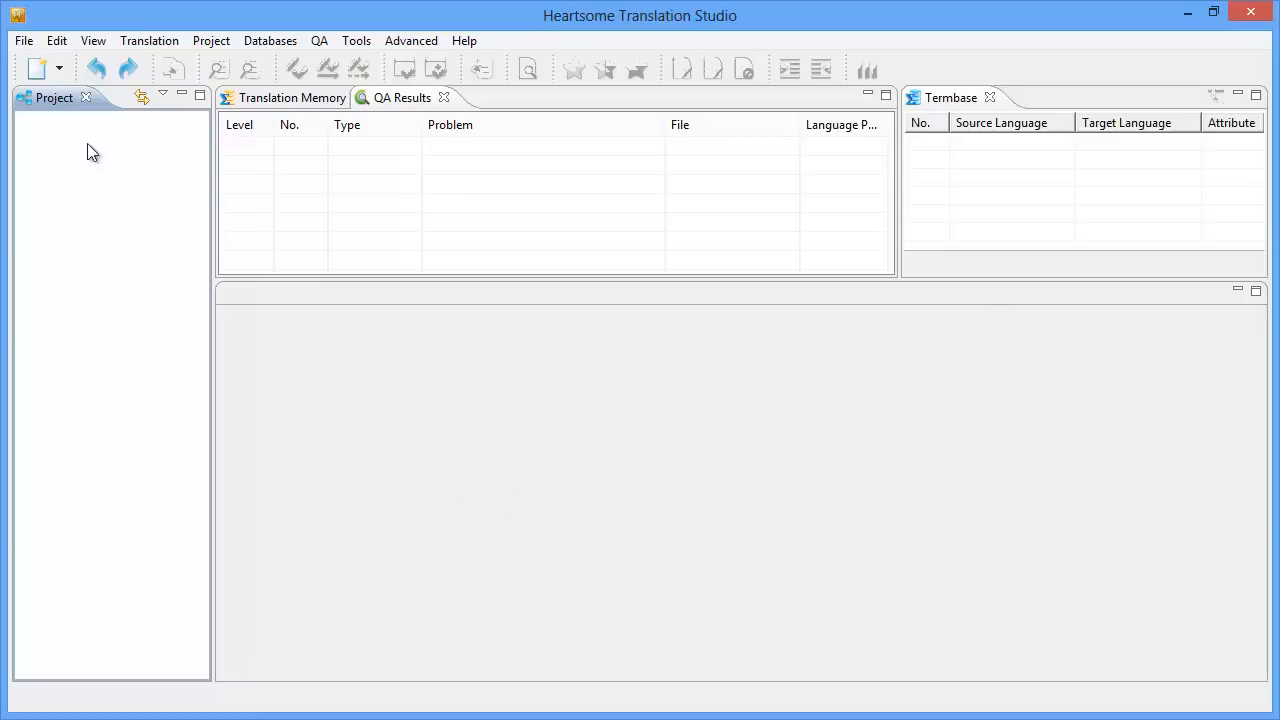
Step: Create a new project named 'Eurobarome' and advance to the language pair step
left_click(24, 40)
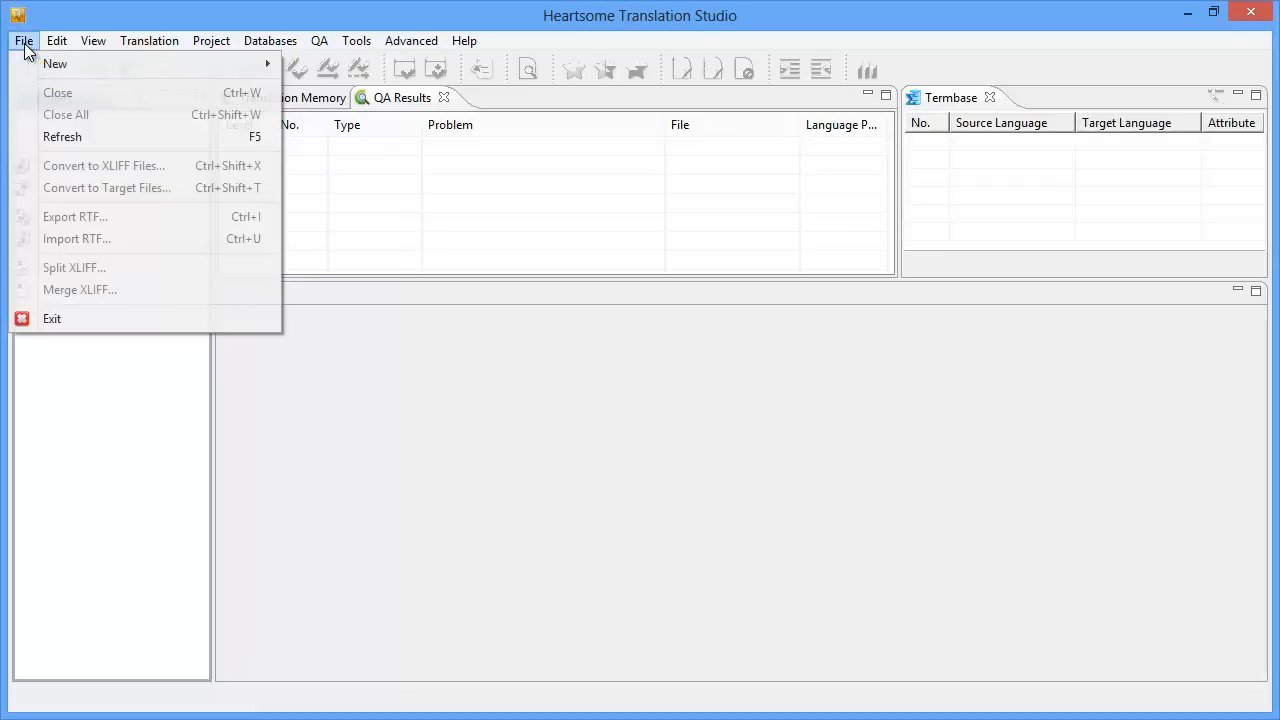
mouse_move(56, 64)
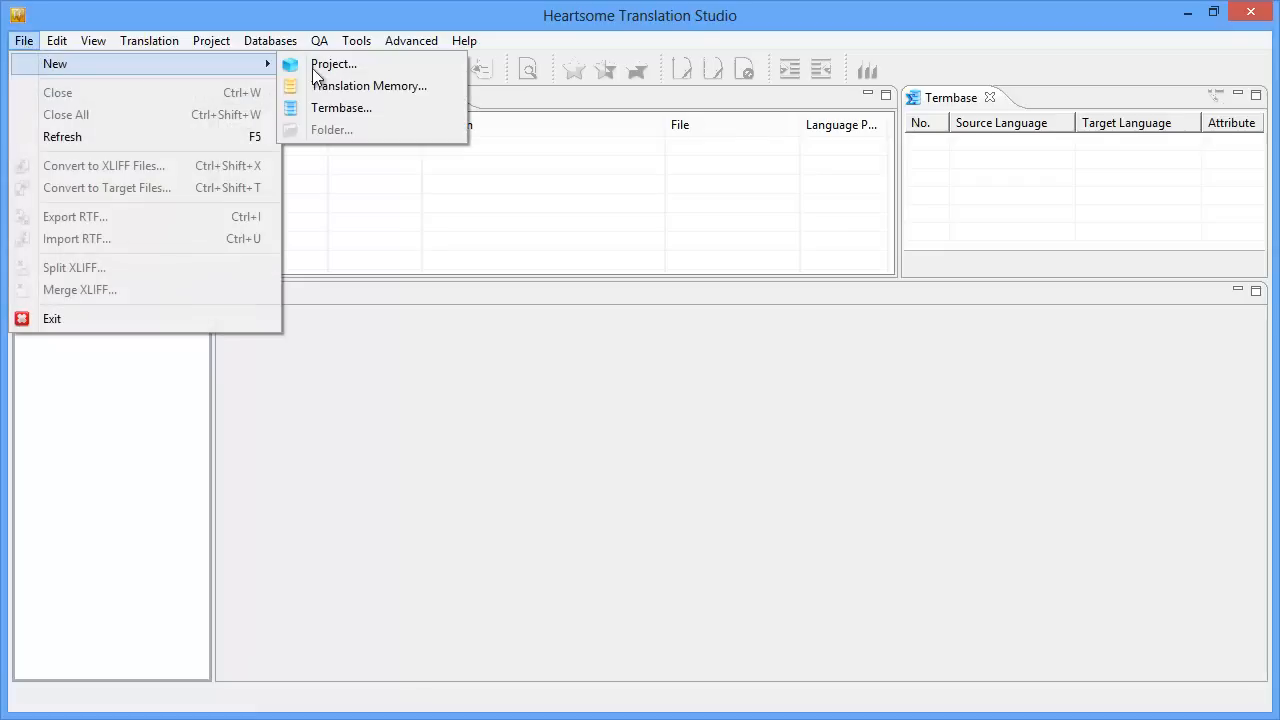
left_click(332, 64)
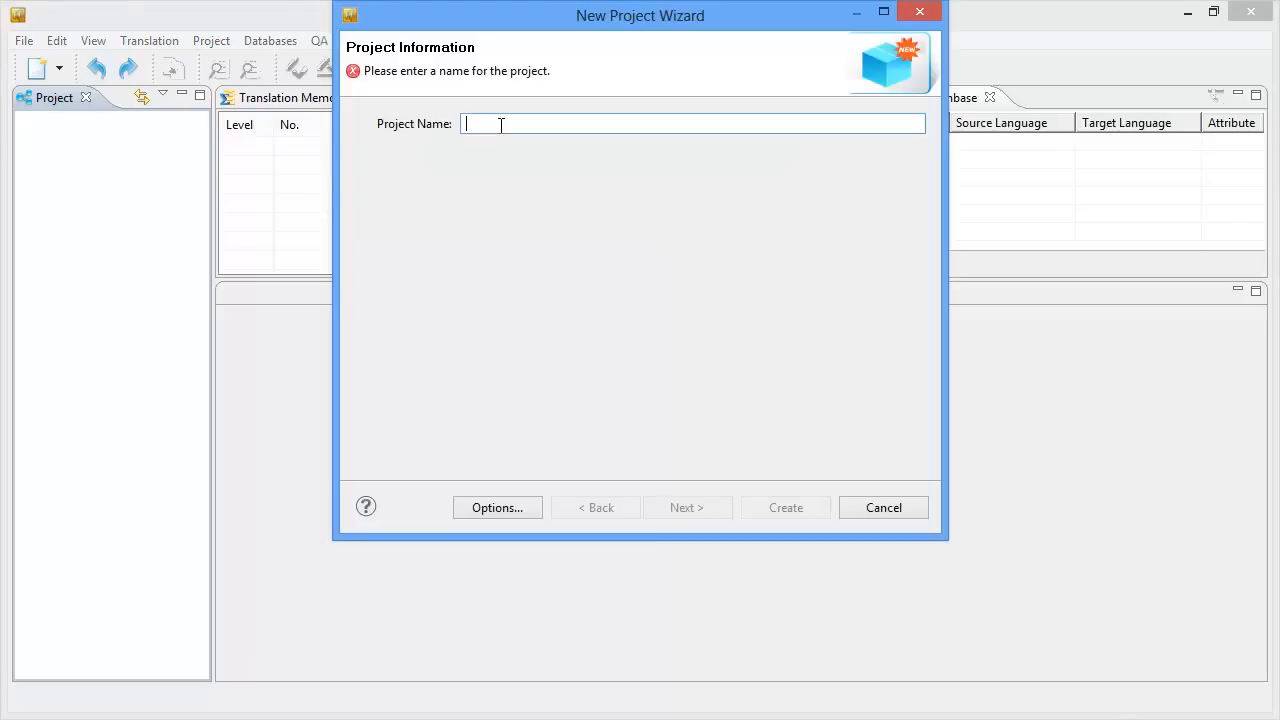
type("Euro")
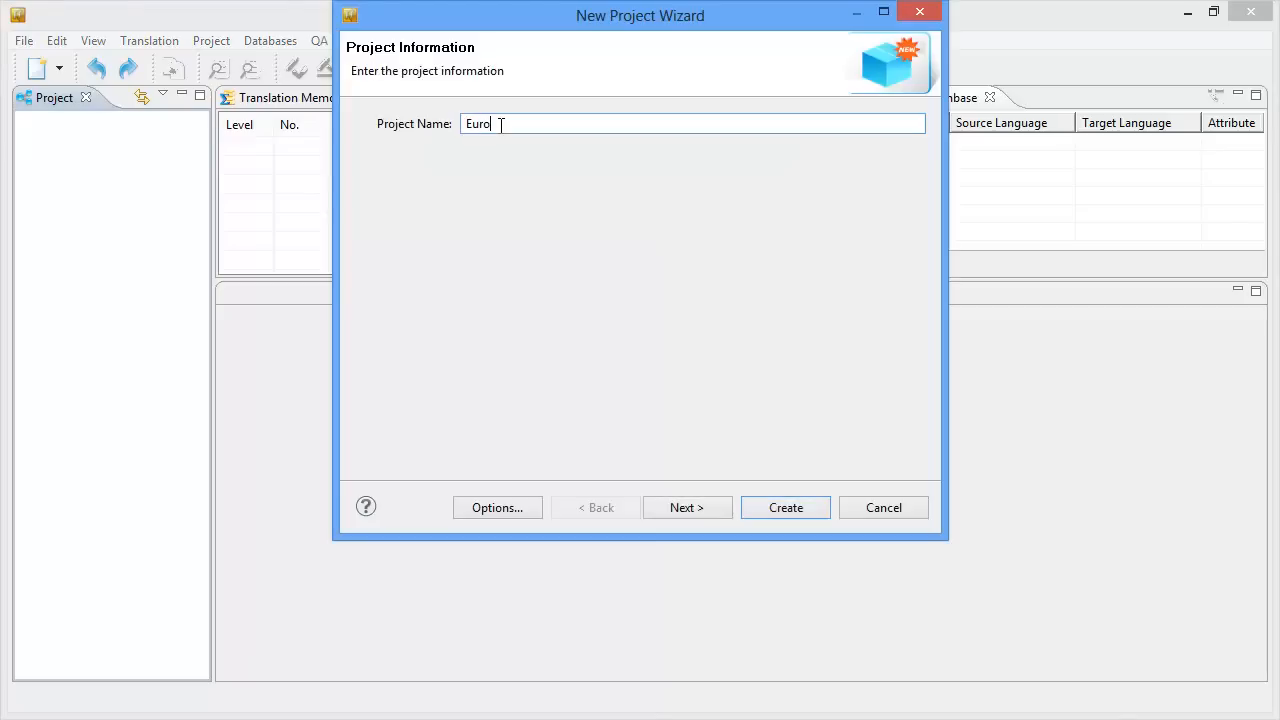
type("barome")
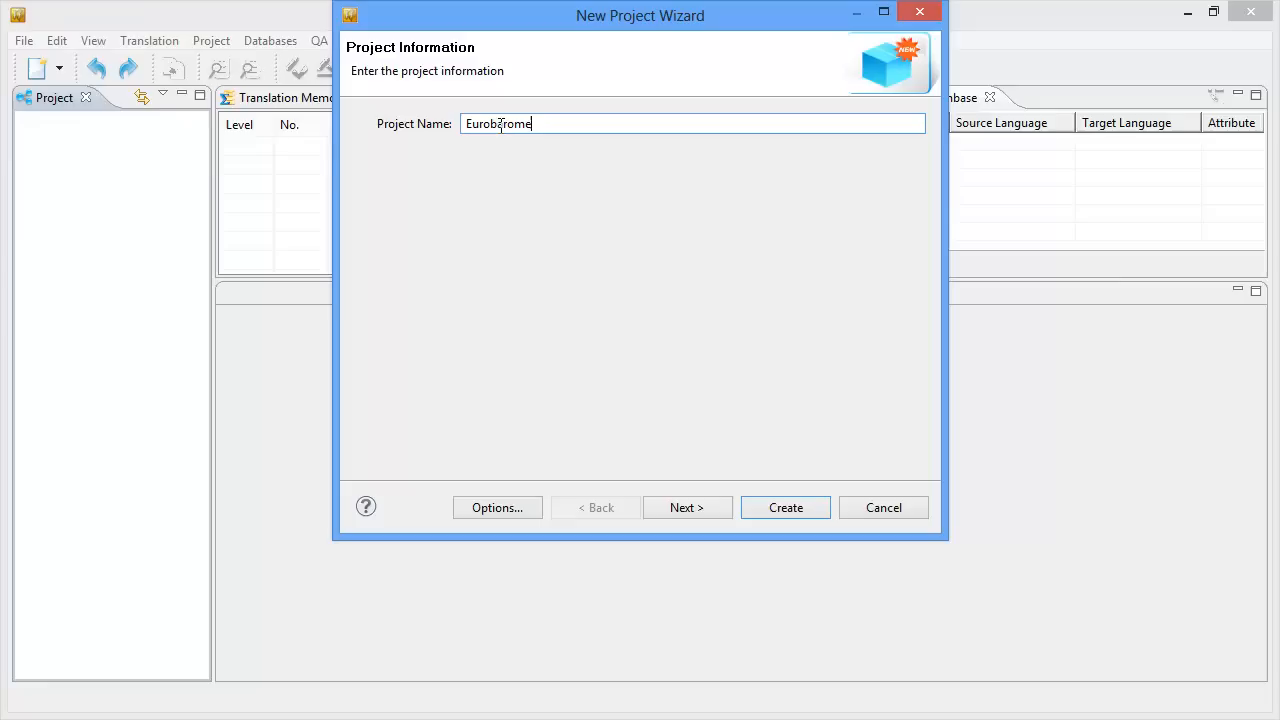
left_click(688, 508)
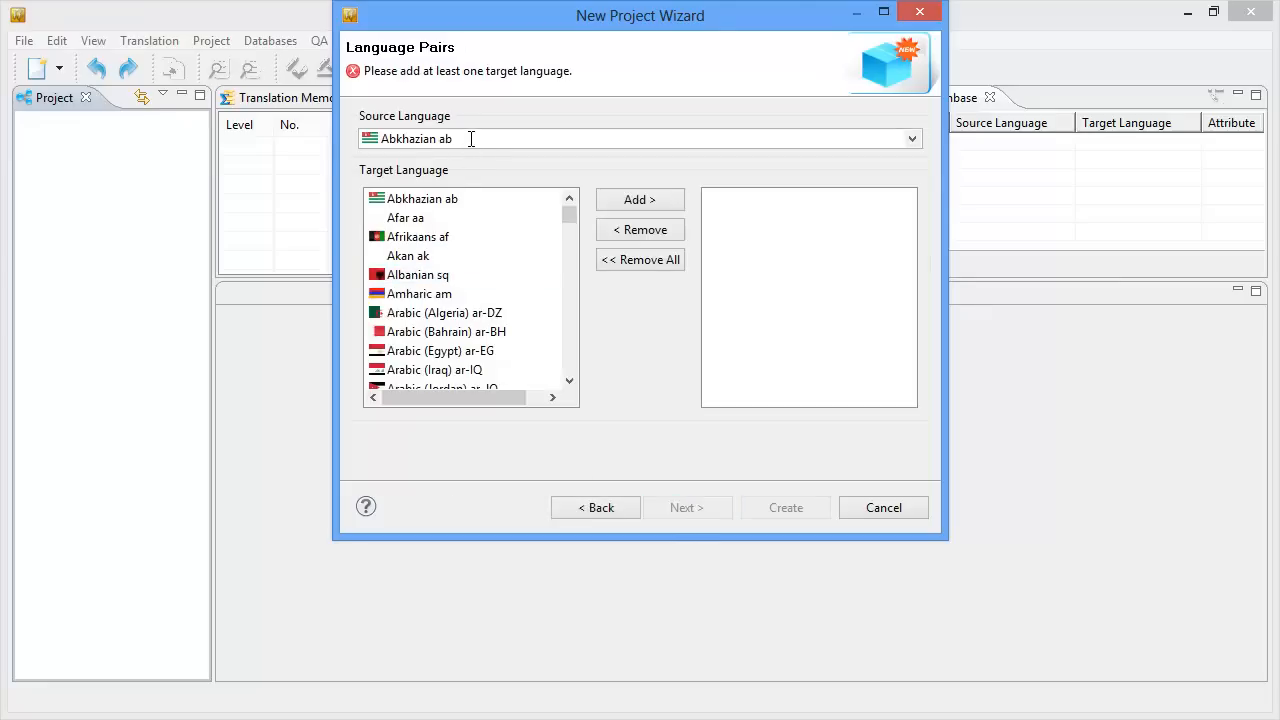
Step: Make English (British) en-GB the source and French (France) fr-FR the target, then continue
left_click(908, 138)
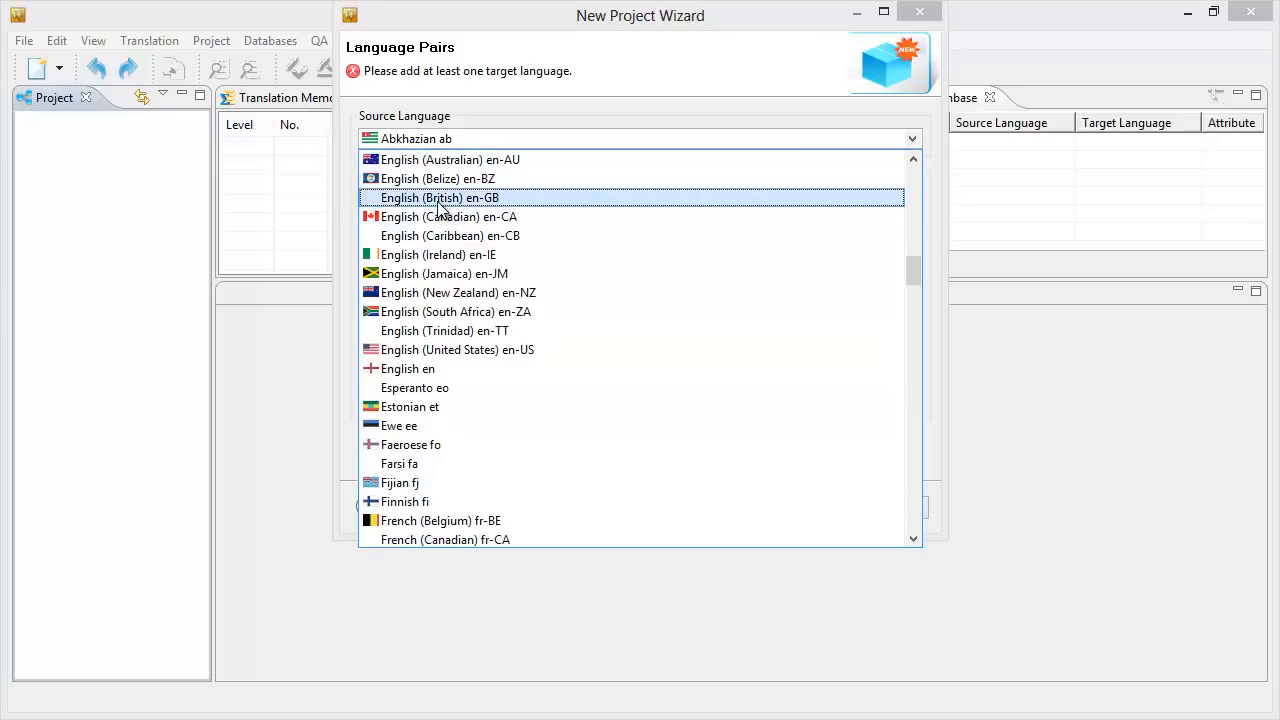
left_click(440, 198)
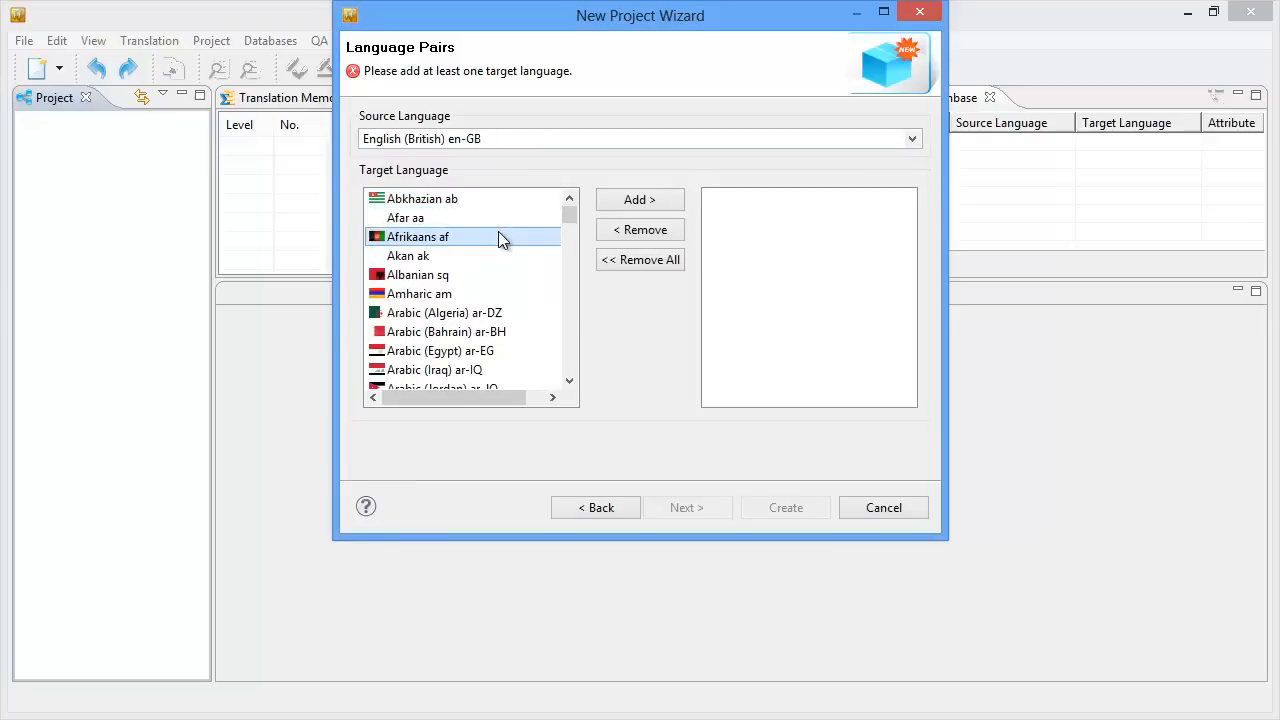
scroll("down", 3)
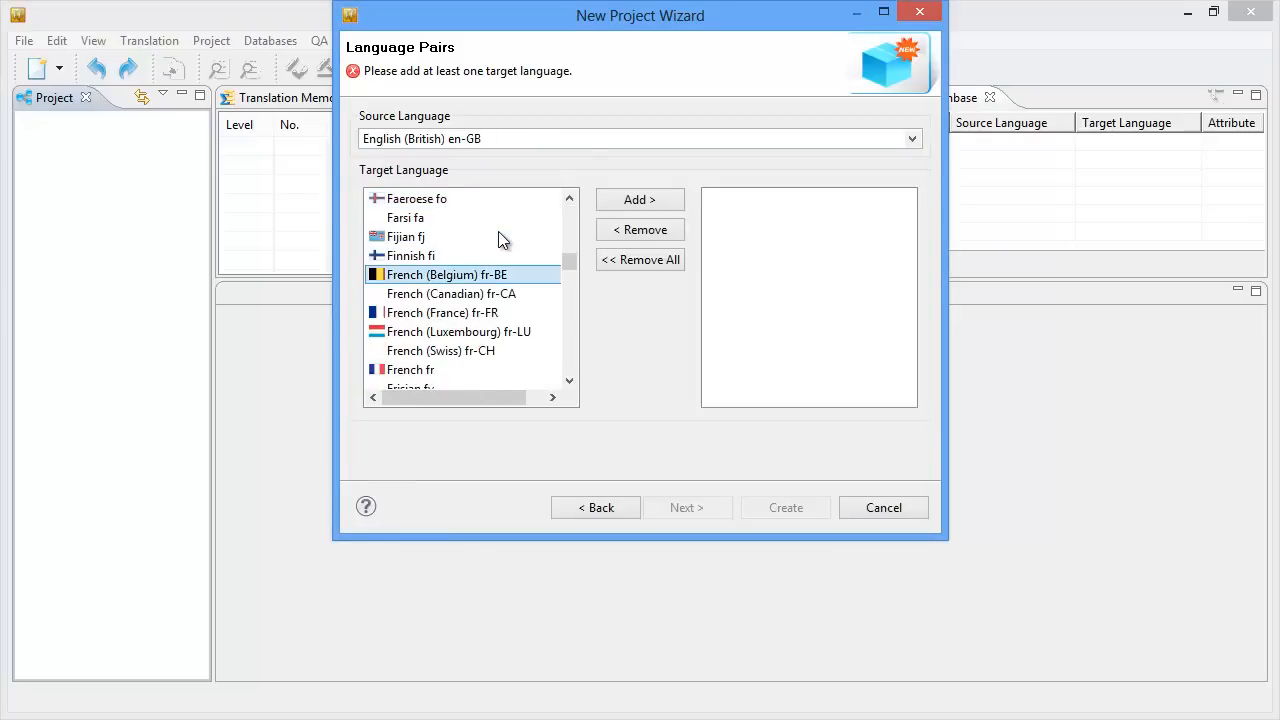
left_click(442, 312)
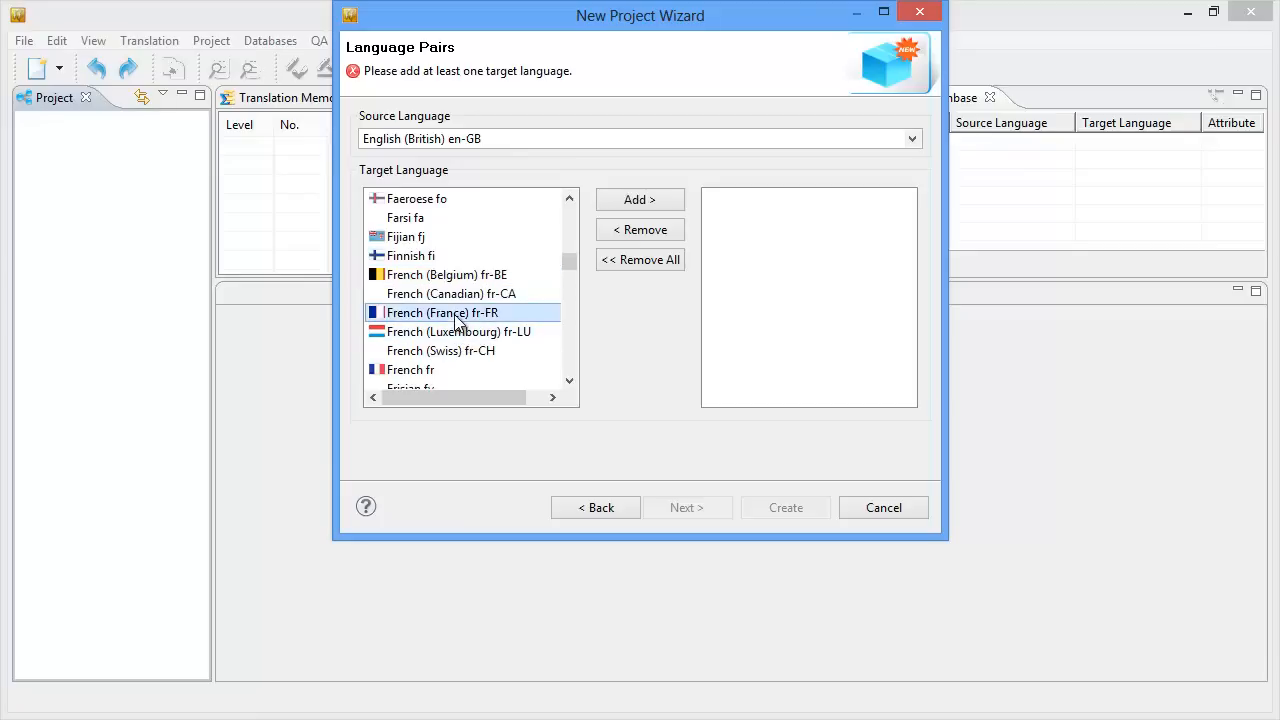
left_click(640, 200)
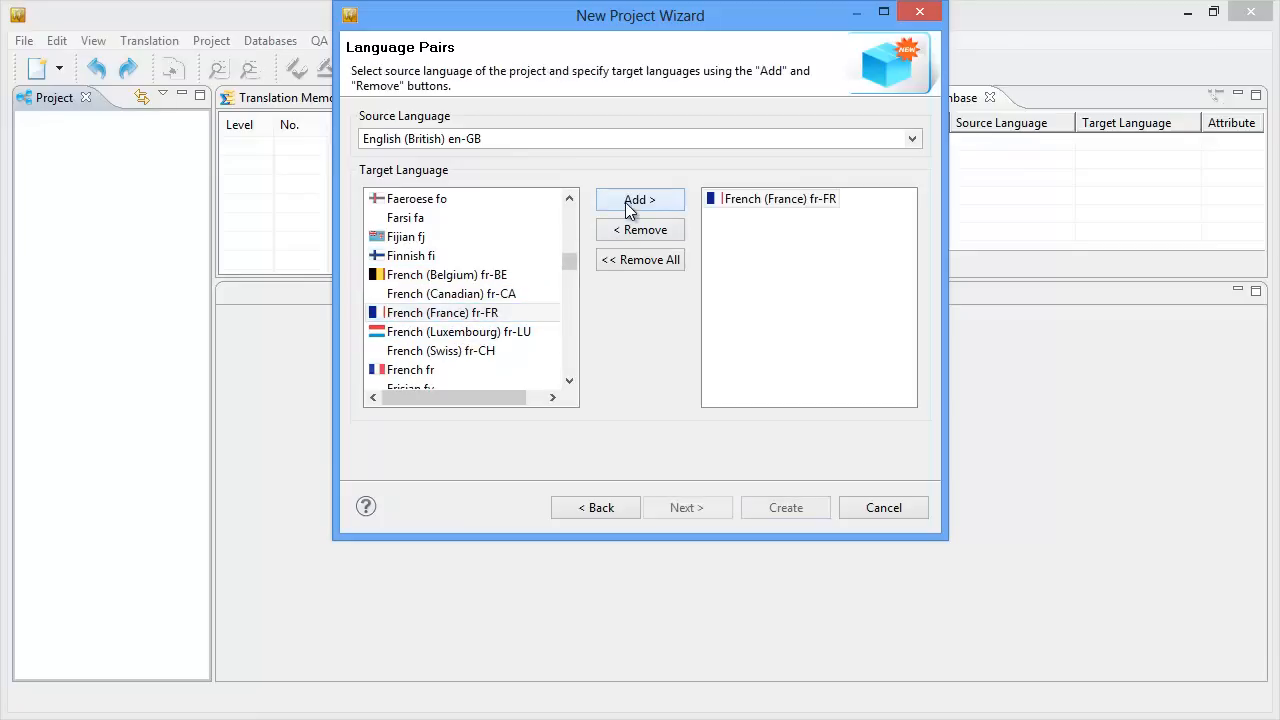
left_click(688, 508)
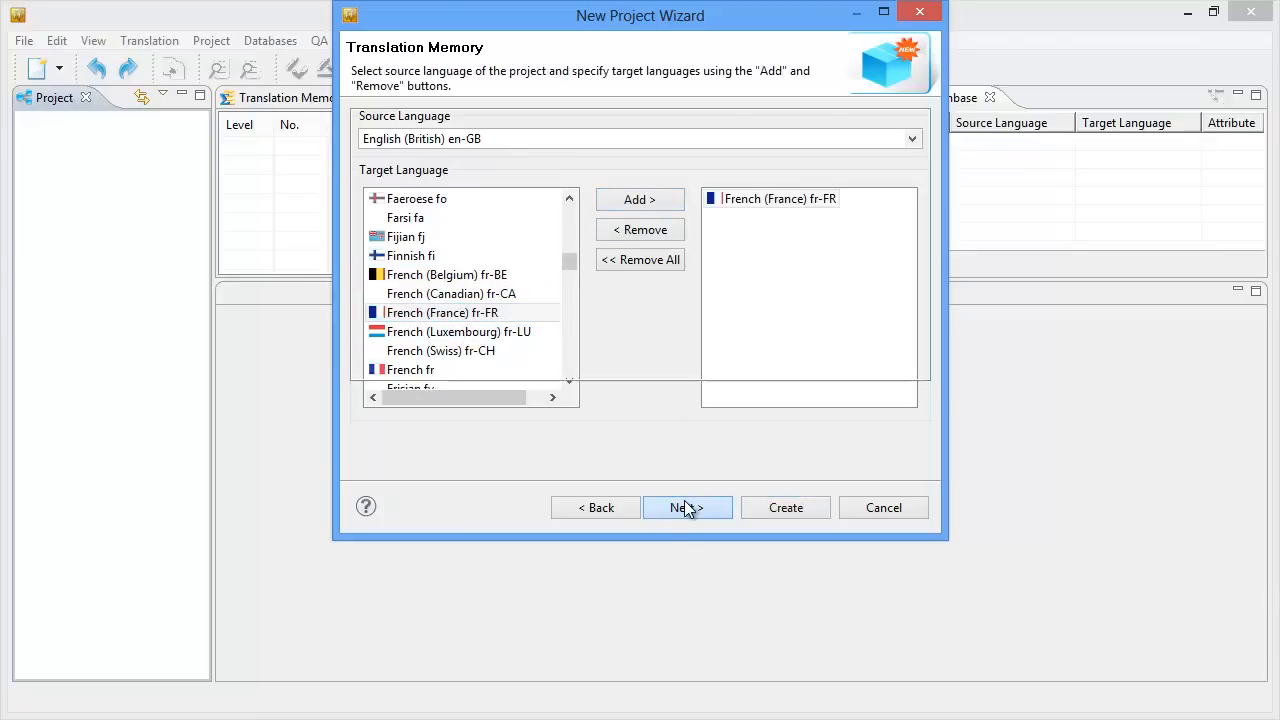
Step: Create an Internal DB translation memory named 'eurobarometer', finish it, and continue to termbases
left_click(688, 508)
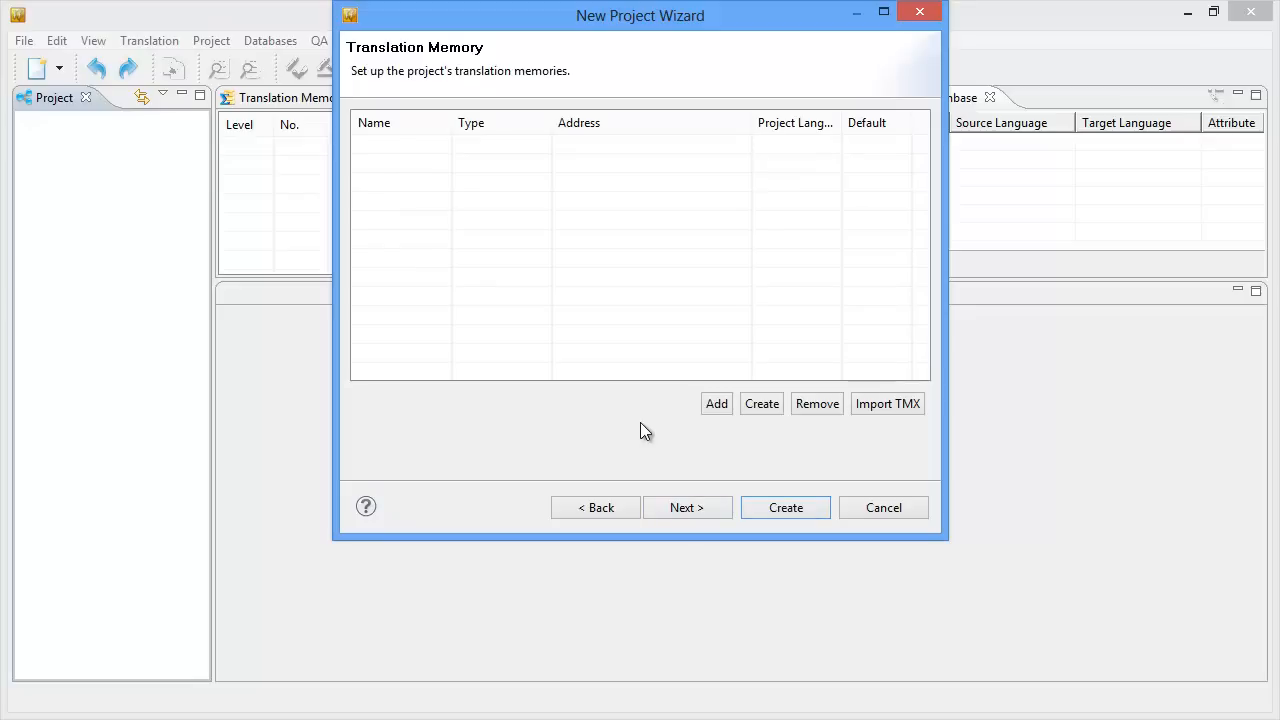
mouse_move(760, 404)
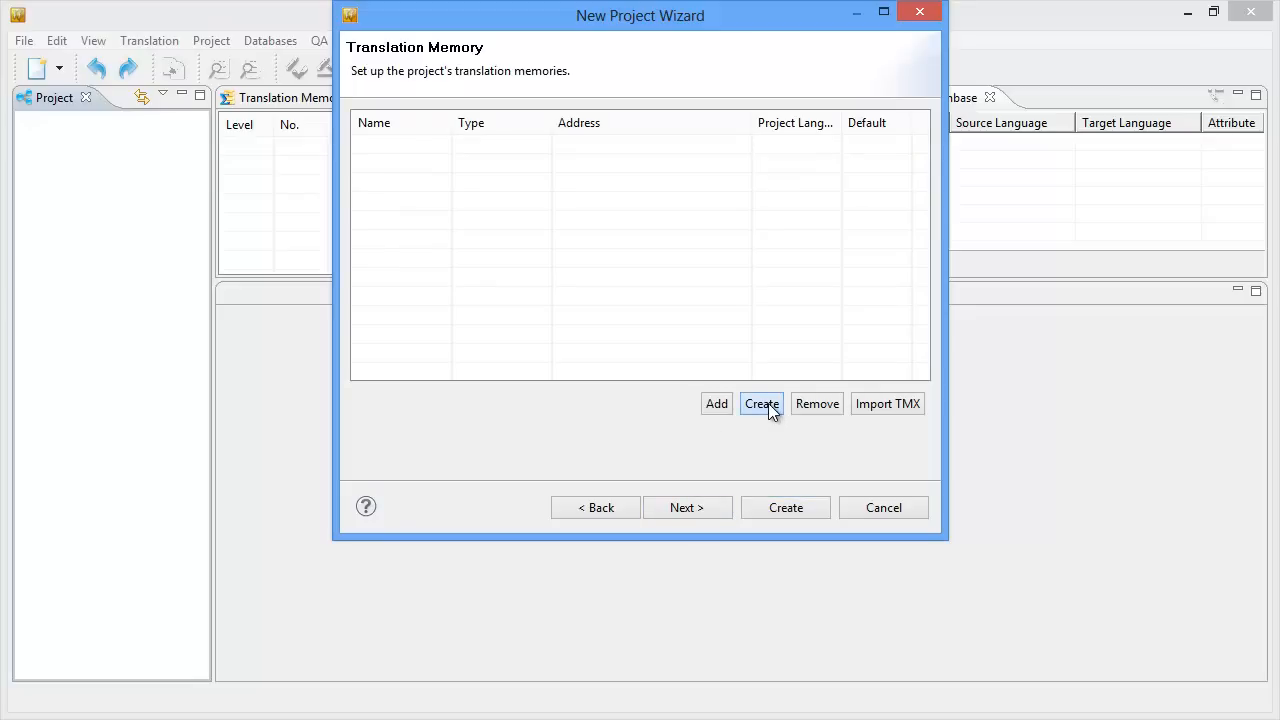
left_click(760, 404)
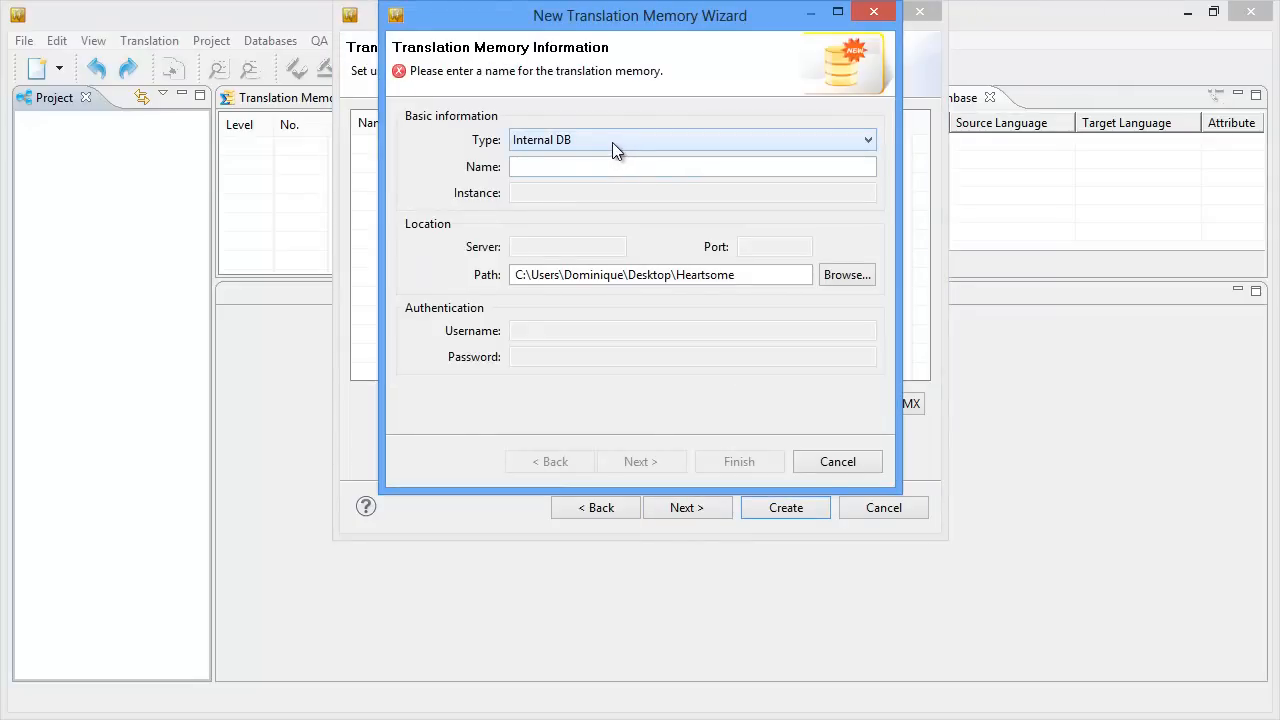
left_click(692, 140)
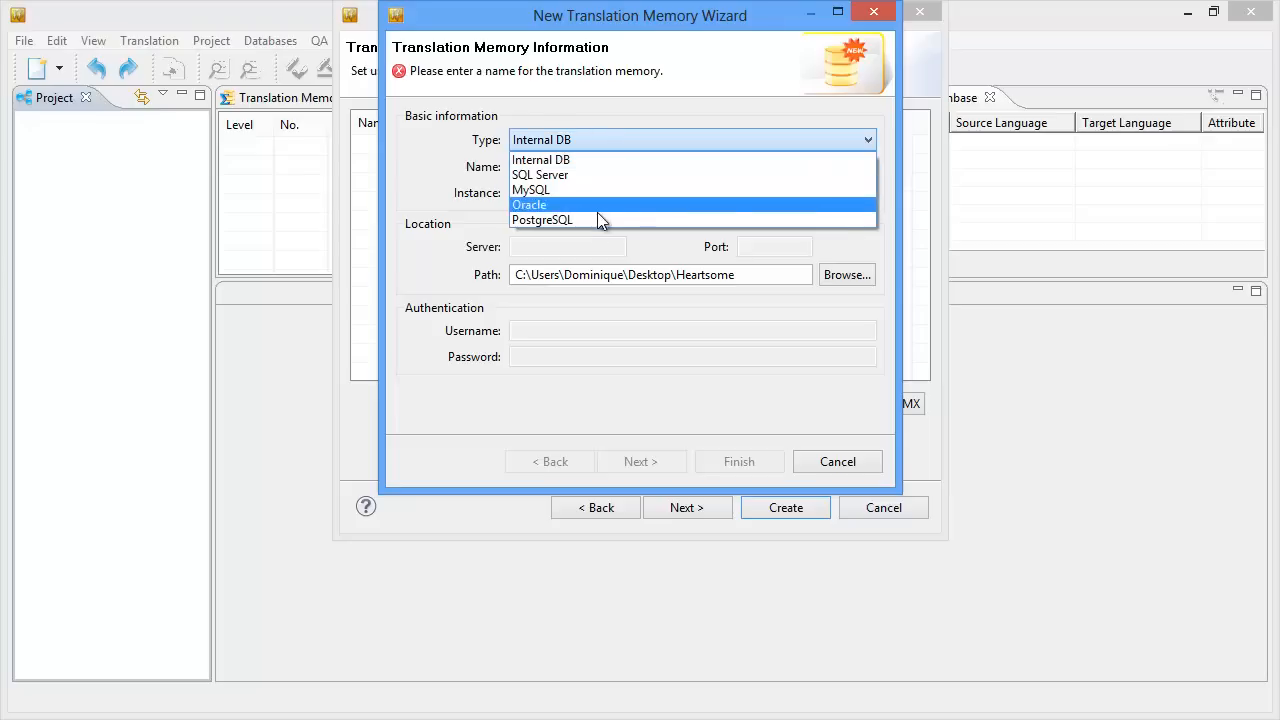
mouse_move(600, 220)
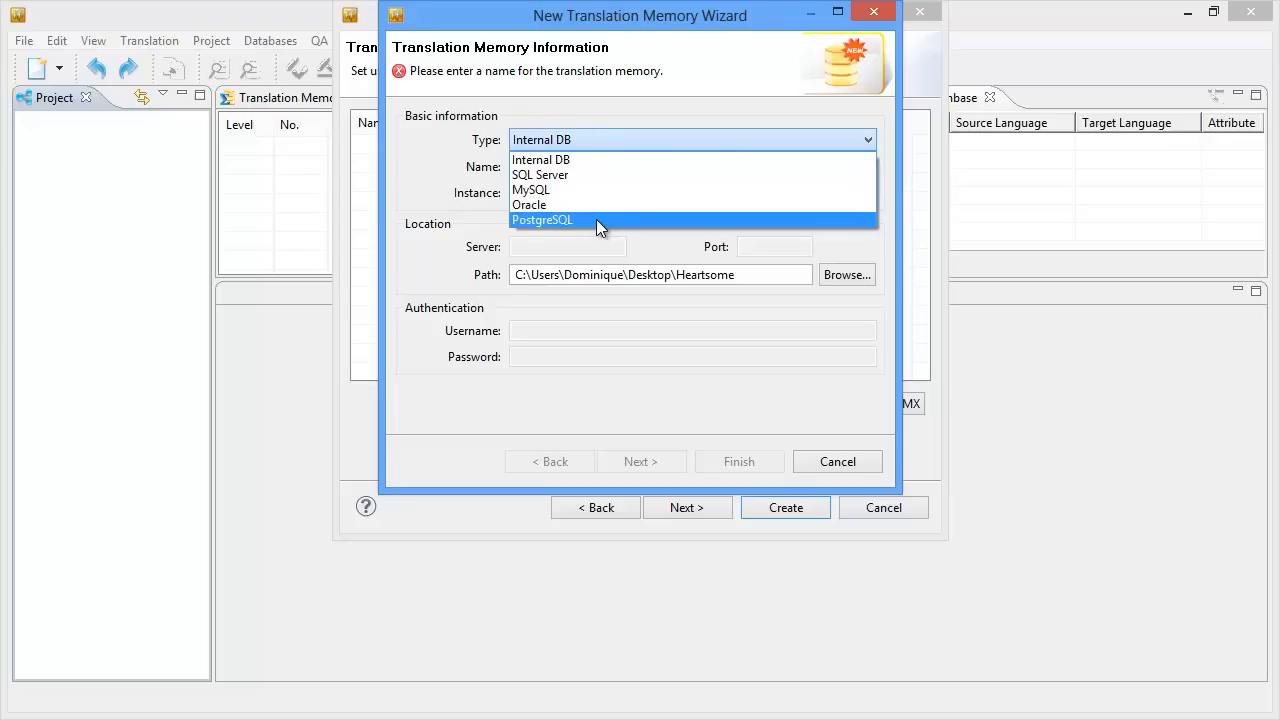
mouse_move(576, 160)
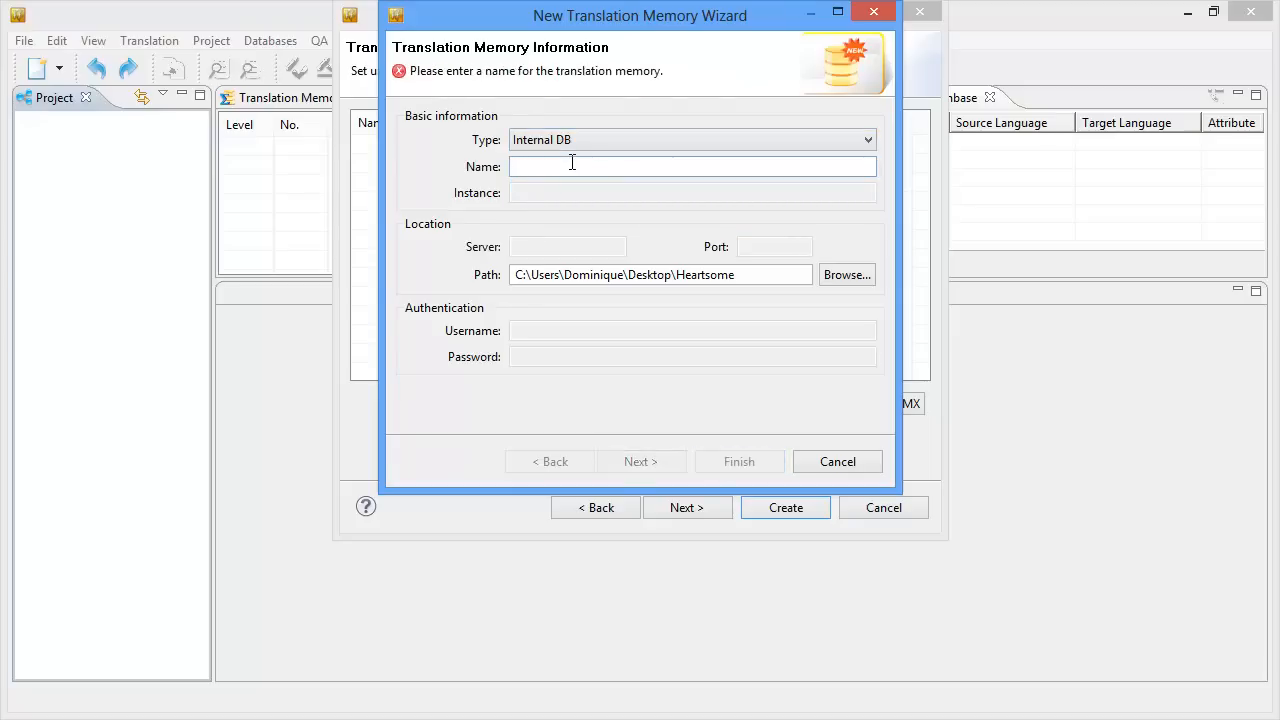
type("euro")
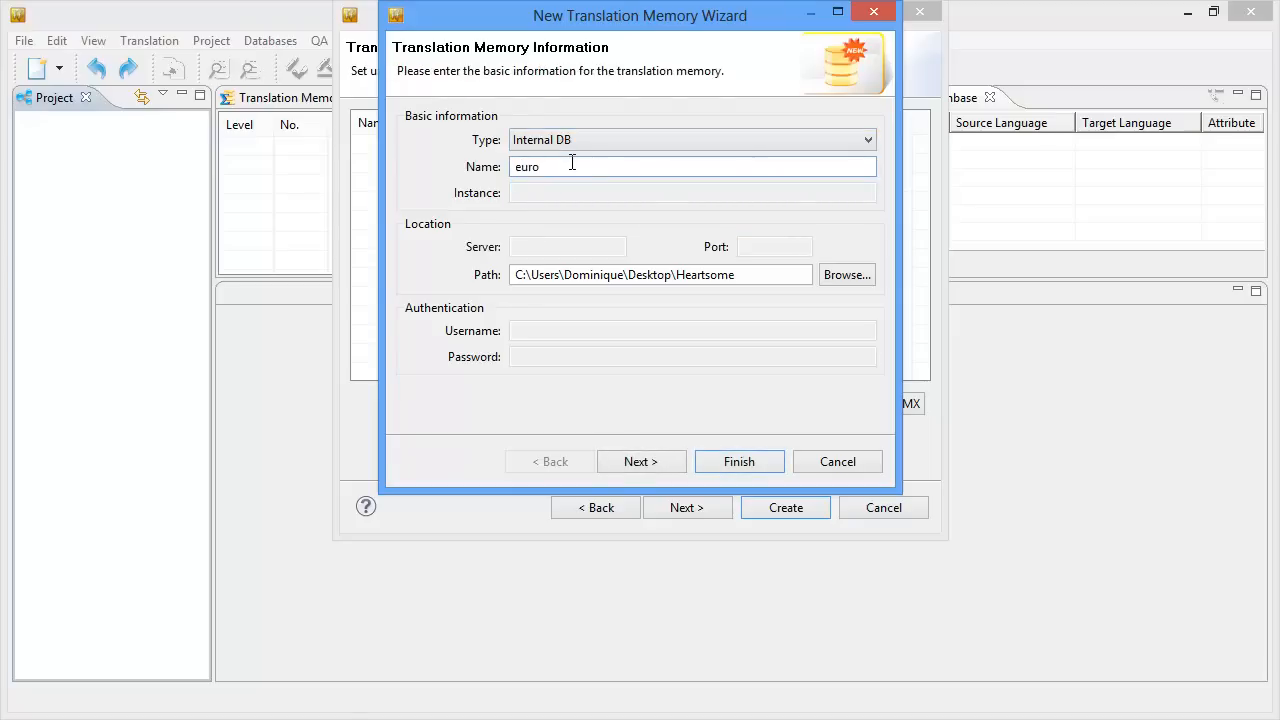
type("barometer")
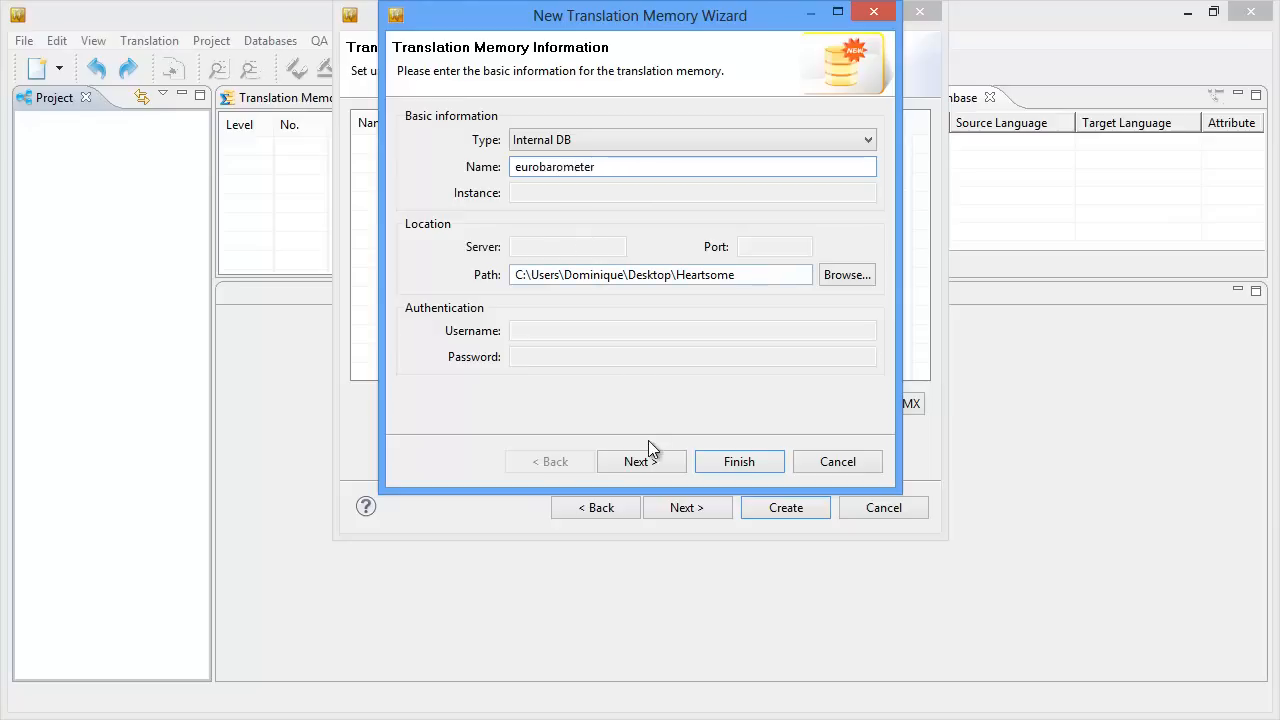
left_click(640, 460)
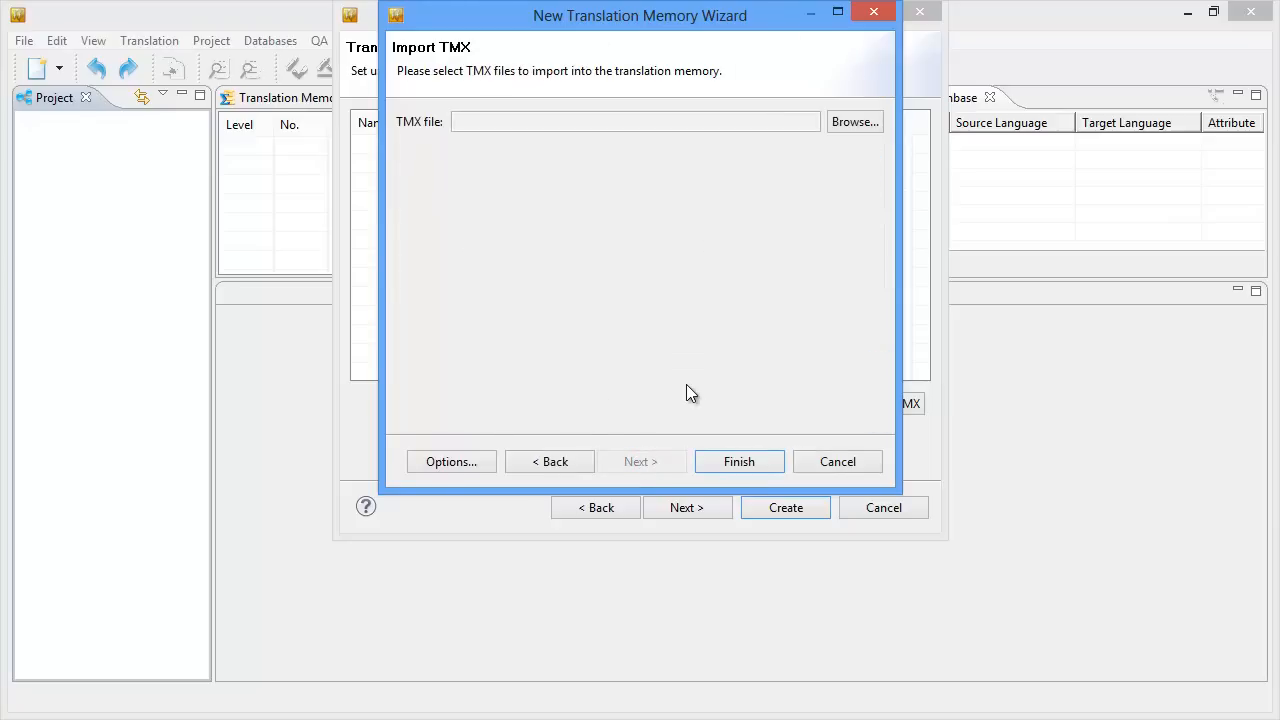
mouse_move(724, 452)
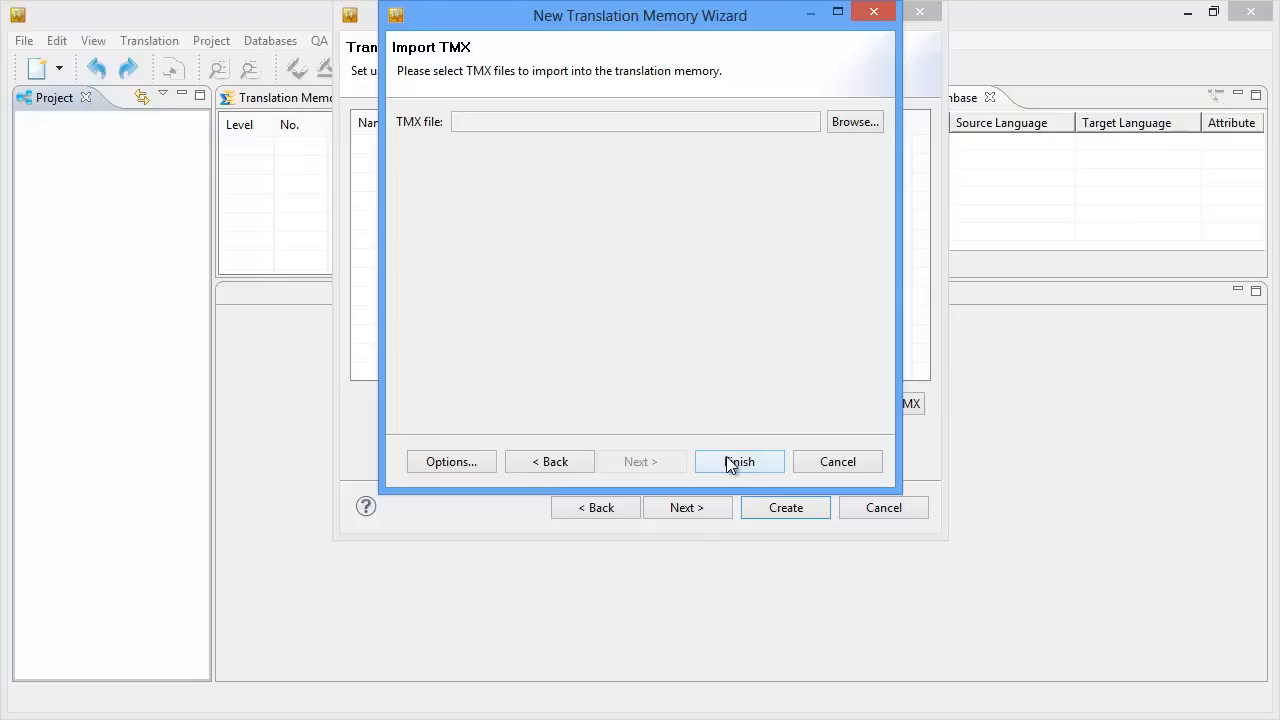
left_click(740, 460)
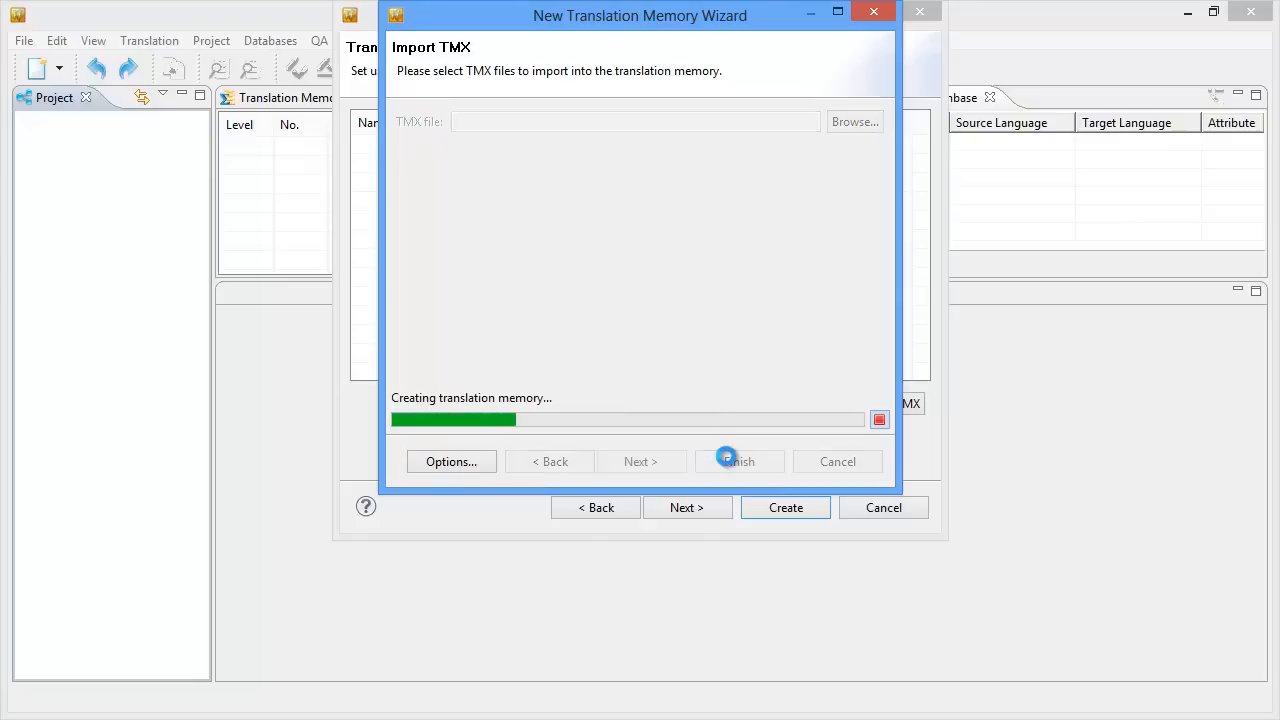
left_click(738, 460)
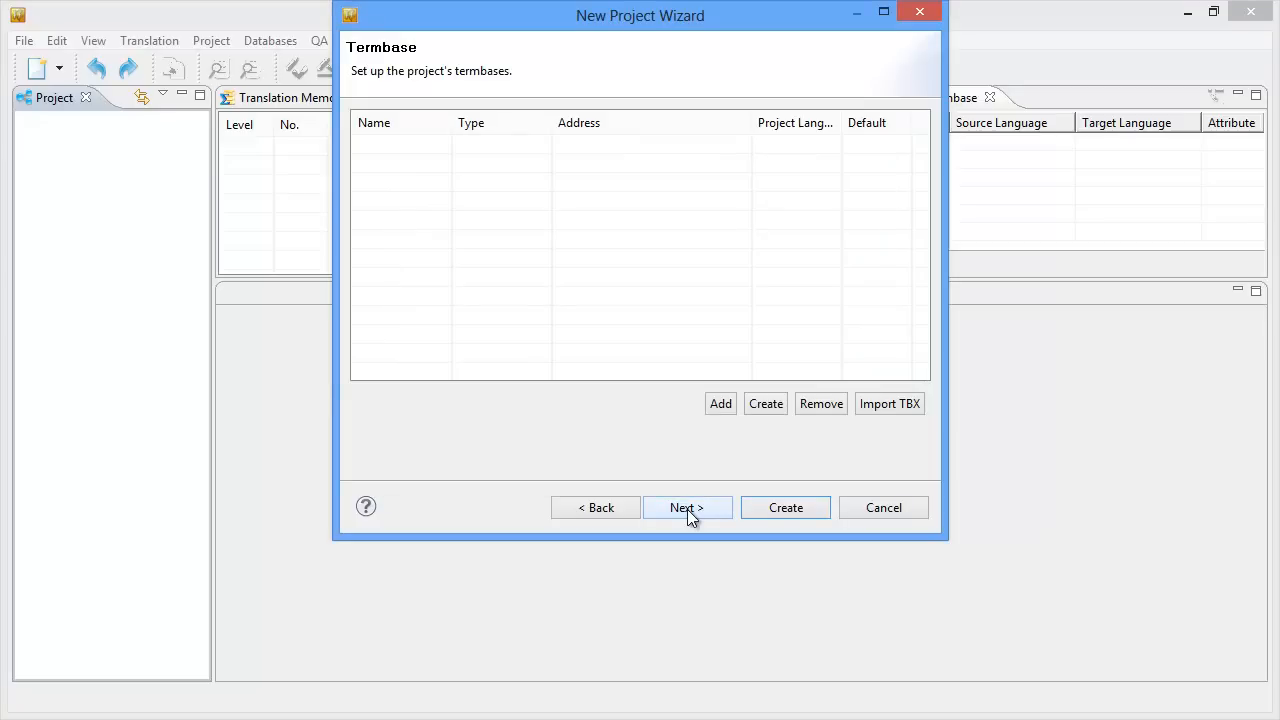
mouse_move(704, 510)
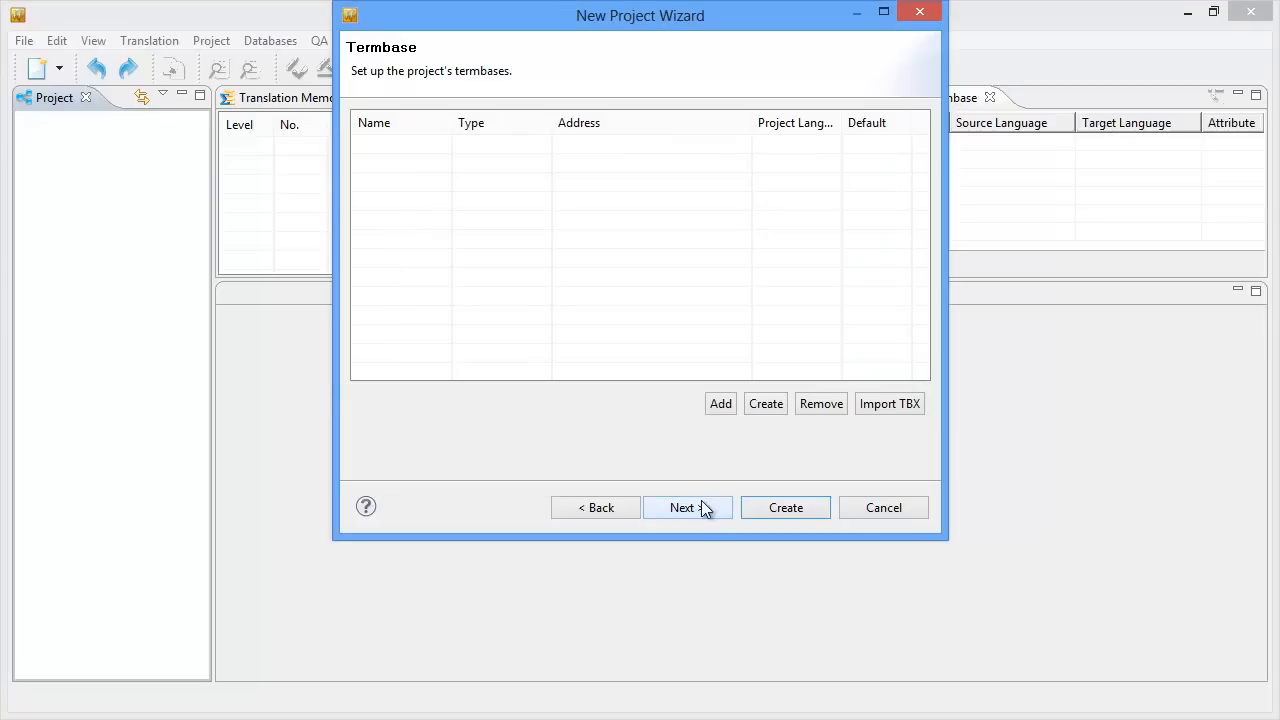
Step: Skip termbase setup and continue to the source files step
left_click(688, 508)
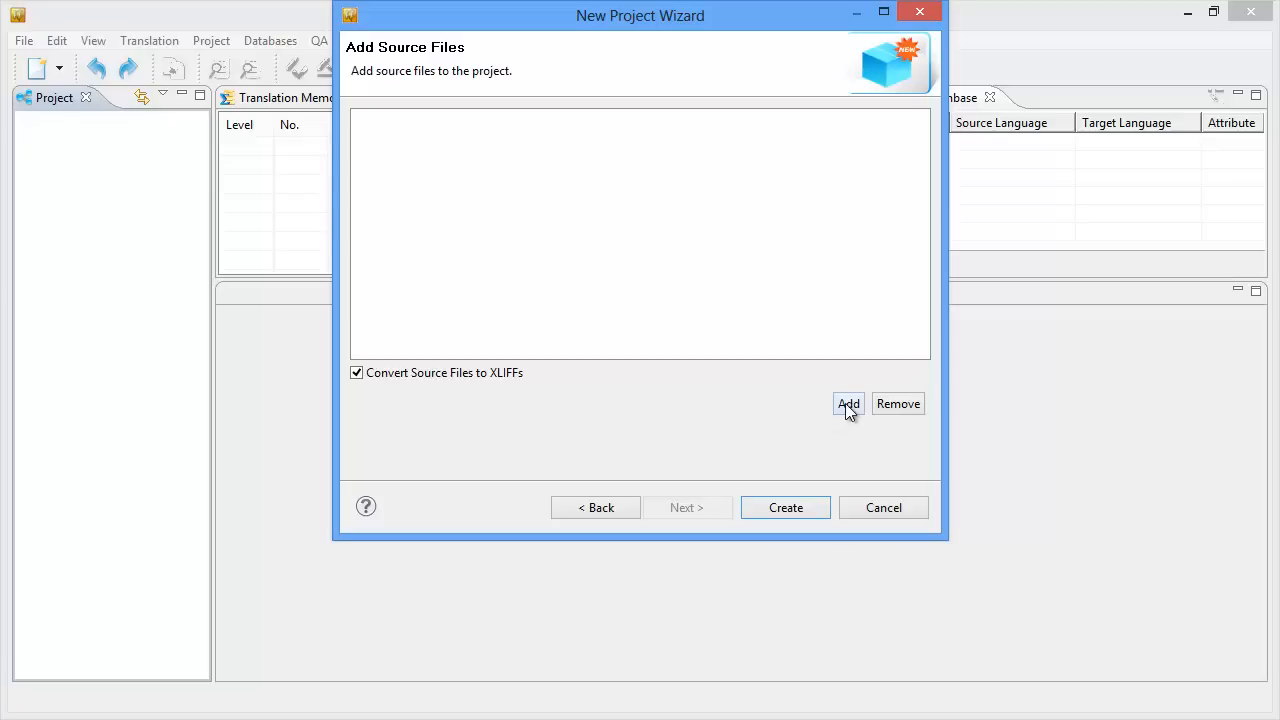
Step: Add Eurobarometer.docx from the desktop source document folder as the project source file
left_click(848, 404)
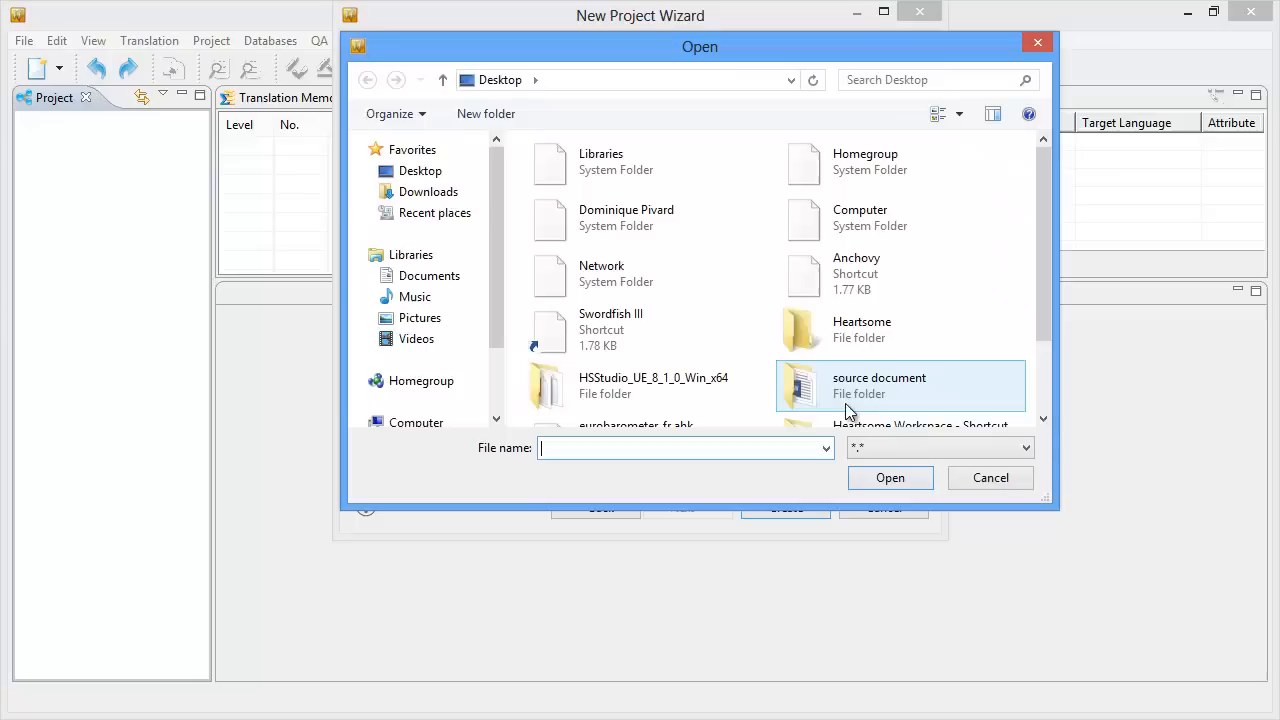
left_click(420, 170)
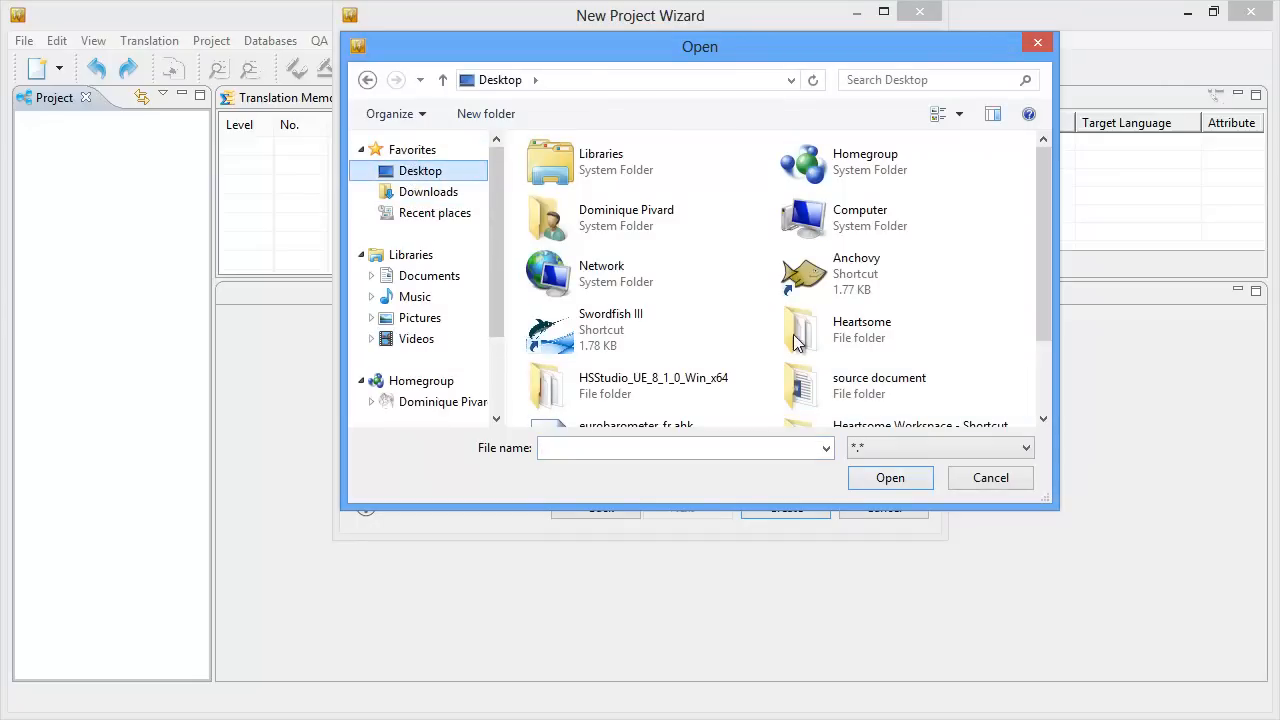
left_click(878, 384)
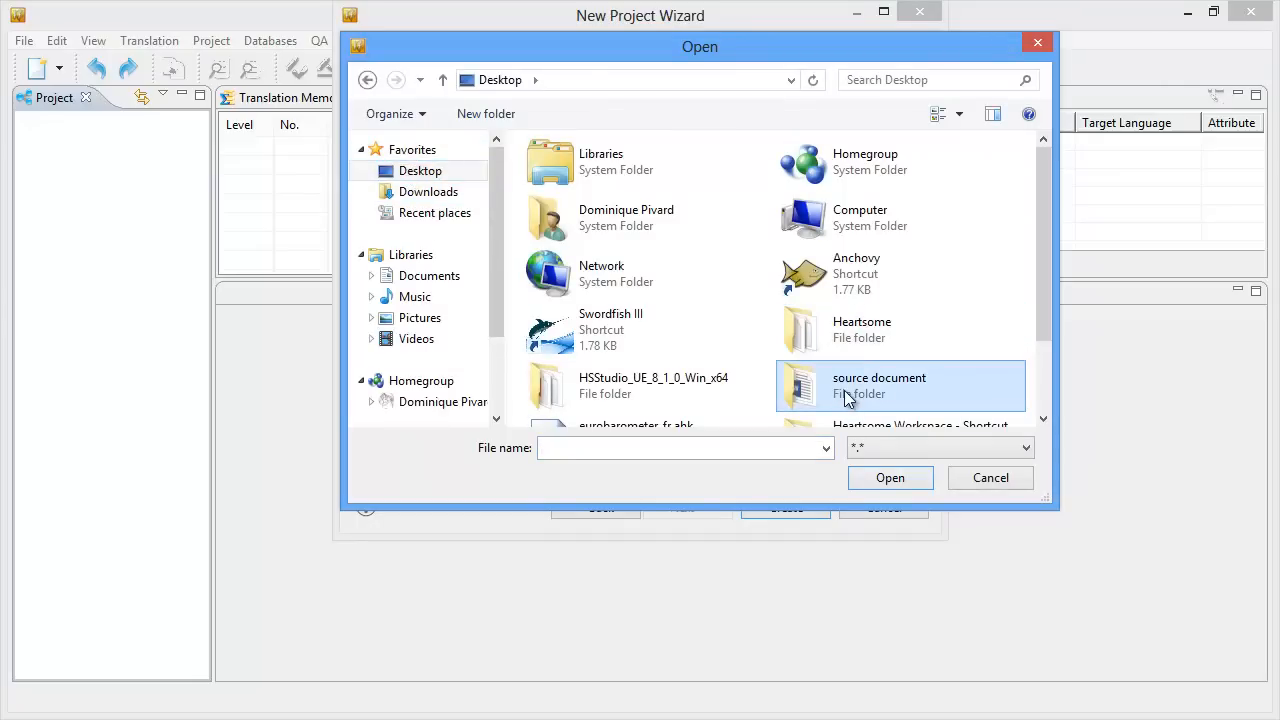
double_click(878, 384)
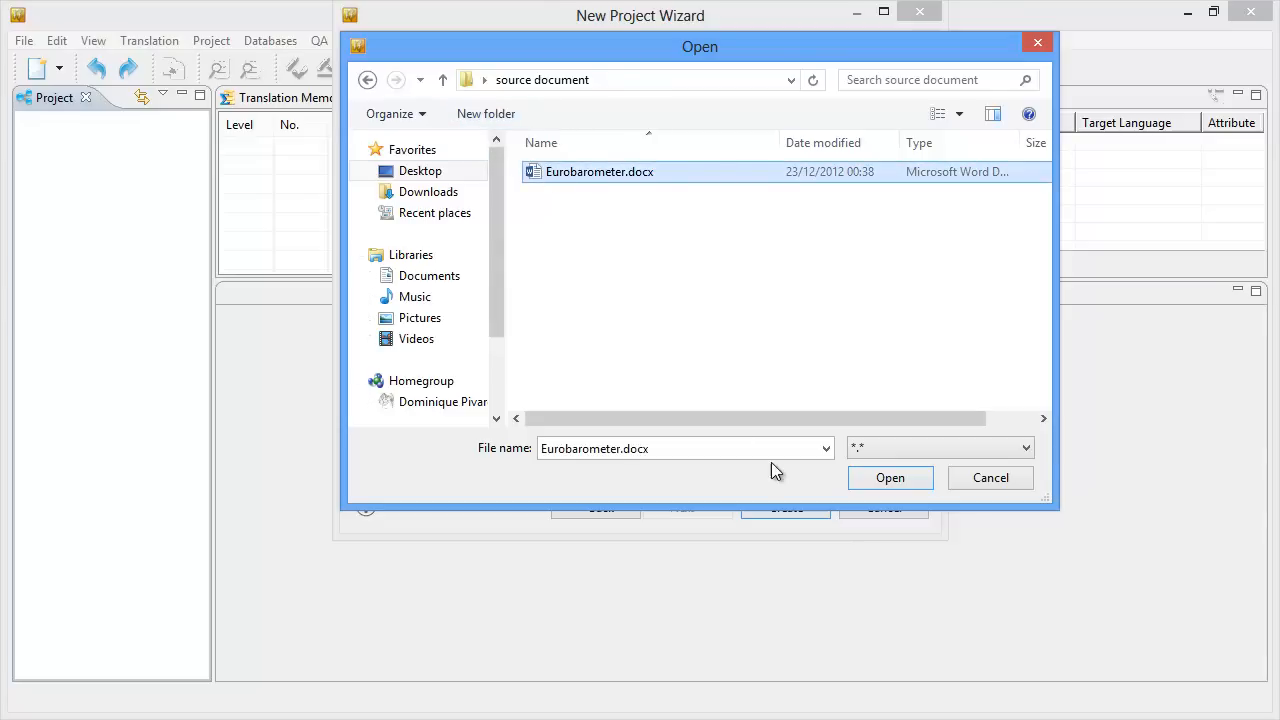
left_click(888, 476)
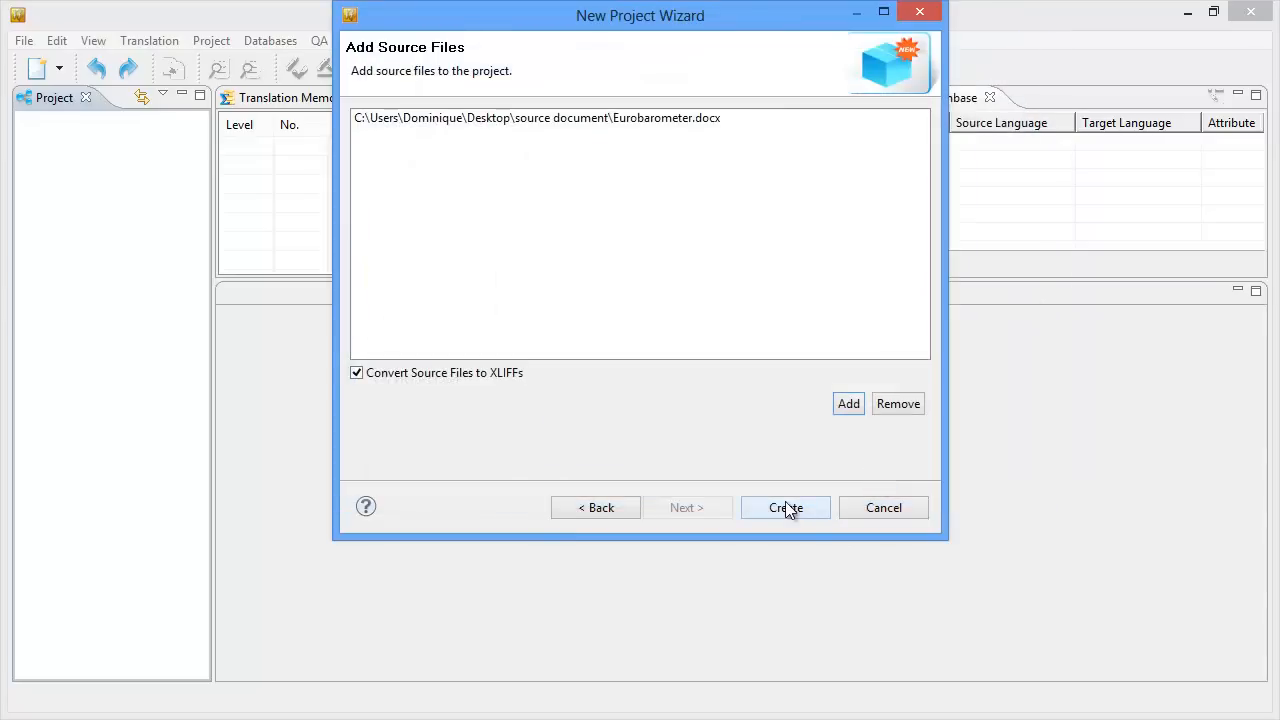
Step: Create the project and convert the Word file to a French XLIFF
left_click(784, 508)
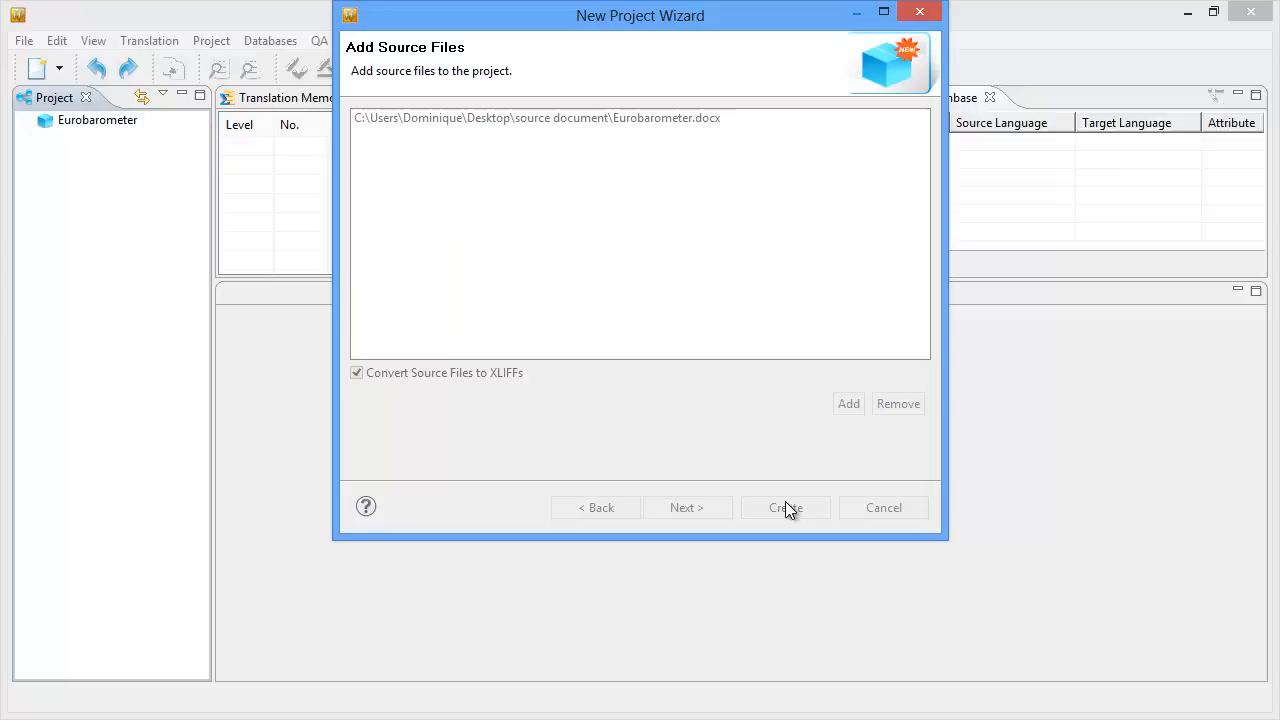
left_click(784, 508)
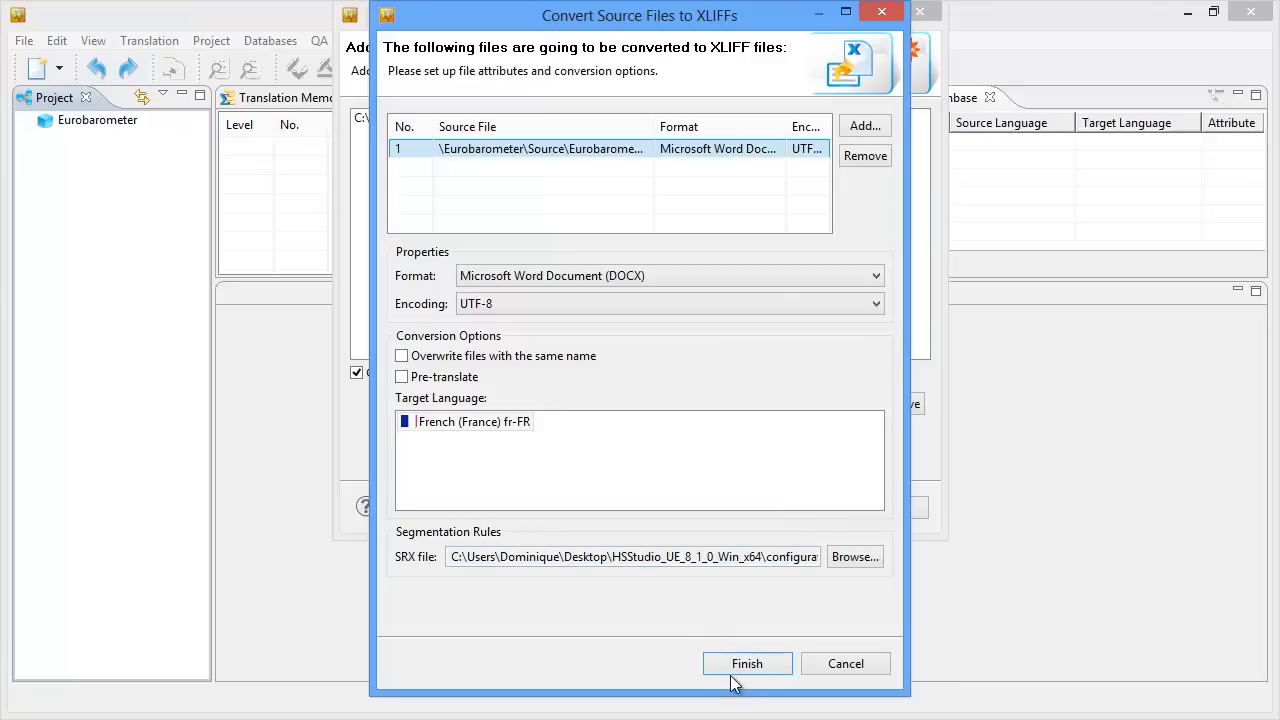
left_click(748, 664)
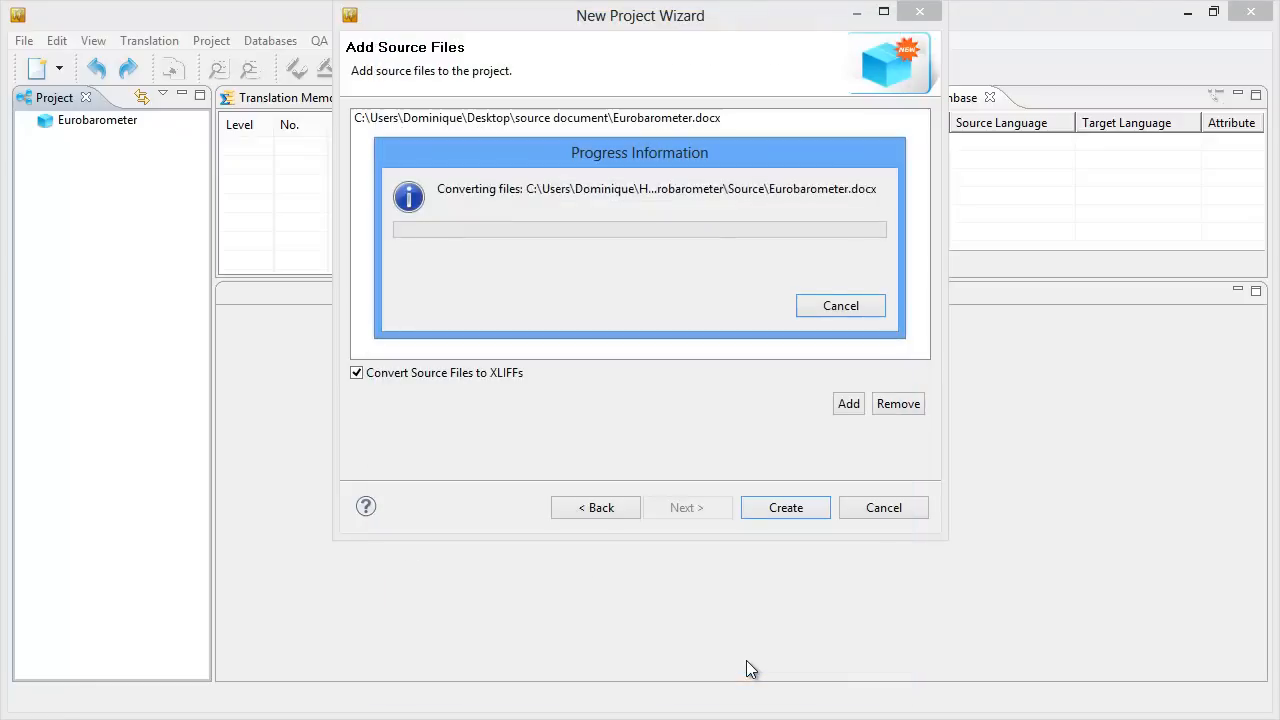
left_click(784, 508)
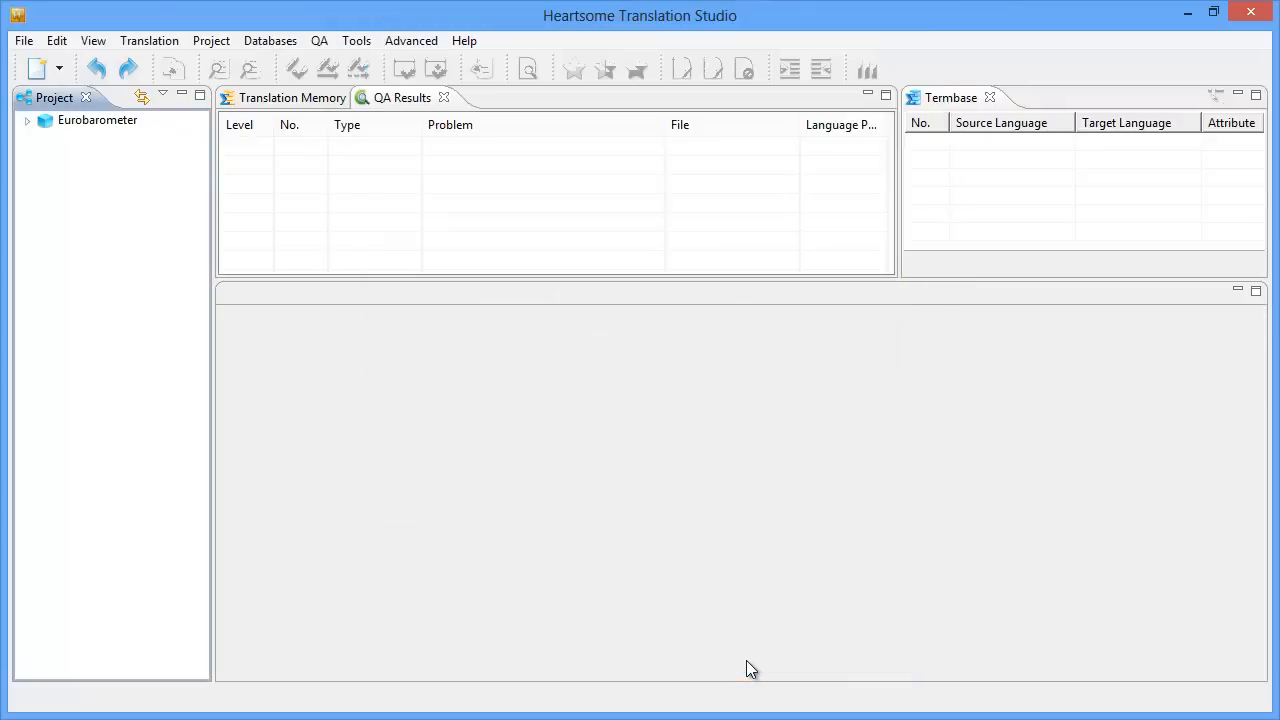
mouse_move(80, 216)
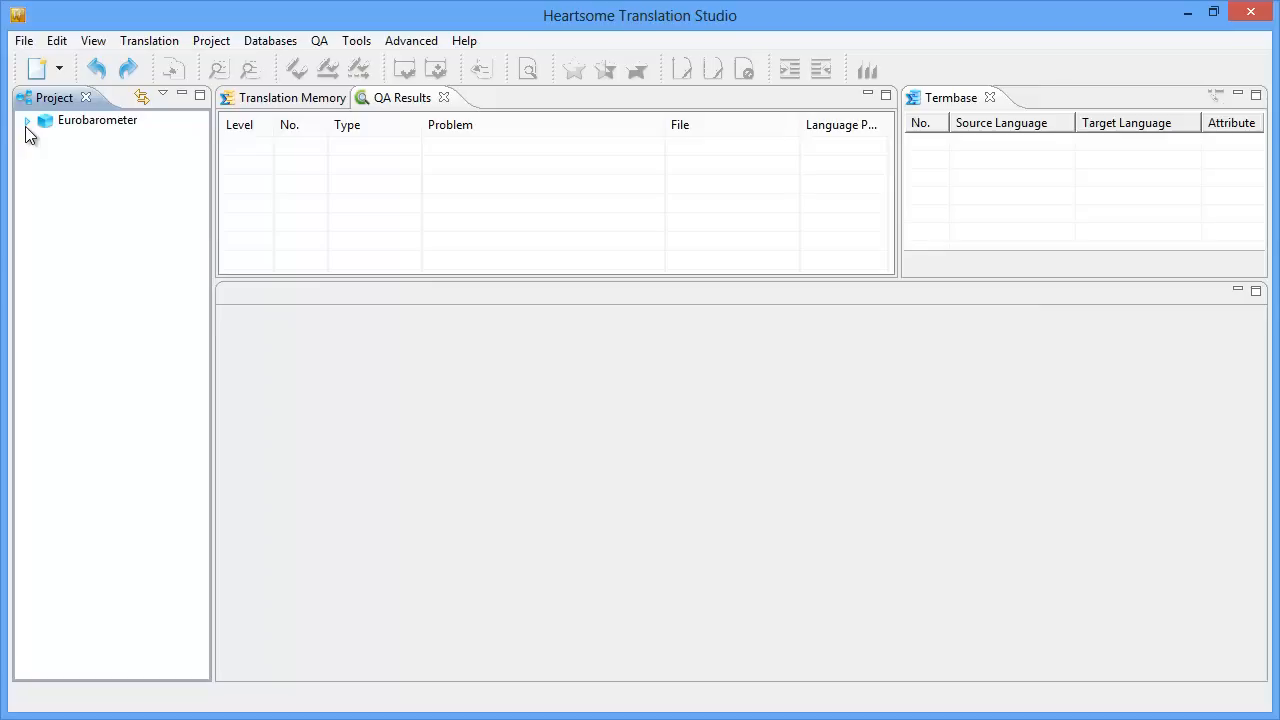
Step: Expand the project tree to XLIFF > fr-FR and open Eurobarometer.docx.hsxliff in the editor
left_click(28, 120)
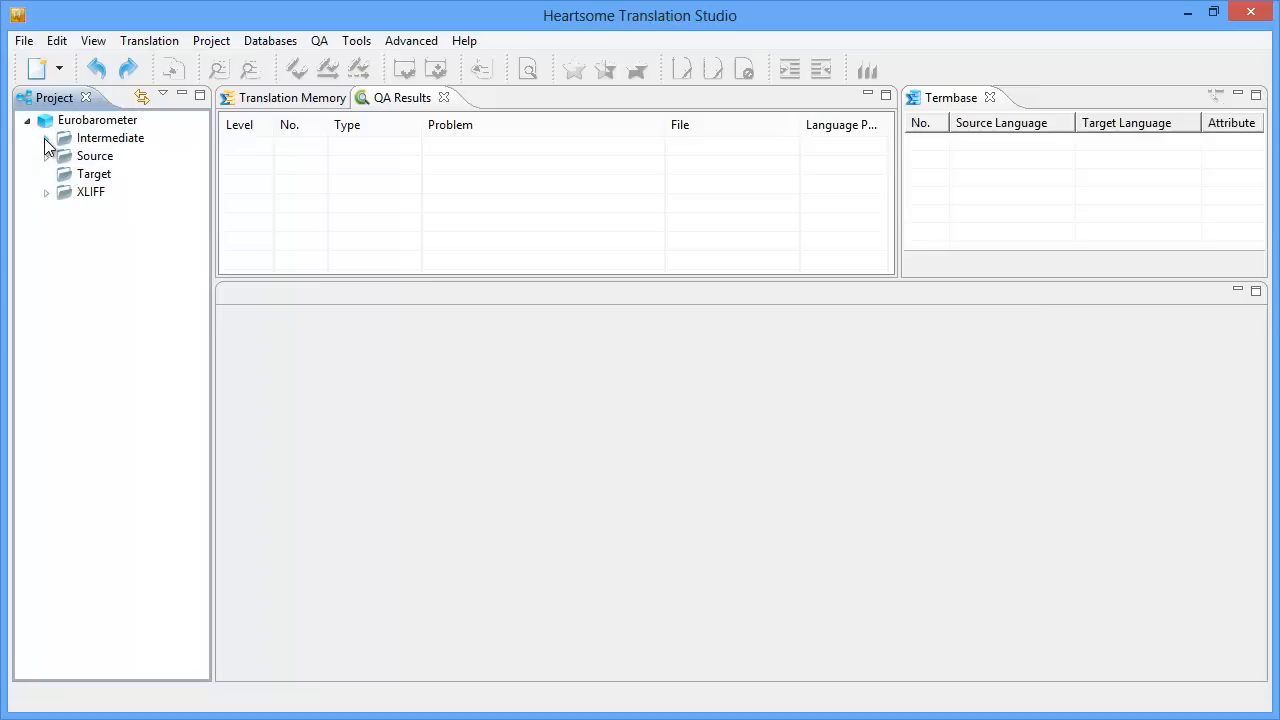
left_click(46, 138)
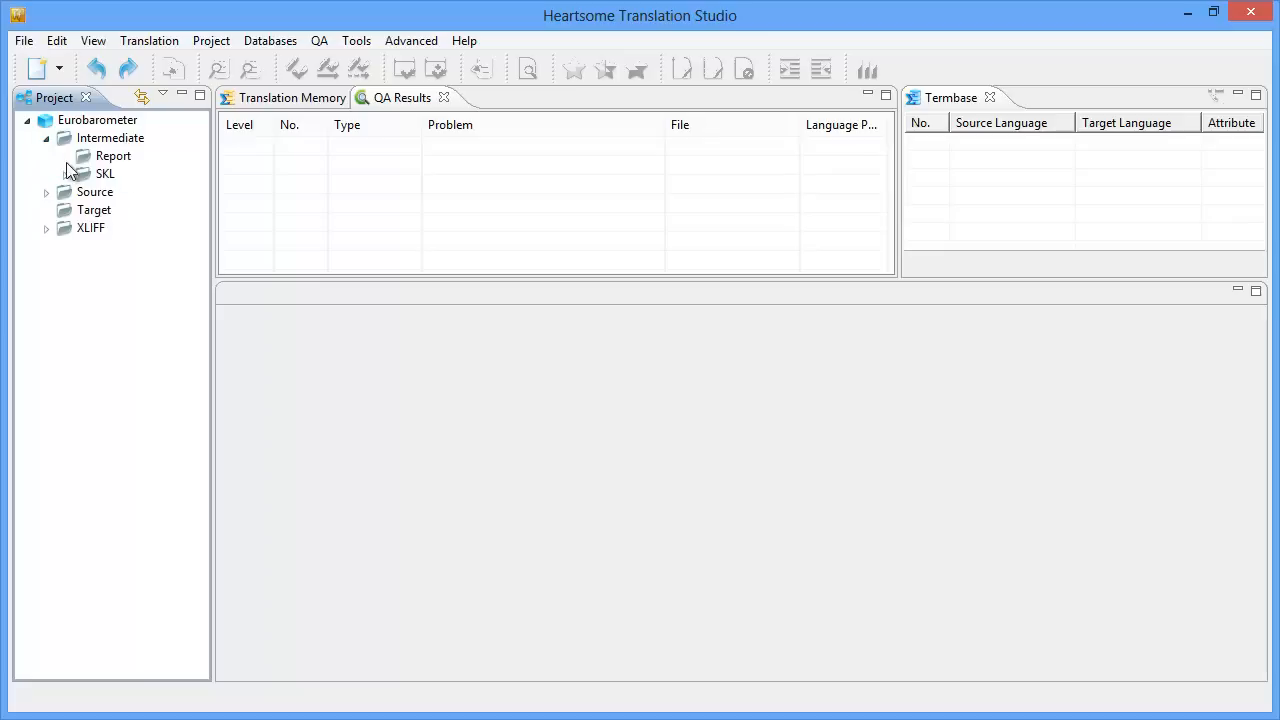
left_click(46, 192)
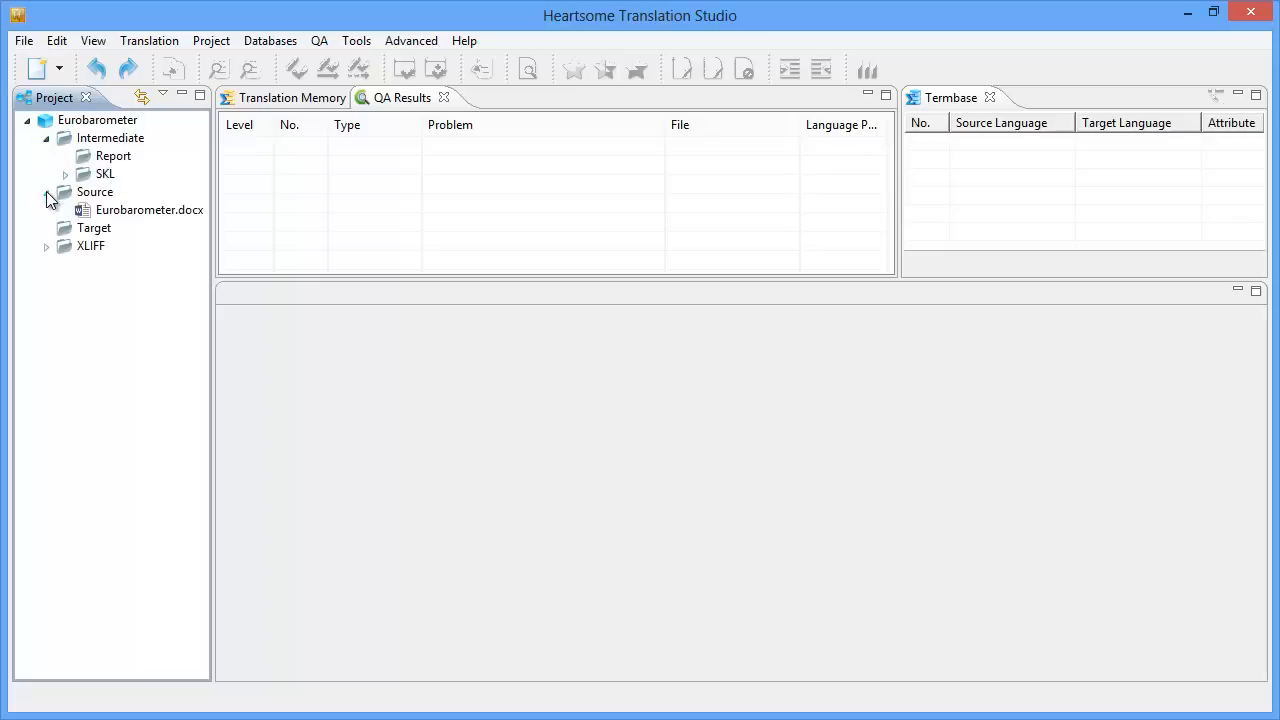
left_click(94, 228)
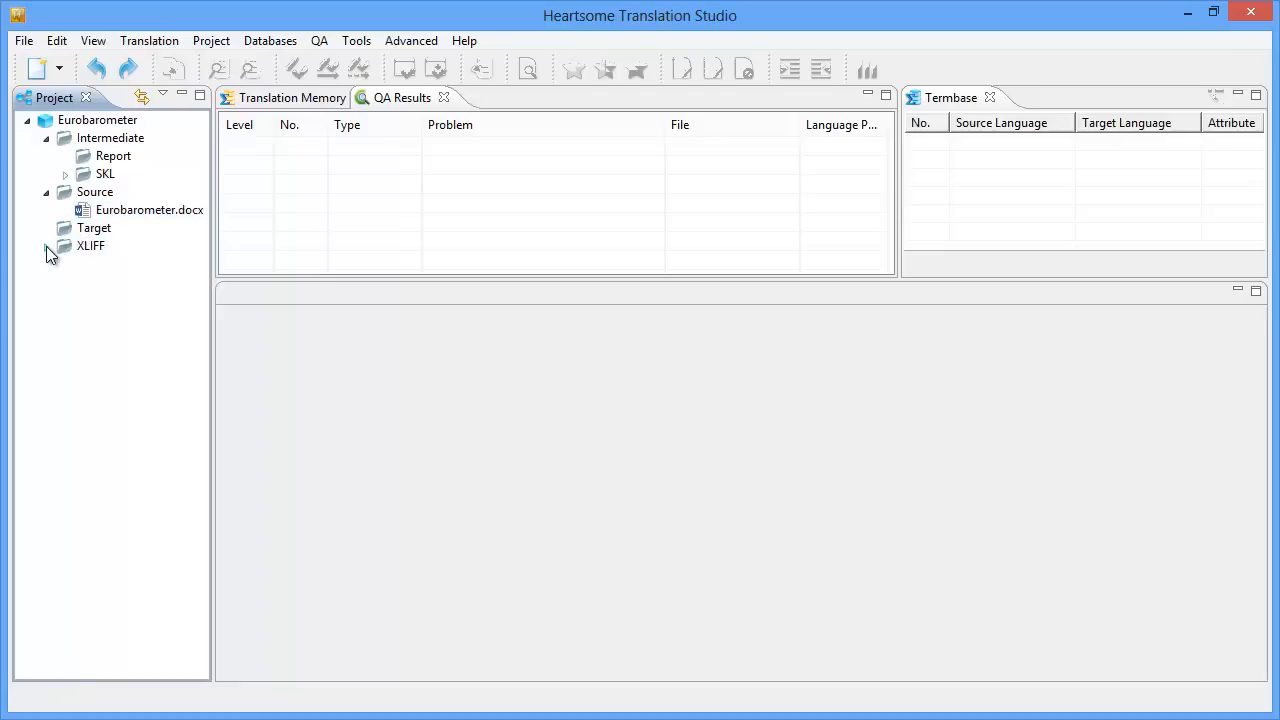
left_click(46, 244)
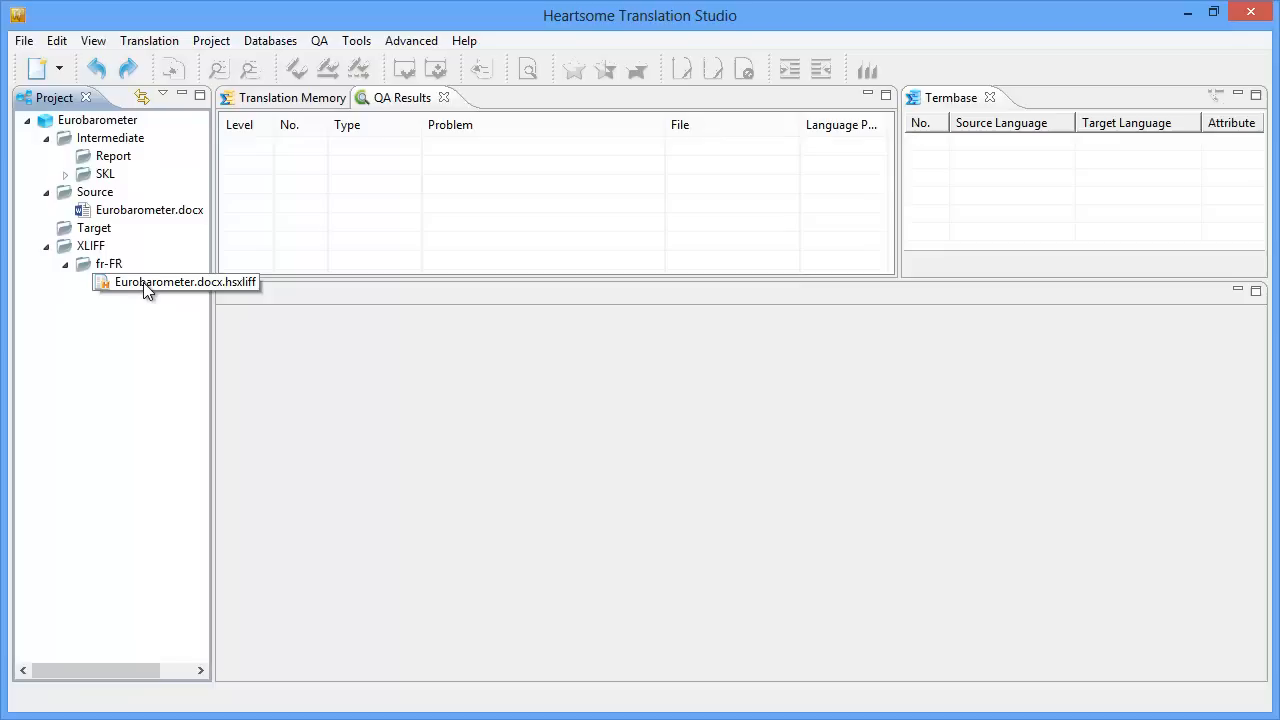
left_click(150, 280)
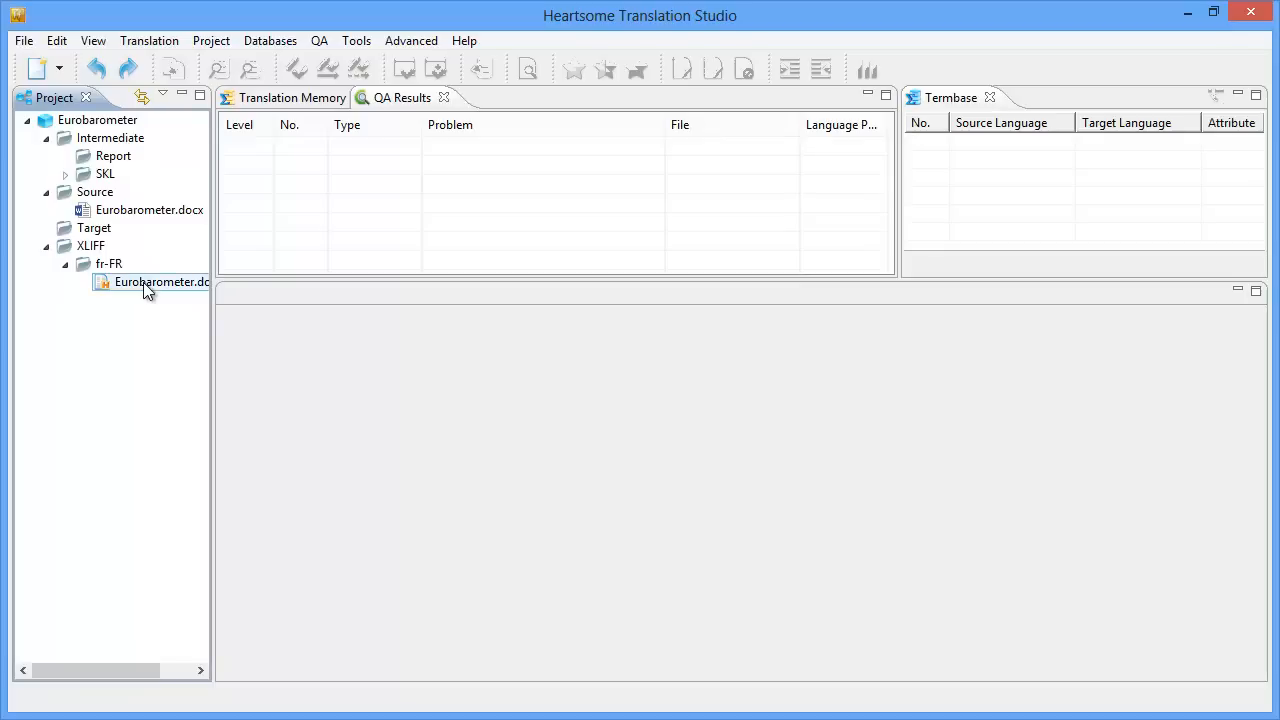
left_click(160, 280)
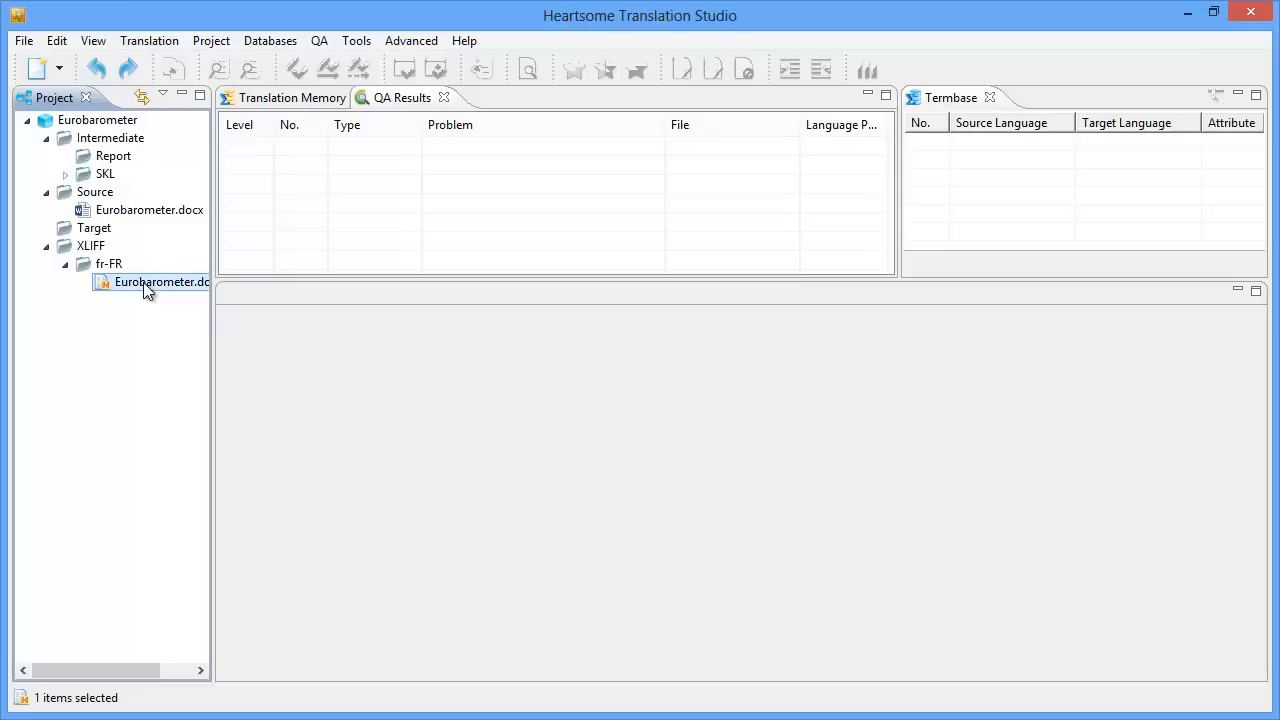
right_click(150, 280)
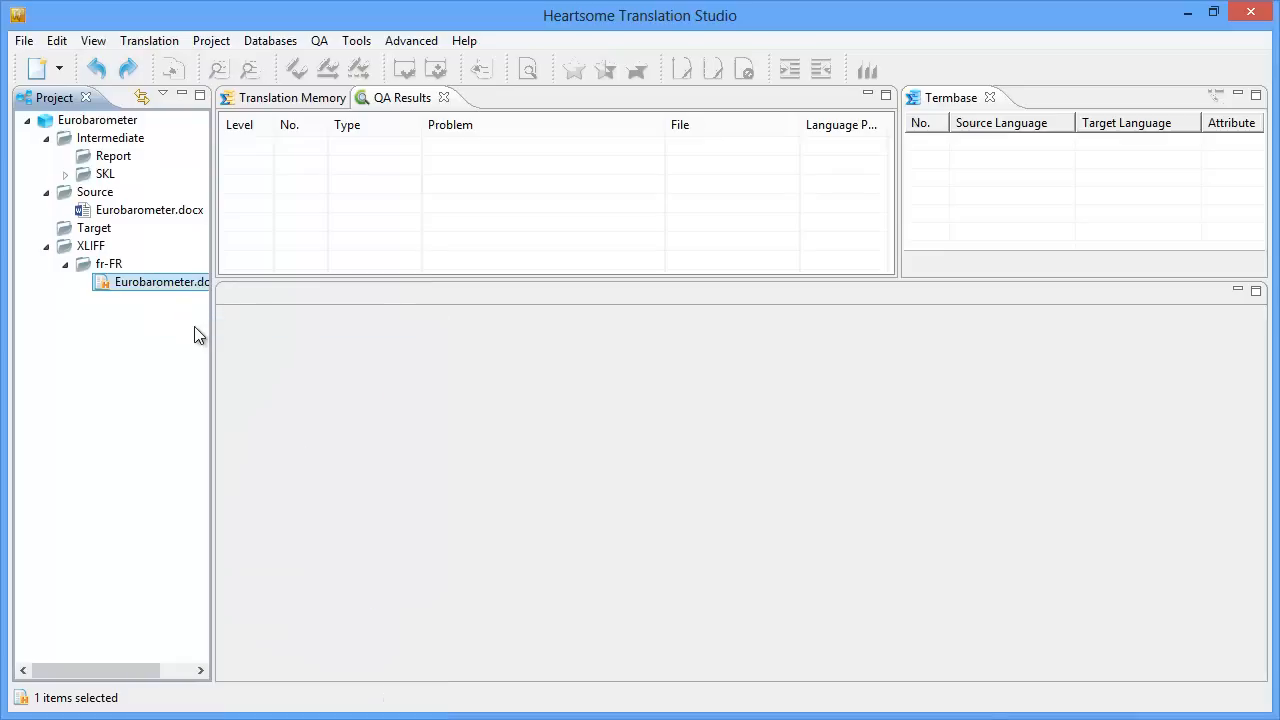
double_click(162, 280)
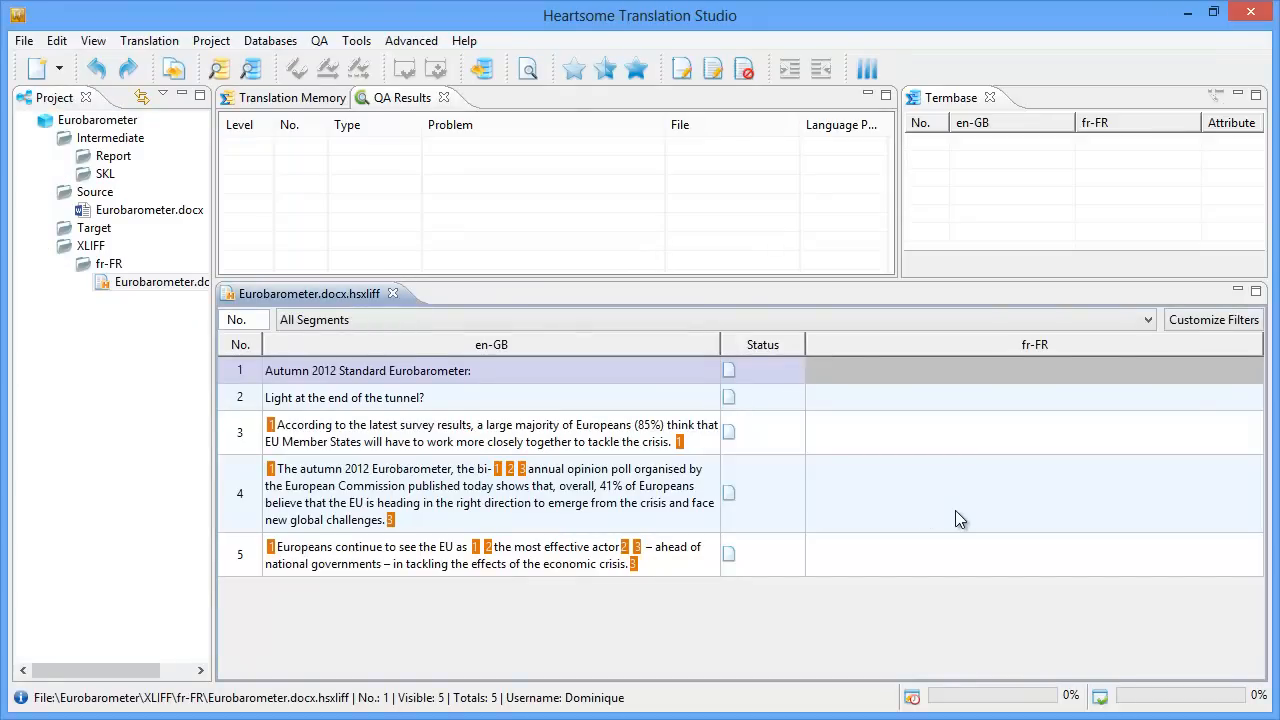
mouse_move(938, 468)
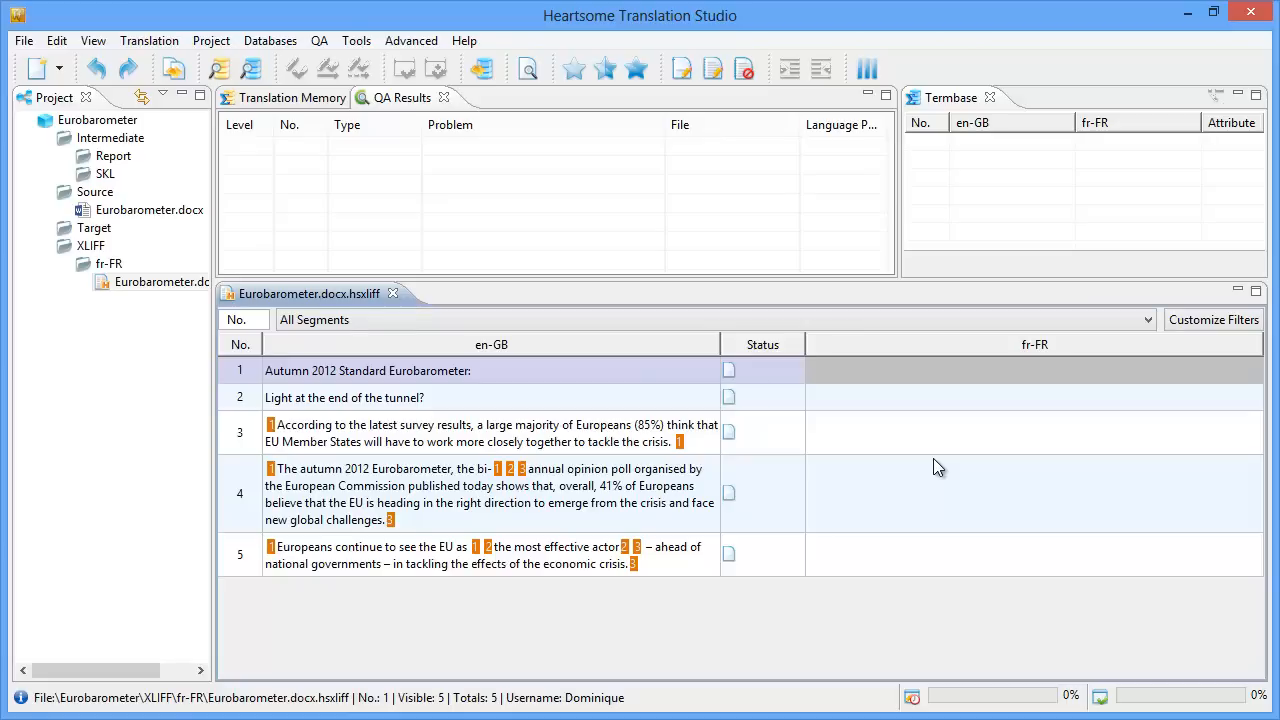
mouse_move(860, 428)
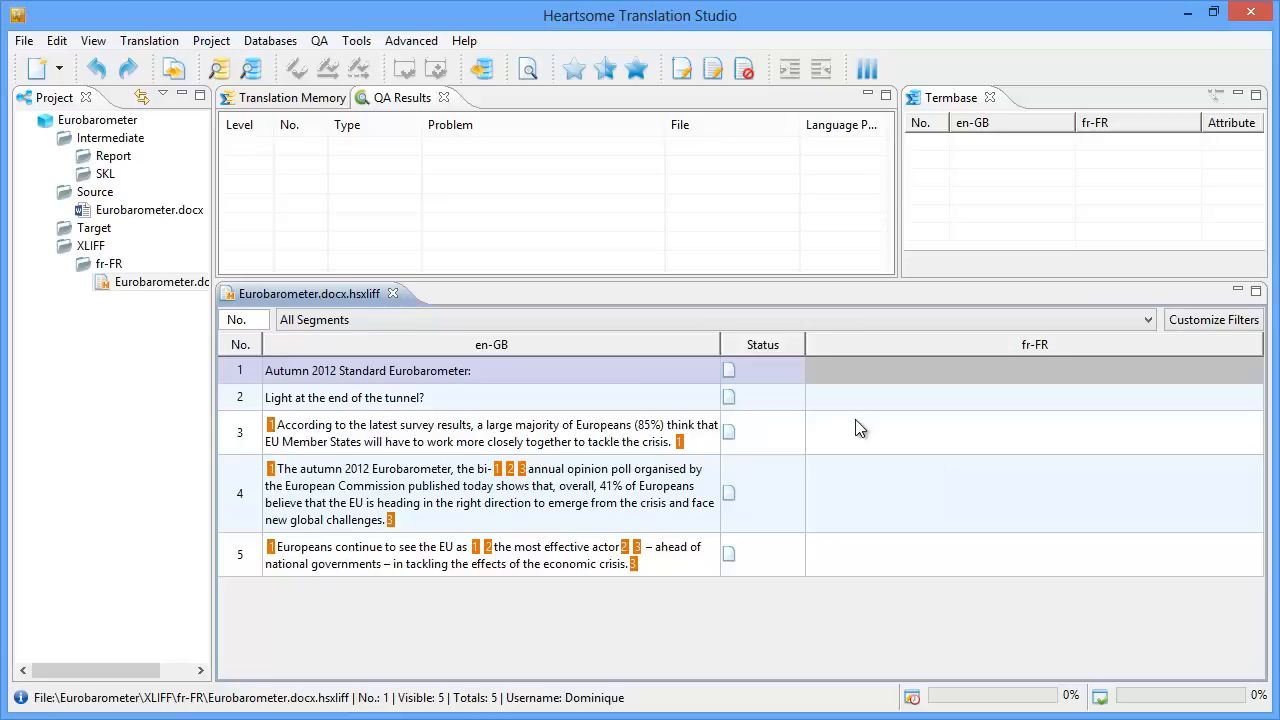
mouse_move(854, 418)
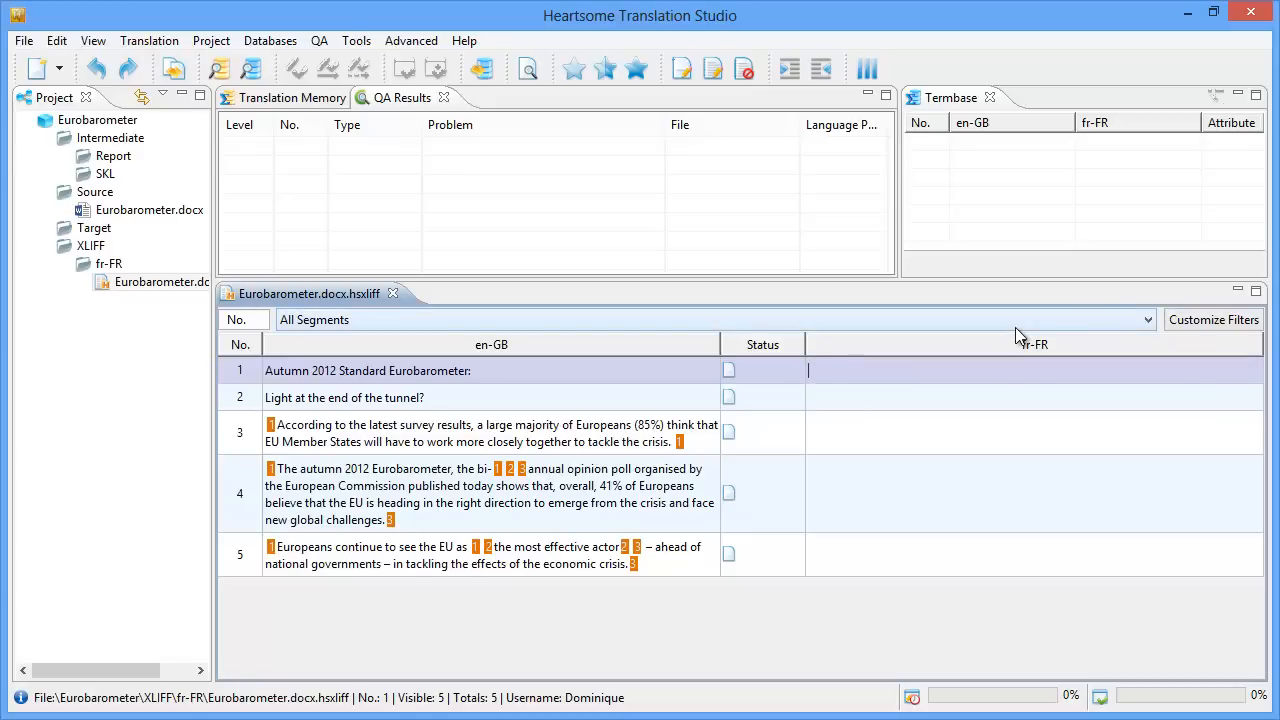
Step: Translate segment 1 as 'Enquête Eurobaromètre standard de l'automne 2012:'
type("Enquête Eurobaromètre standard de l'automne 2012:")
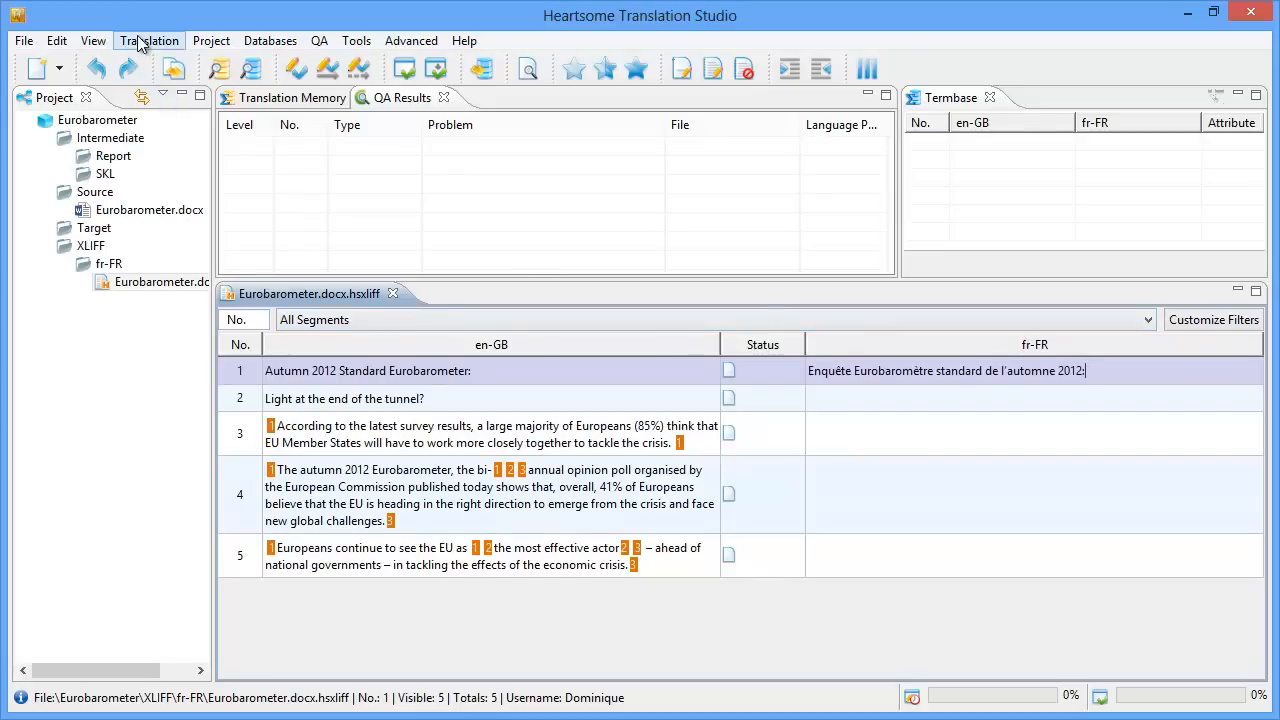
Step: Approve segment 1's translation via the Translation menu and move to segment 2
left_click(148, 40)
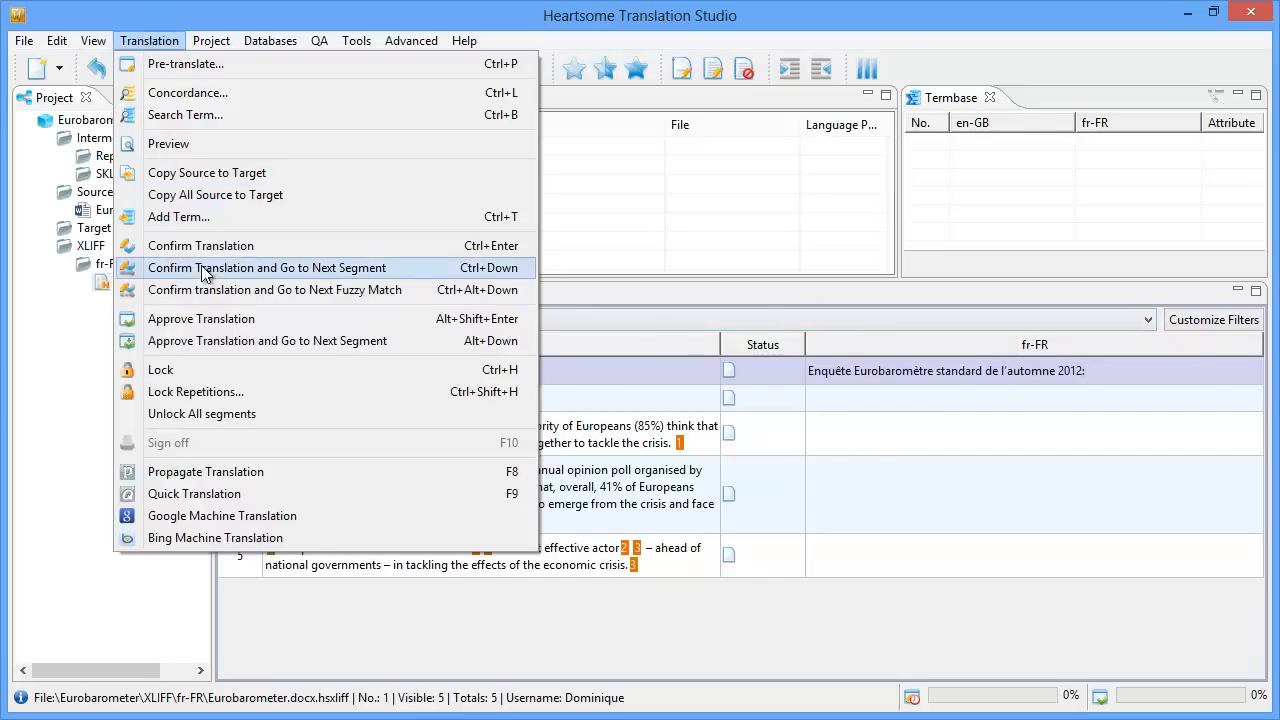
mouse_move(200, 244)
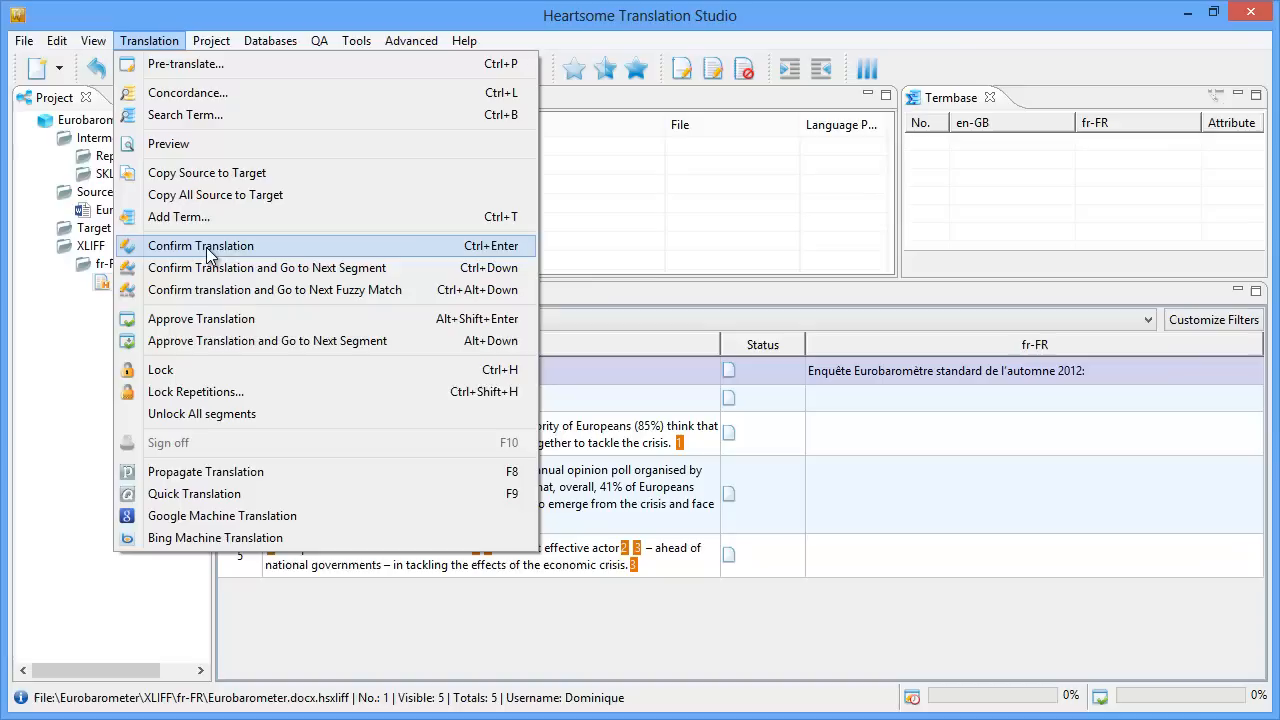
mouse_move(212, 304)
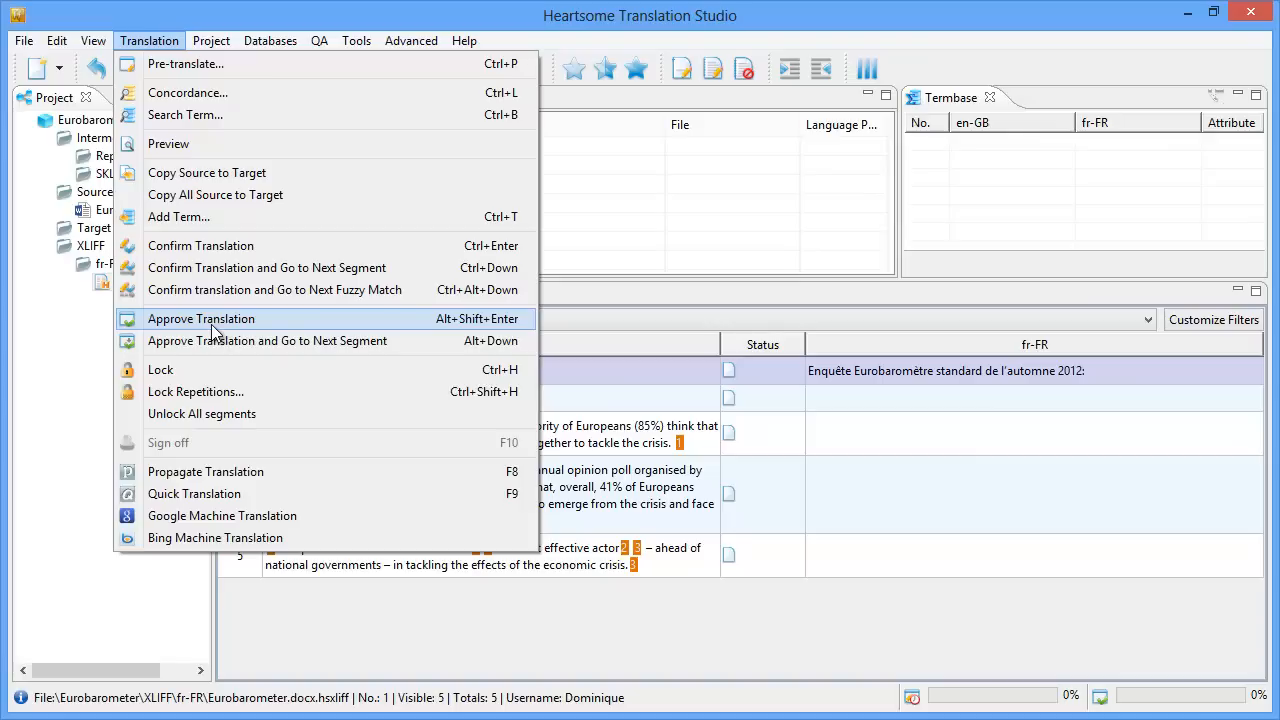
mouse_move(278, 288)
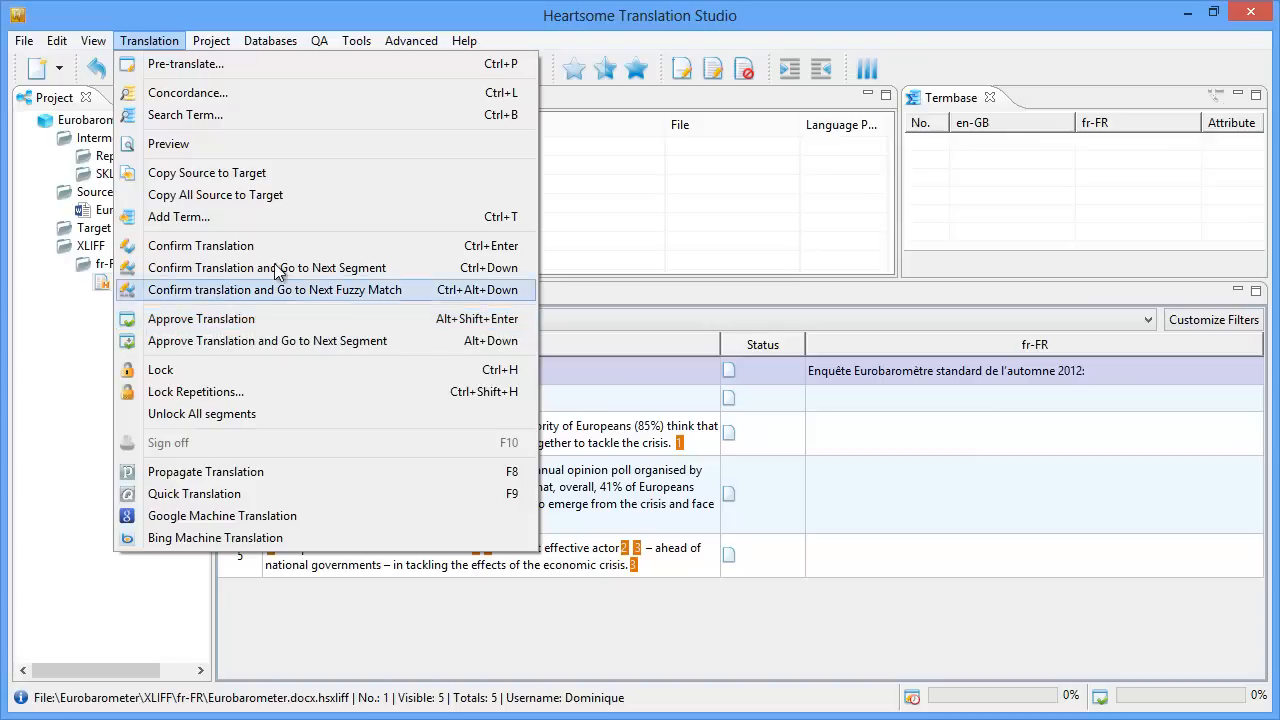
mouse_move(280, 268)
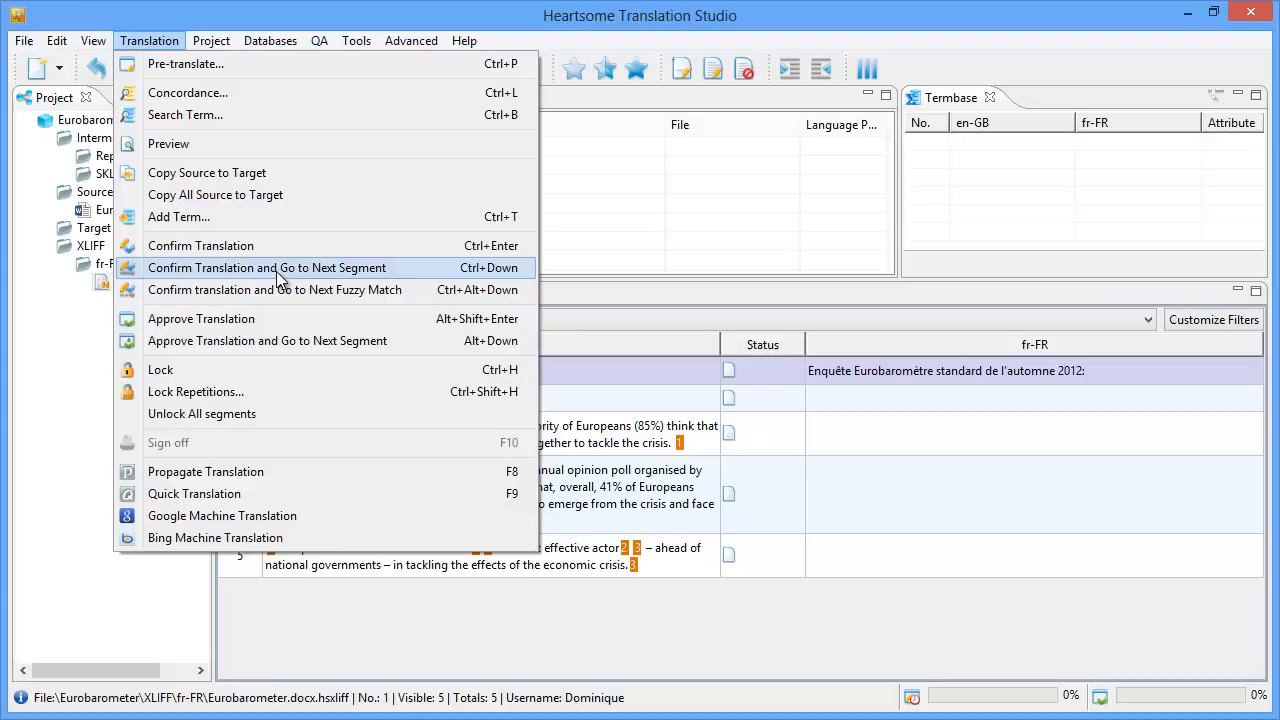
mouse_move(280, 340)
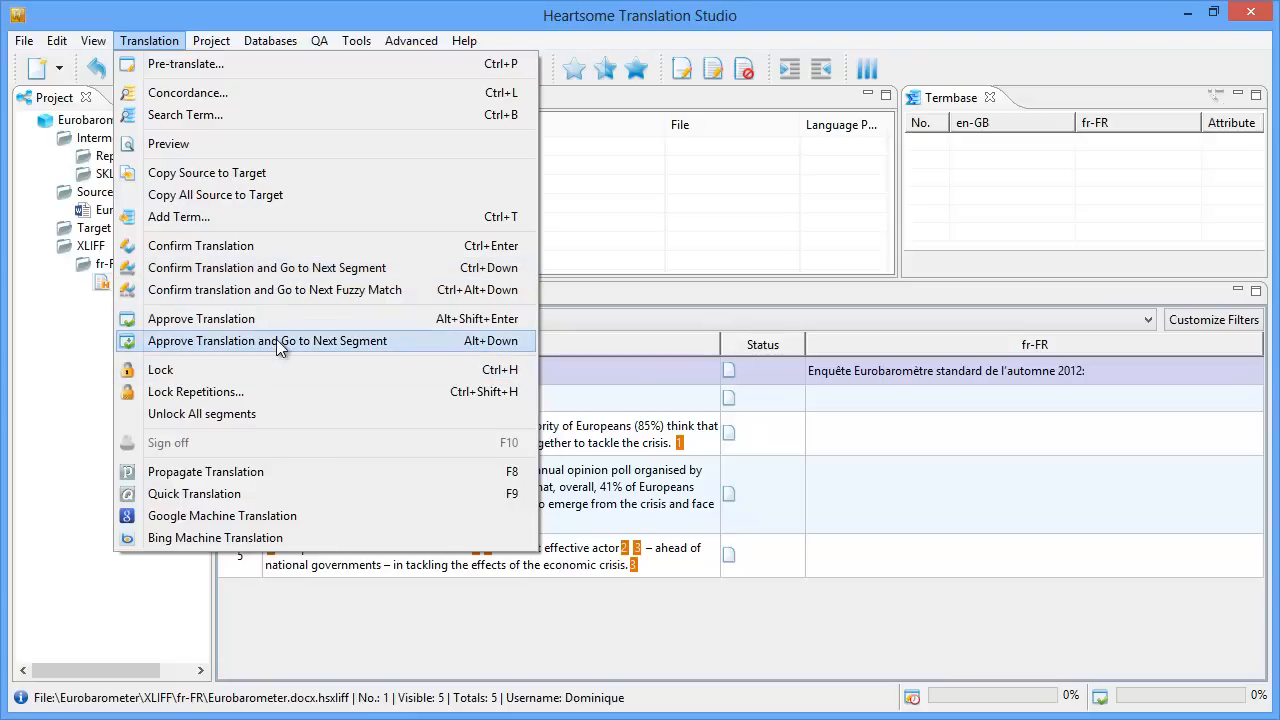
mouse_move(344, 352)
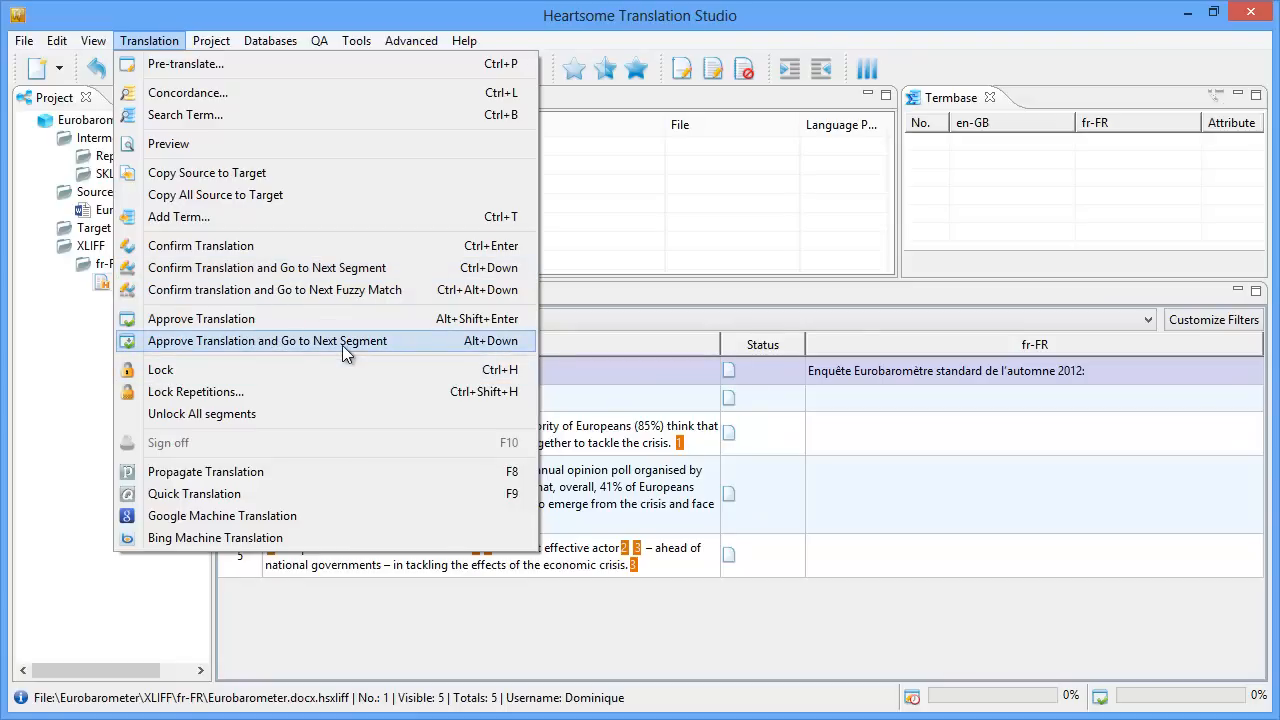
mouse_move(840, 384)
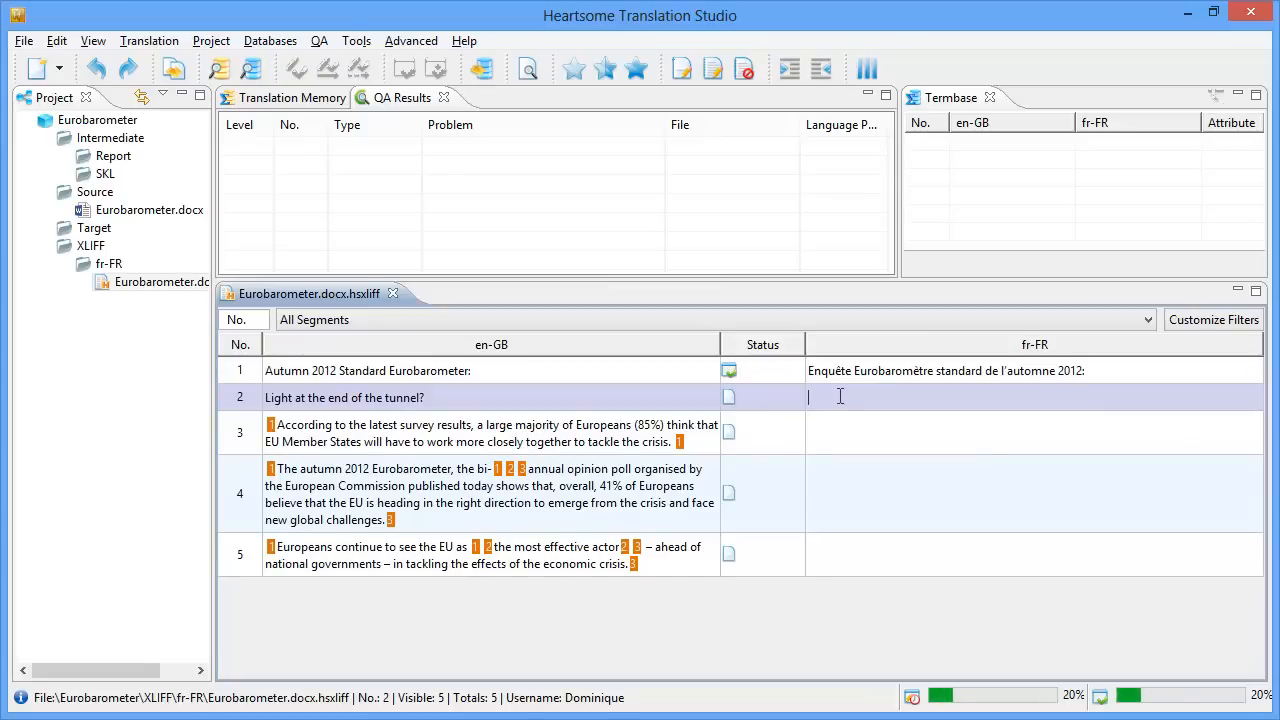
Step: Enter the French for segment 2 ending 'enfin le bout de la crise.' and continue to segment 3
type("enfin le bout du tunnel?")
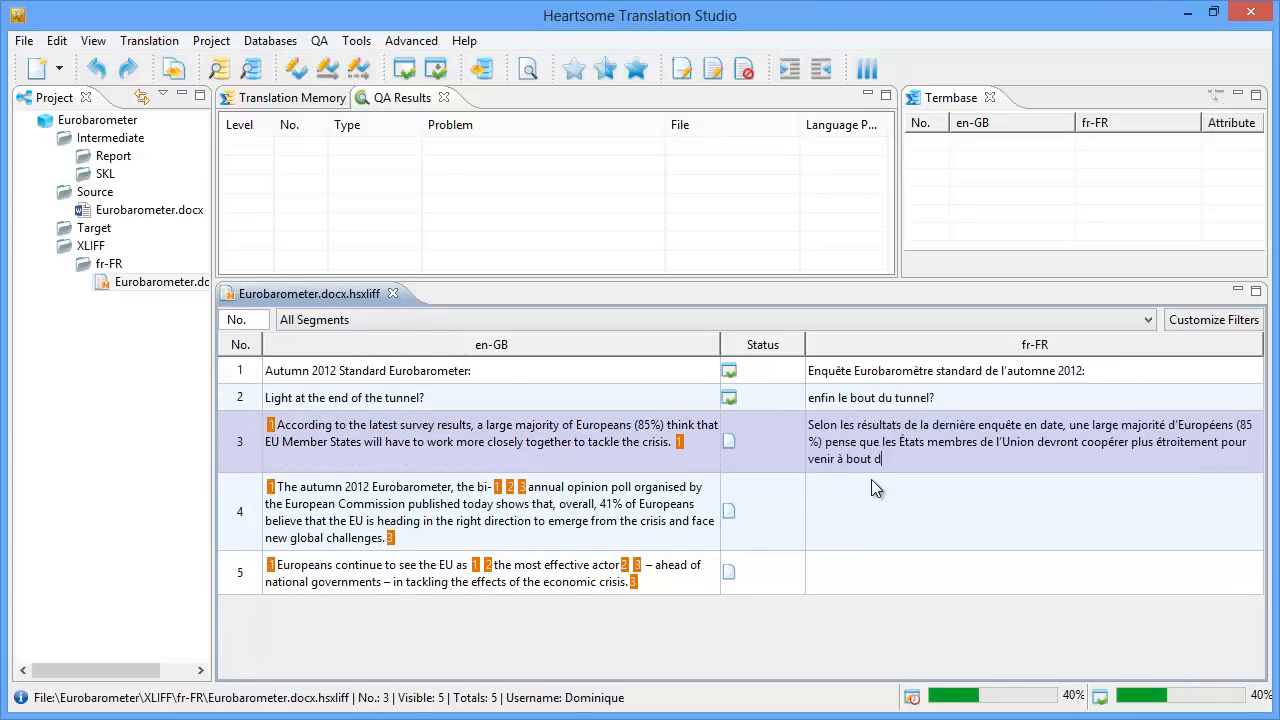
type("e la crise.")
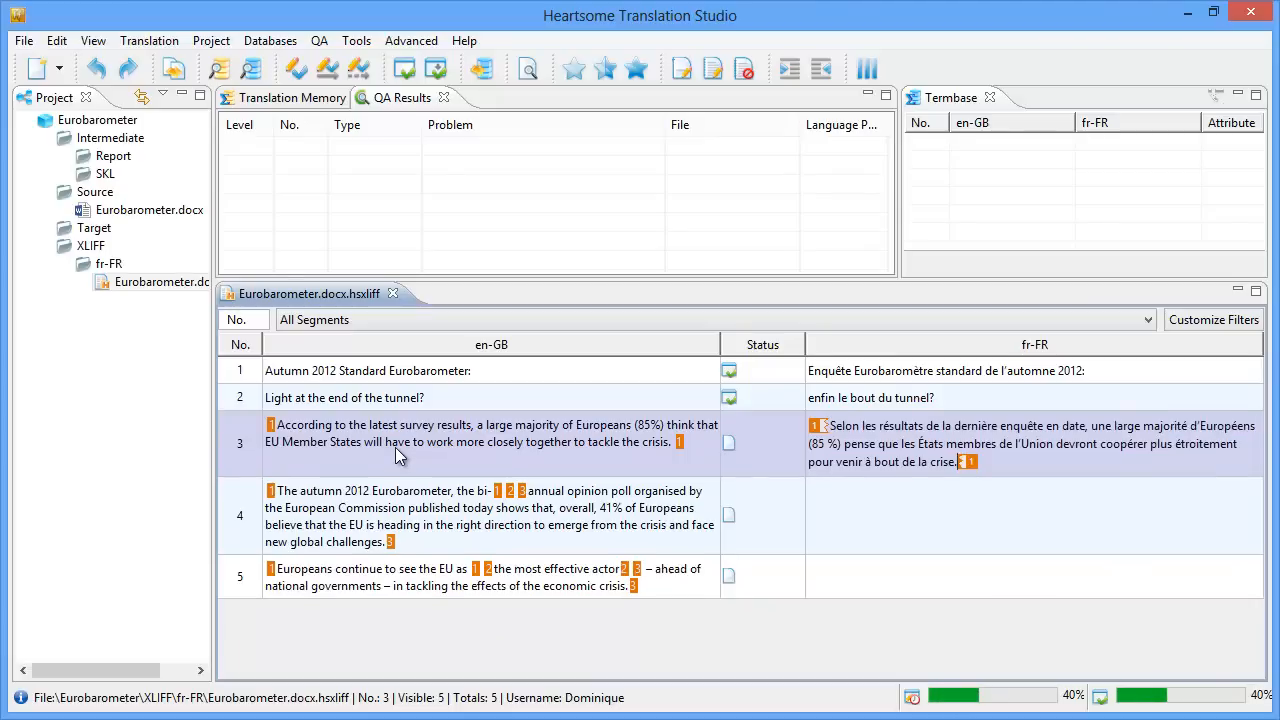
mouse_move(618, 478)
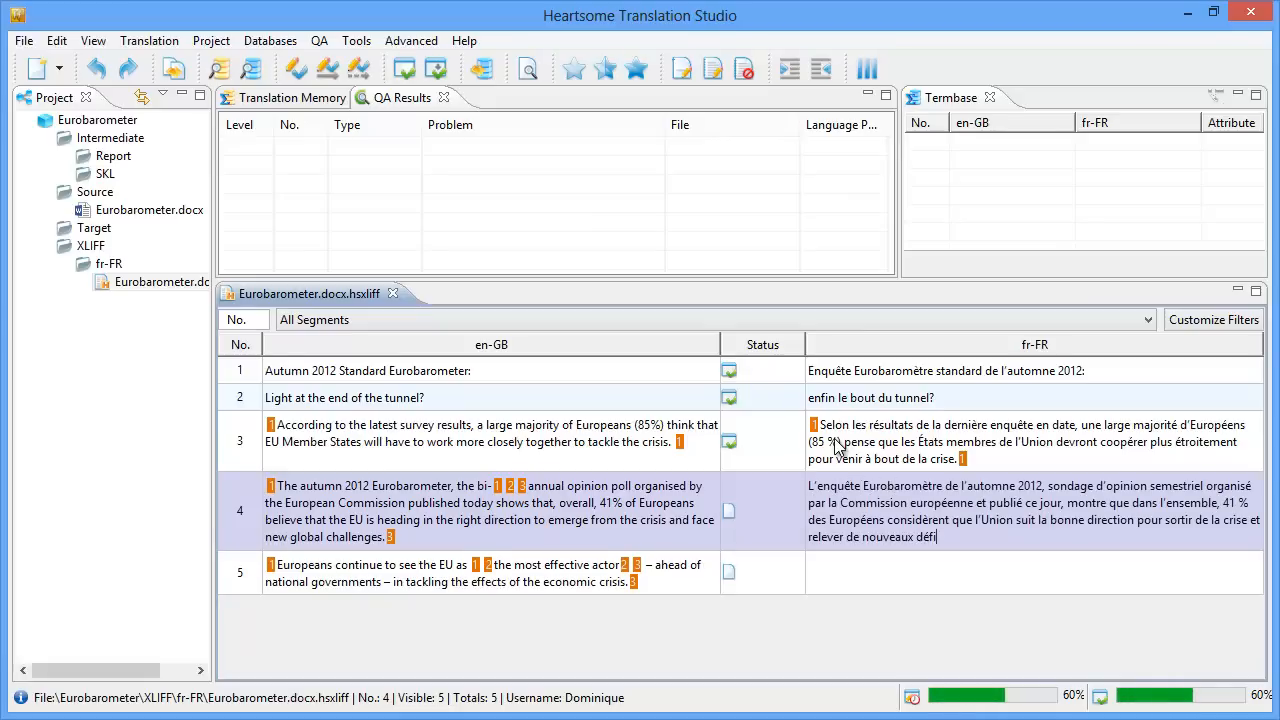
Step: Finish segment 4's French text with 'mondiaux.' and drag its formatting tags into place
type("mondiaux.")
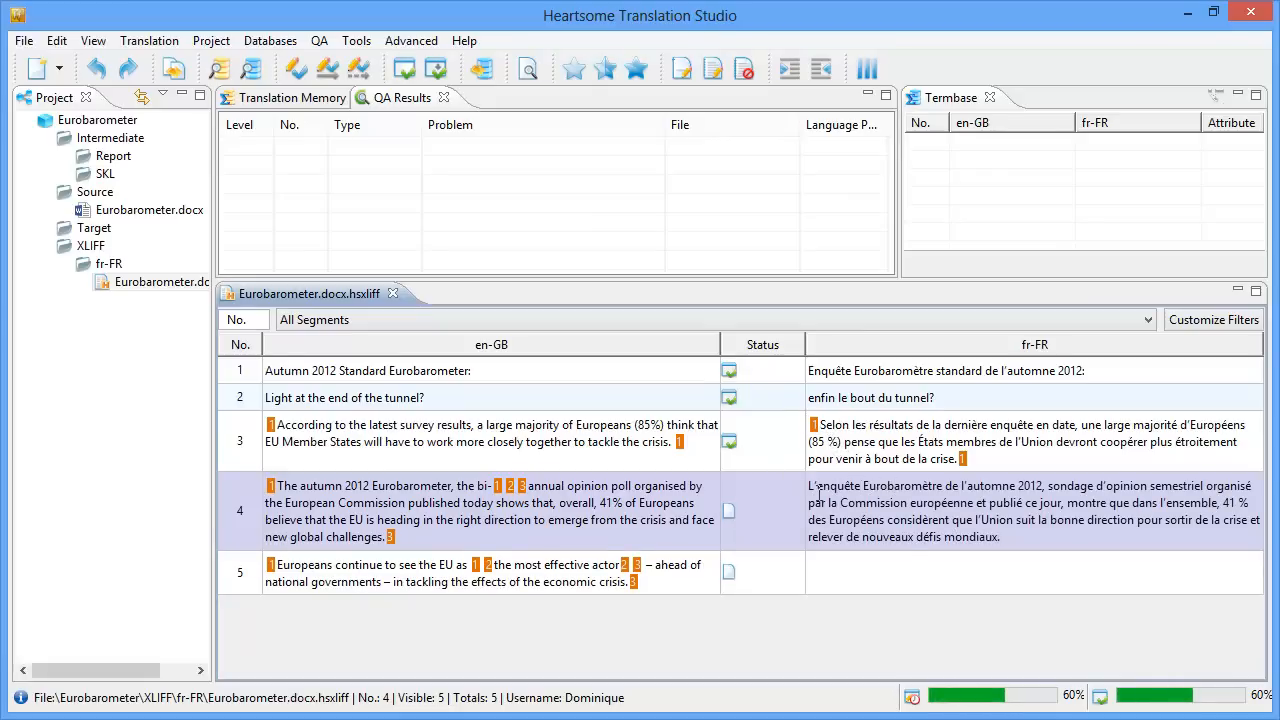
left_click(812, 486)
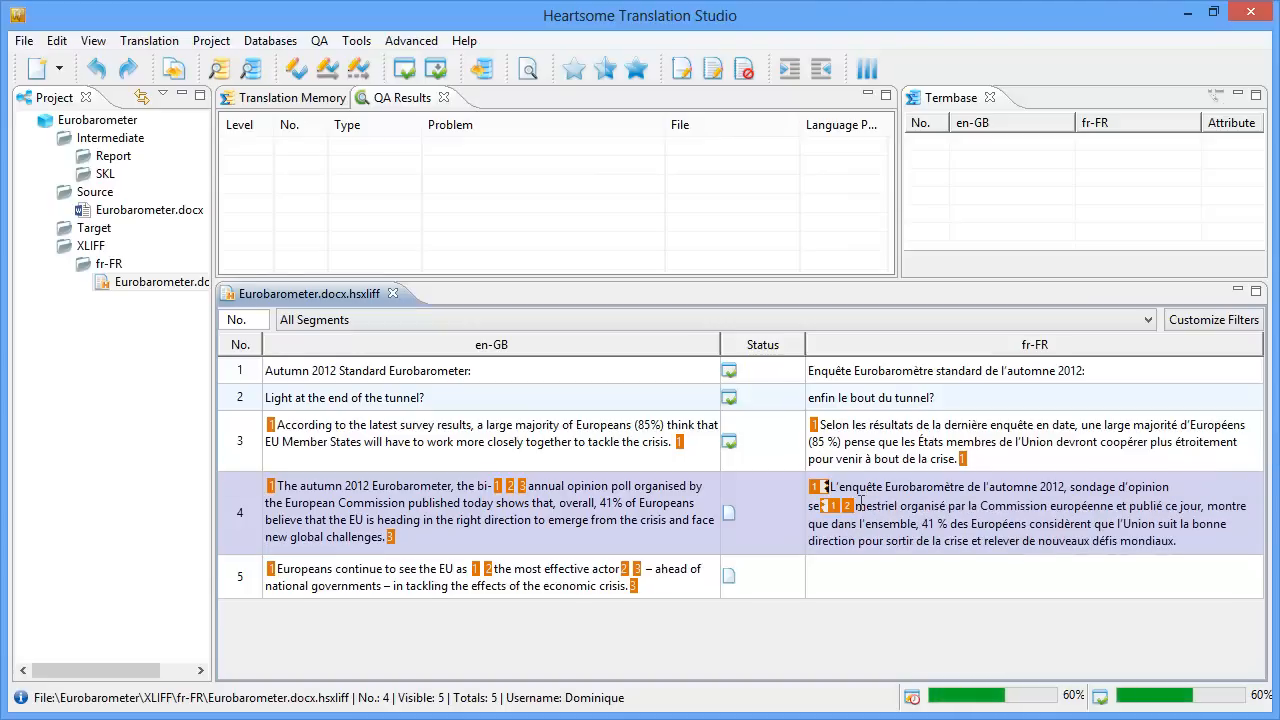
left_click_drag(852, 504, 912, 540)
type("Les Européens continuent également à voir en l'Union européenne l'acteur le plus efficace, devant les gouvernements nationaux, pour s'attaquer aux effets de la crise économique.")
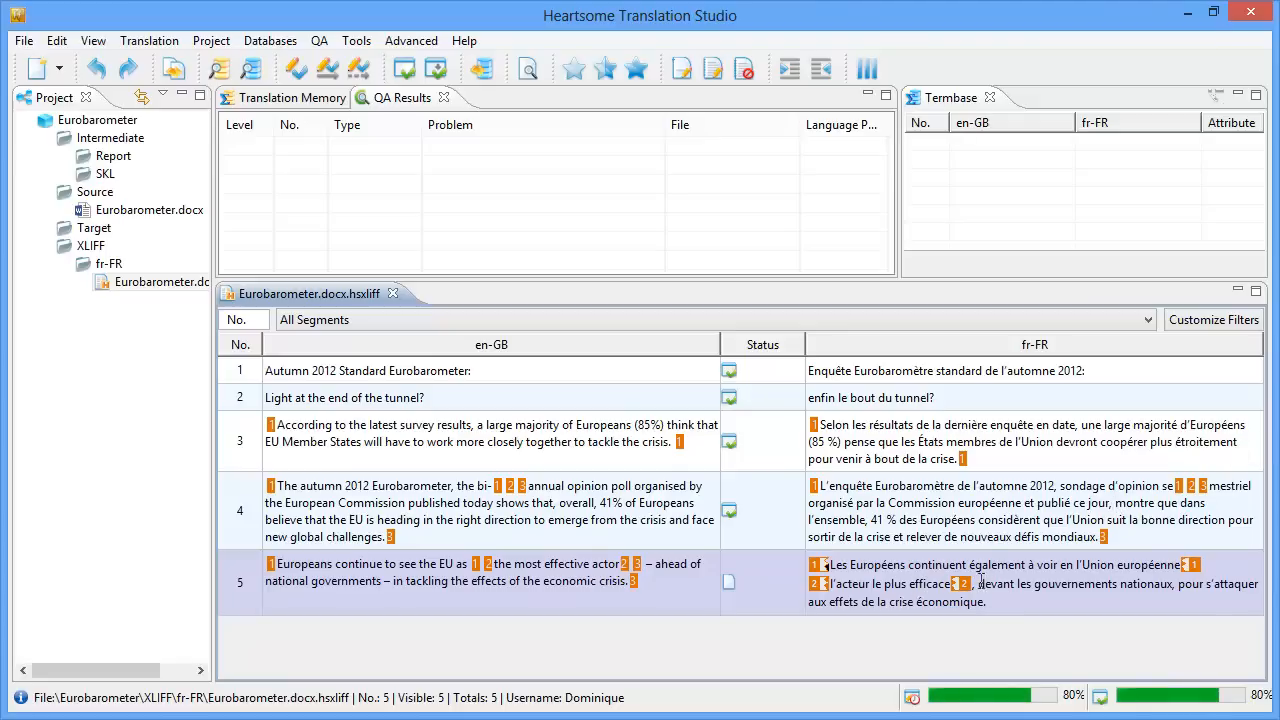
Step: Drop the missing tag into segment 5's French target so the segment can be approved
left_click_drag(978, 584, 984, 600)
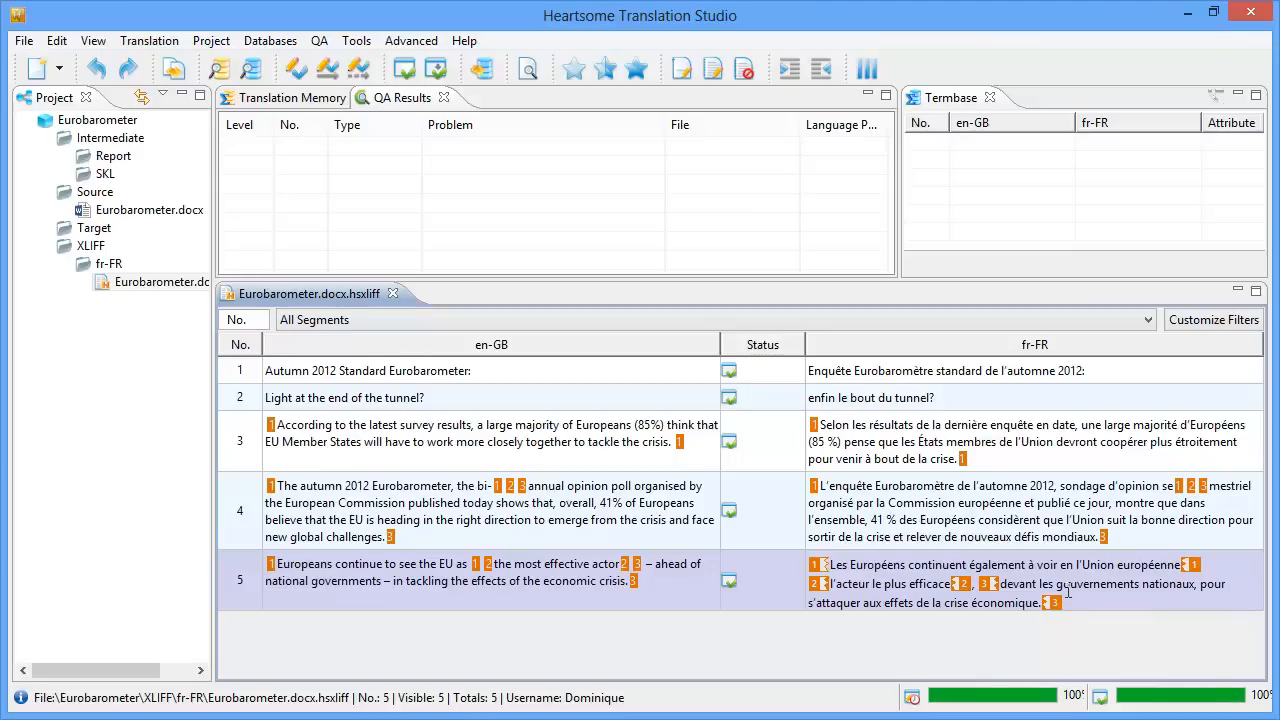
mouse_move(1052, 516)
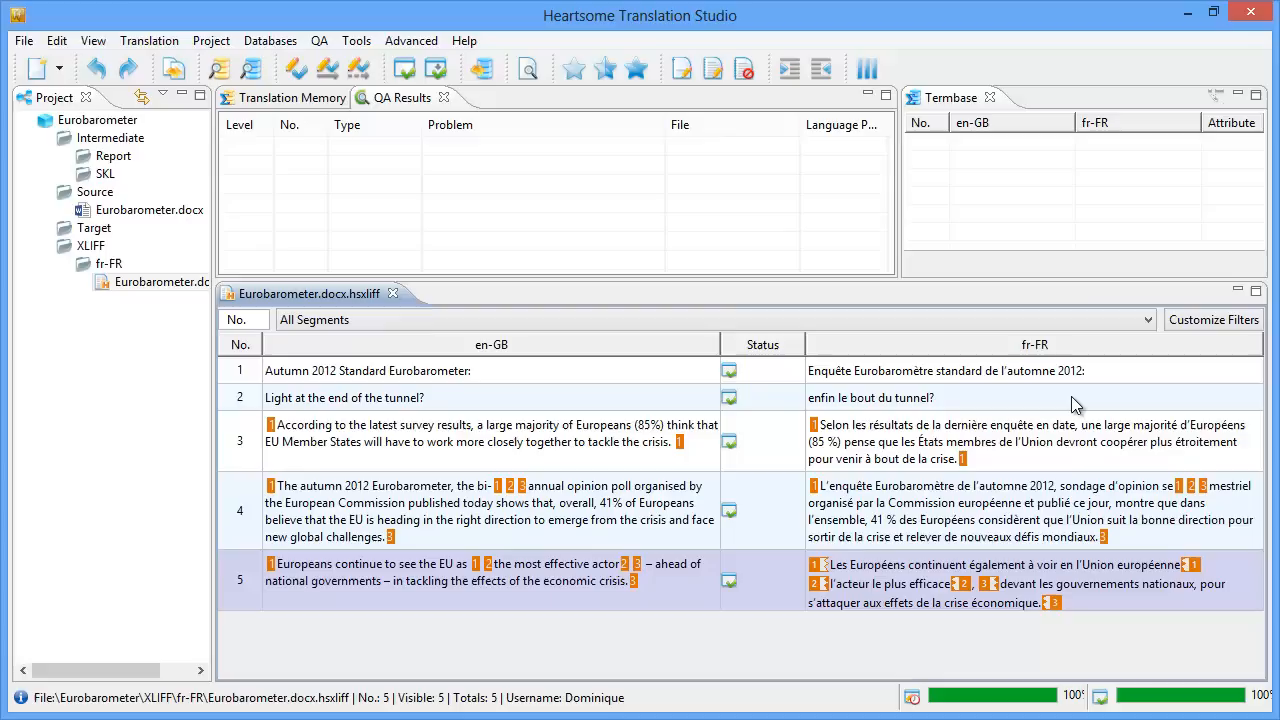
mouse_move(848, 344)
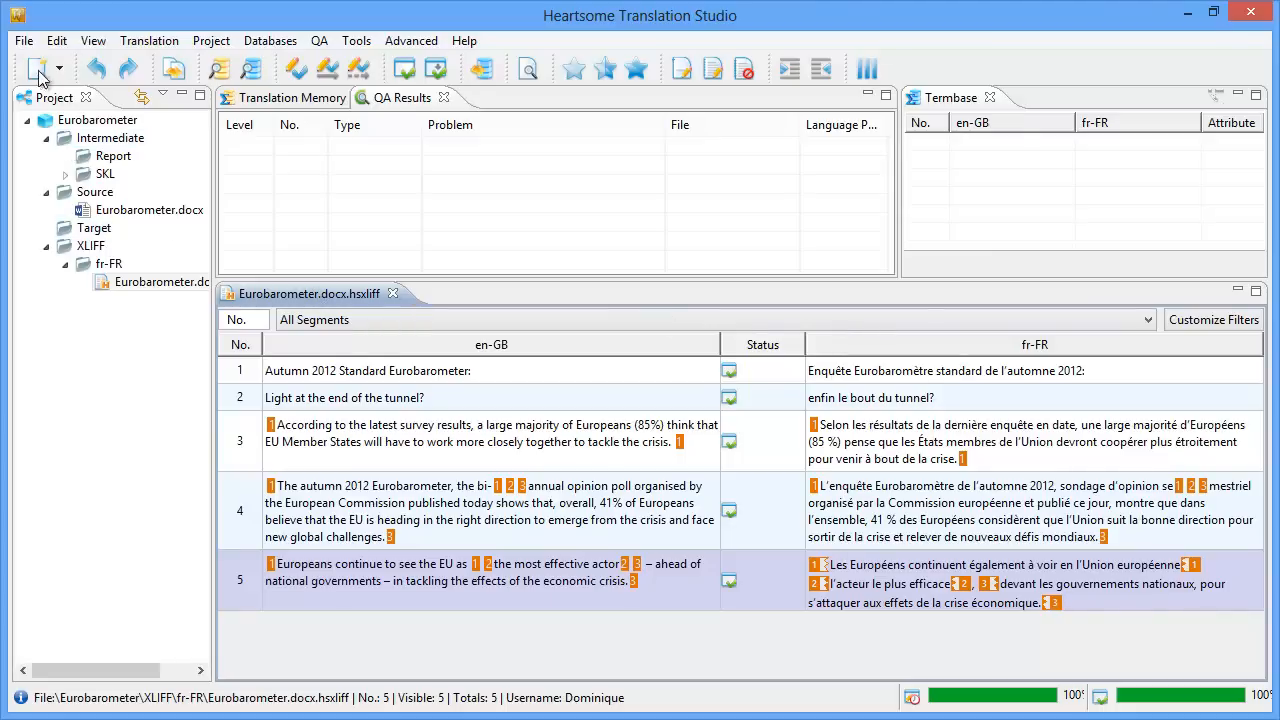
Step: Run File > Convert to Target Files to produce the French Eurobarometer.docx from the XLIFF
left_click(22, 40)
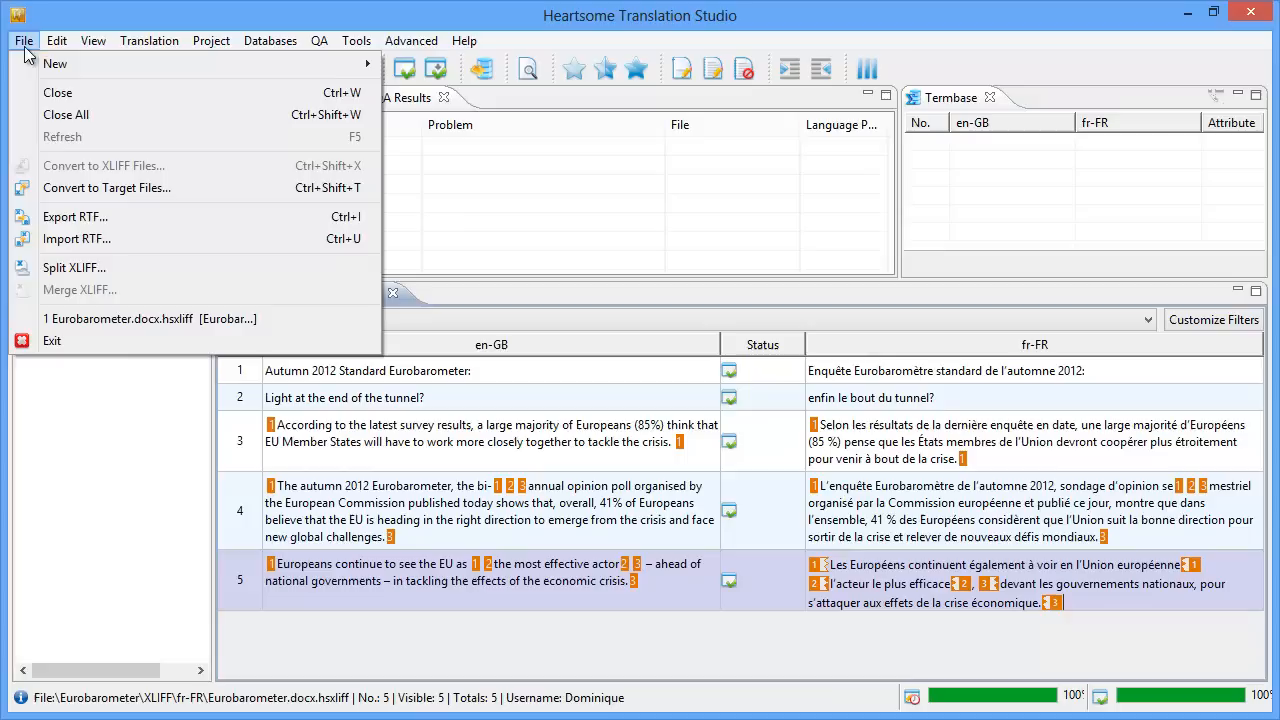
mouse_move(220, 188)
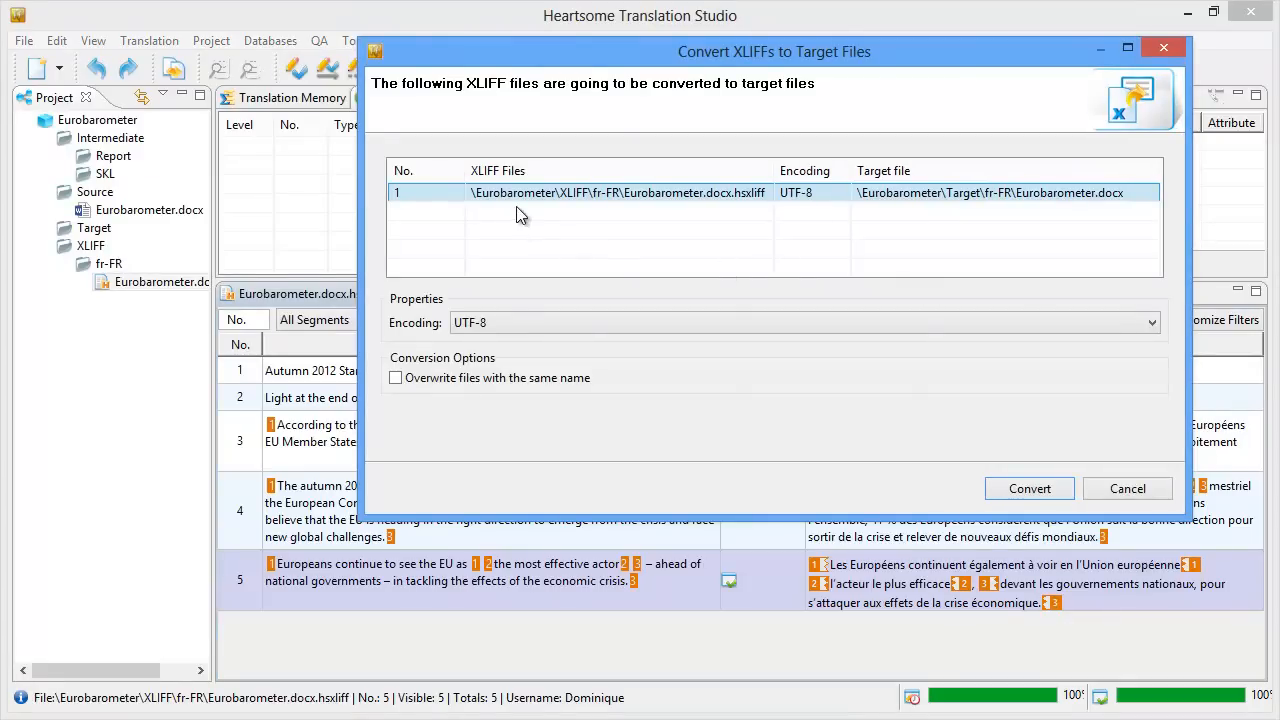
mouse_move(508, 188)
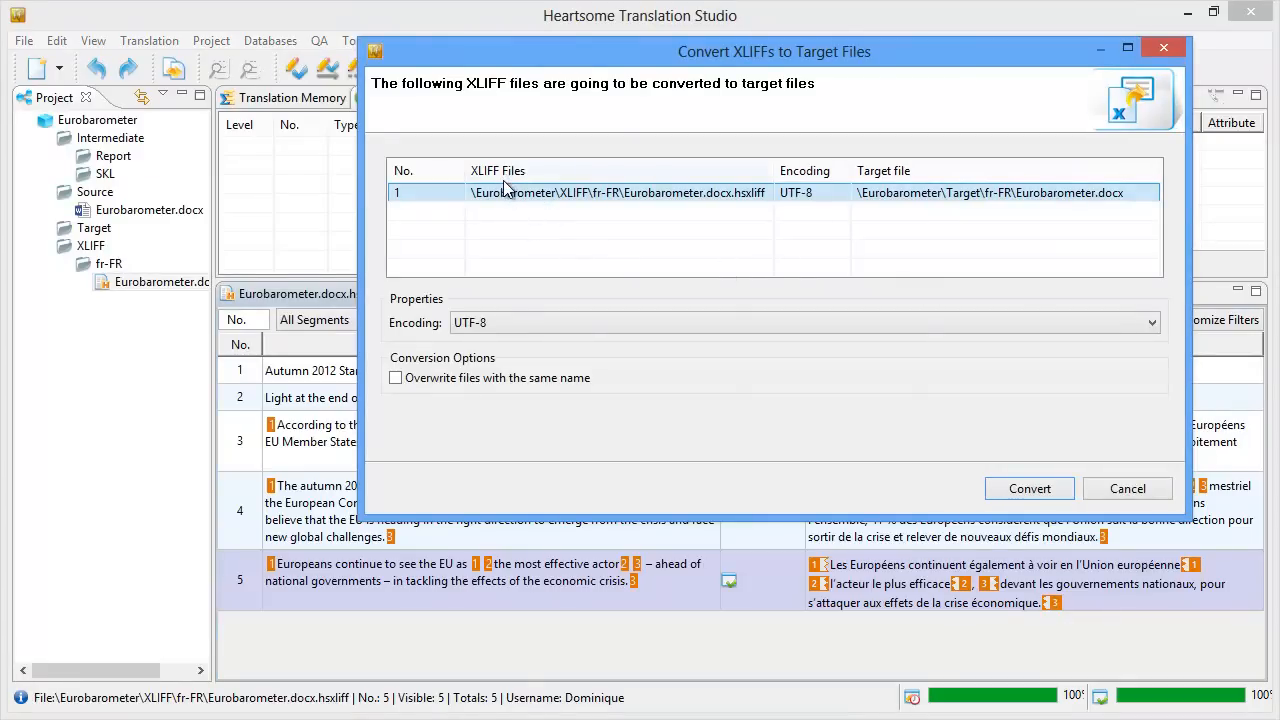
mouse_move(504, 212)
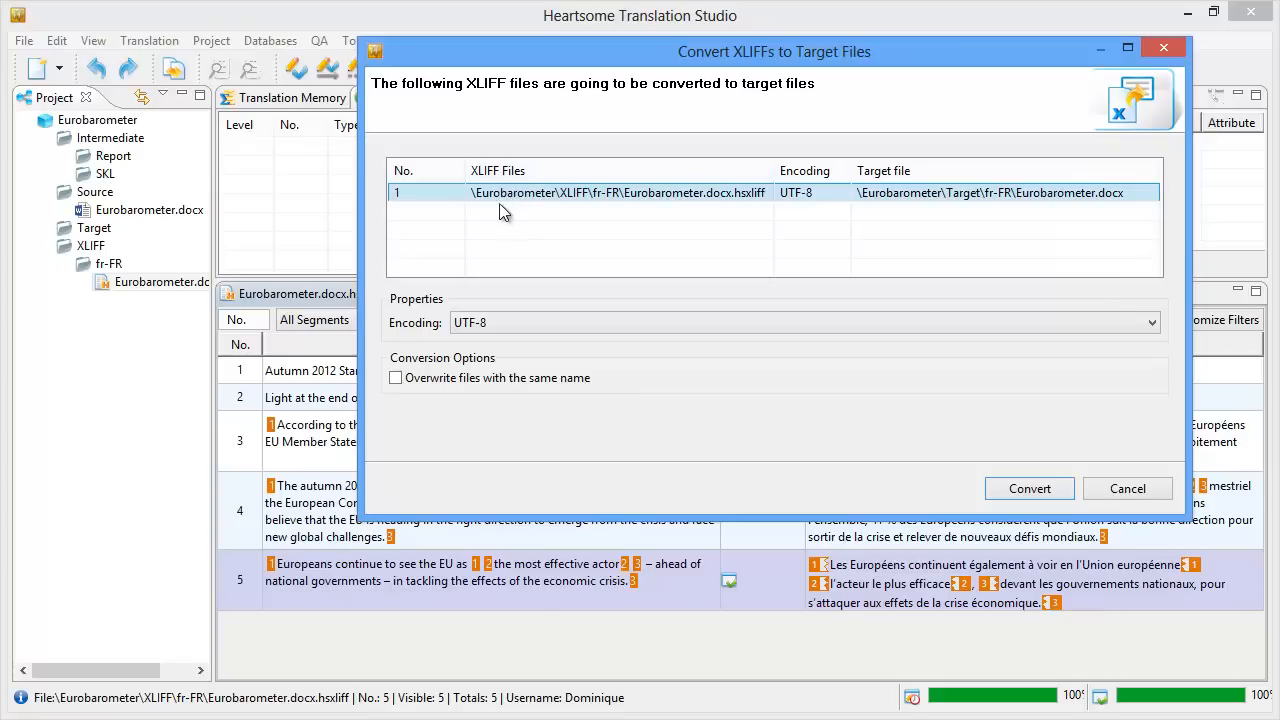
mouse_move(552, 206)
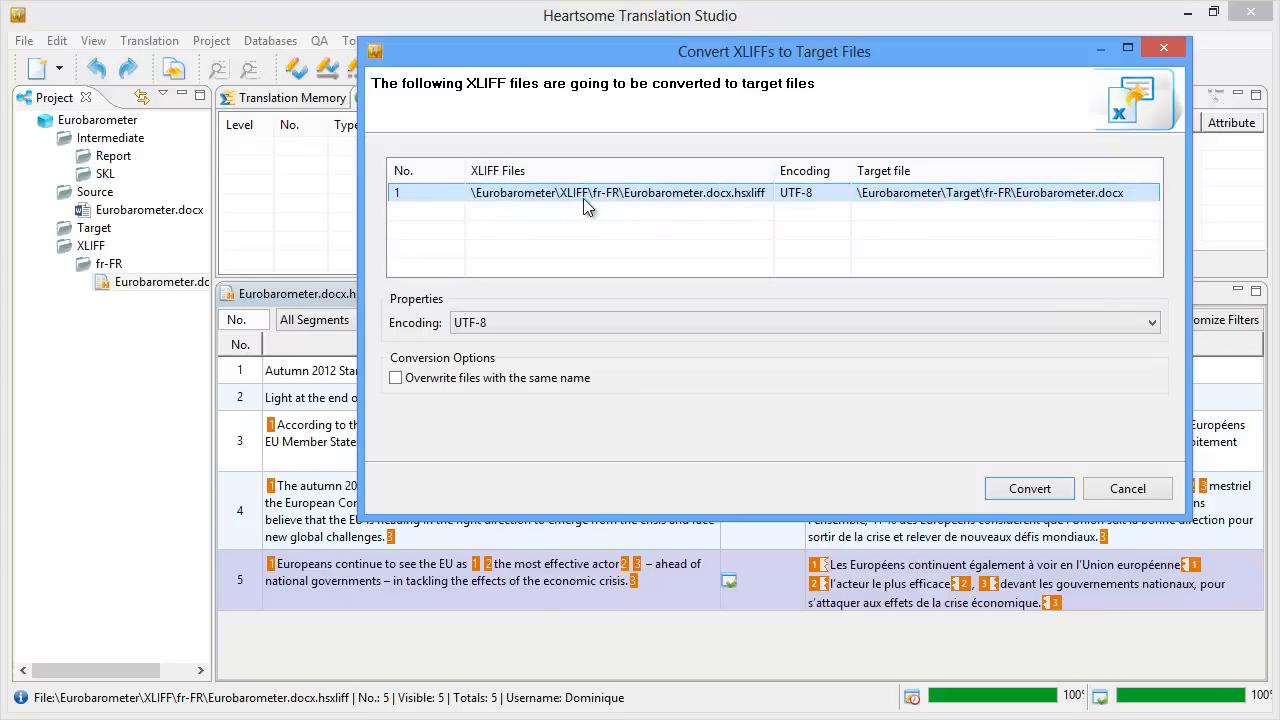
mouse_move(612, 208)
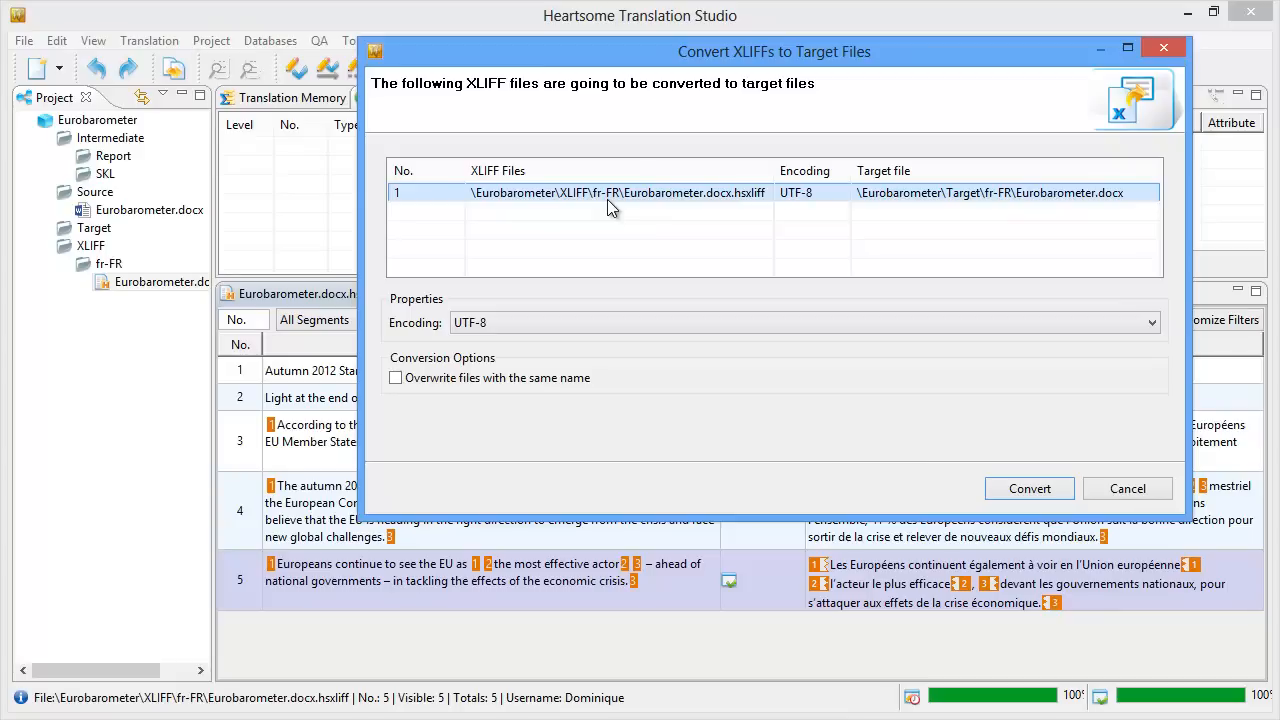
mouse_move(728, 210)
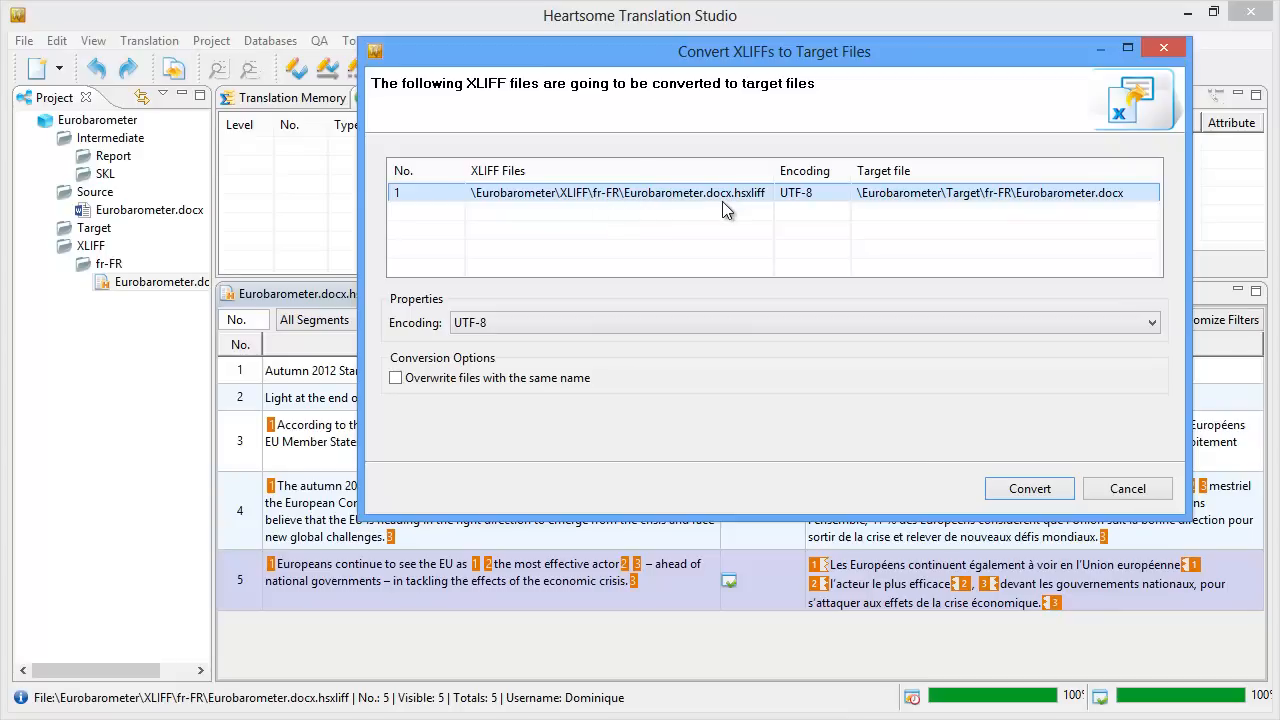
mouse_move(748, 212)
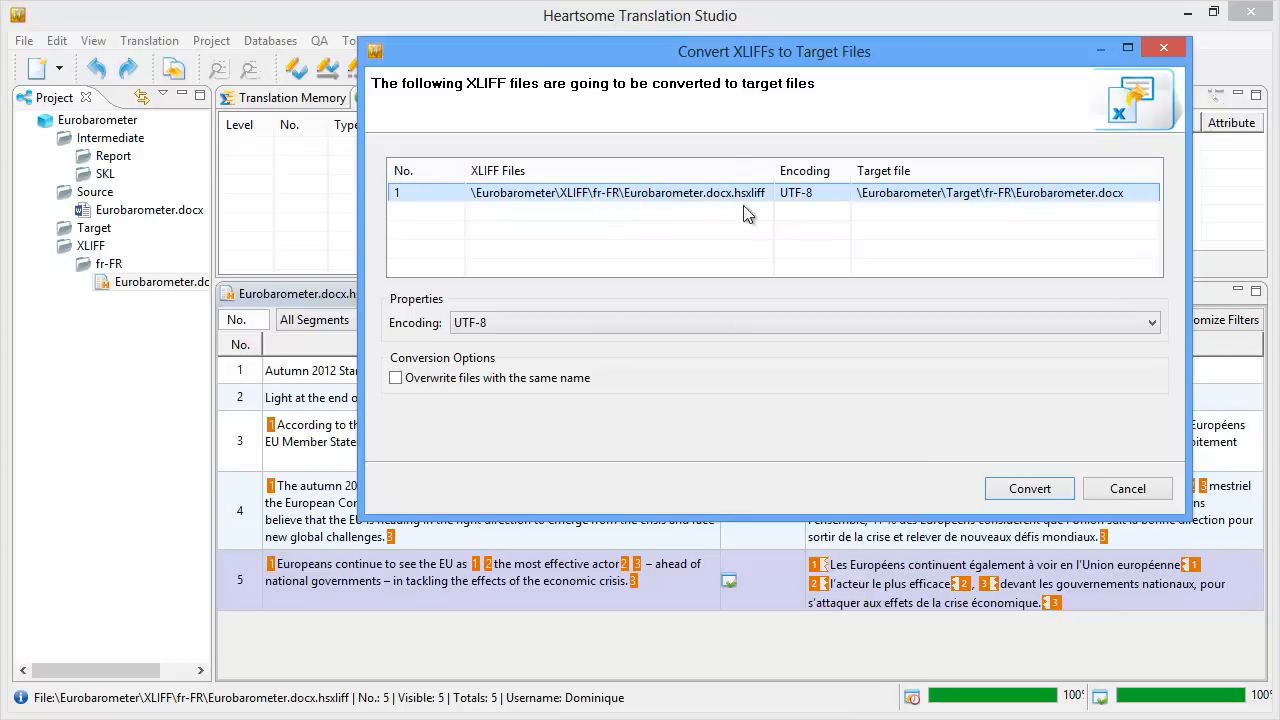
mouse_move(920, 228)
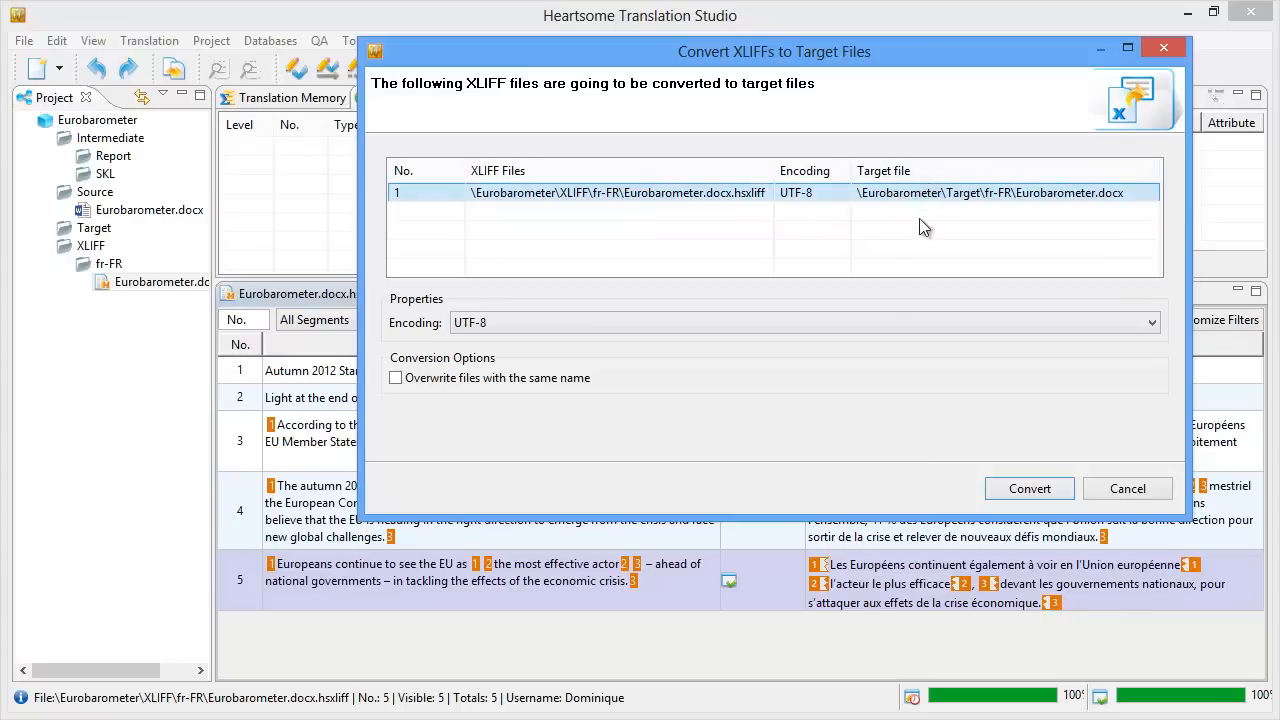
mouse_move(916, 216)
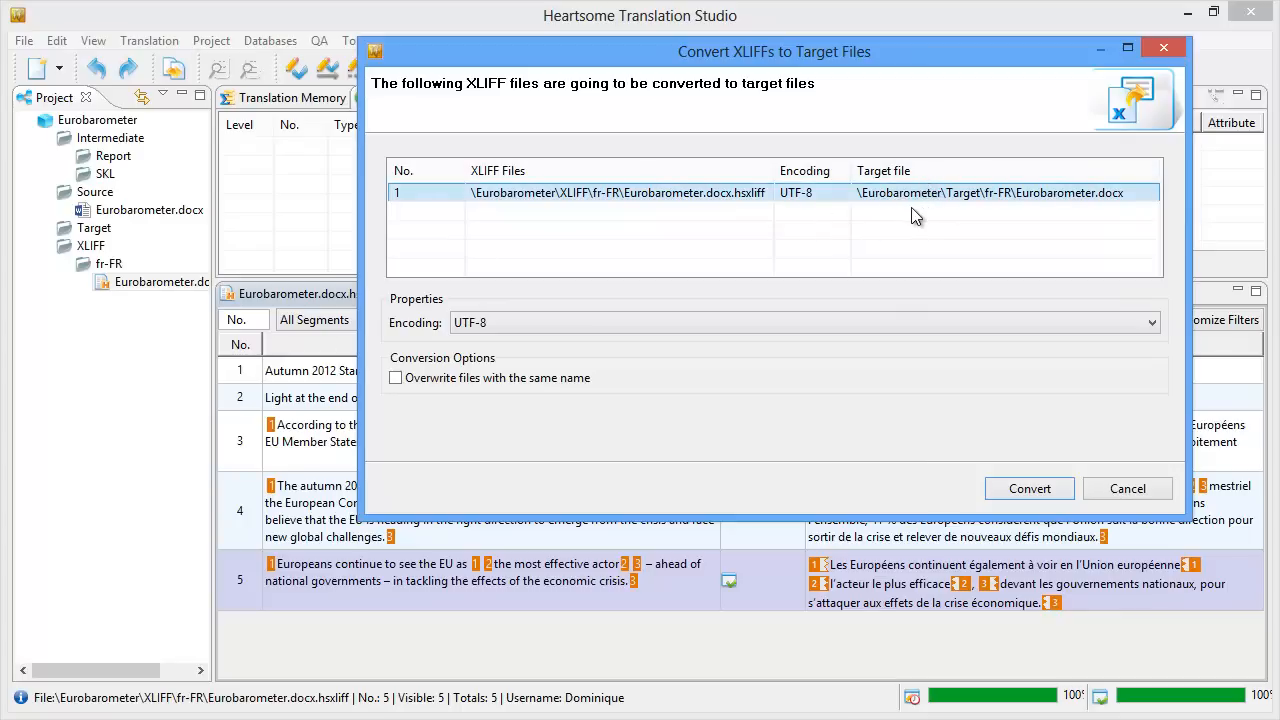
mouse_move(984, 214)
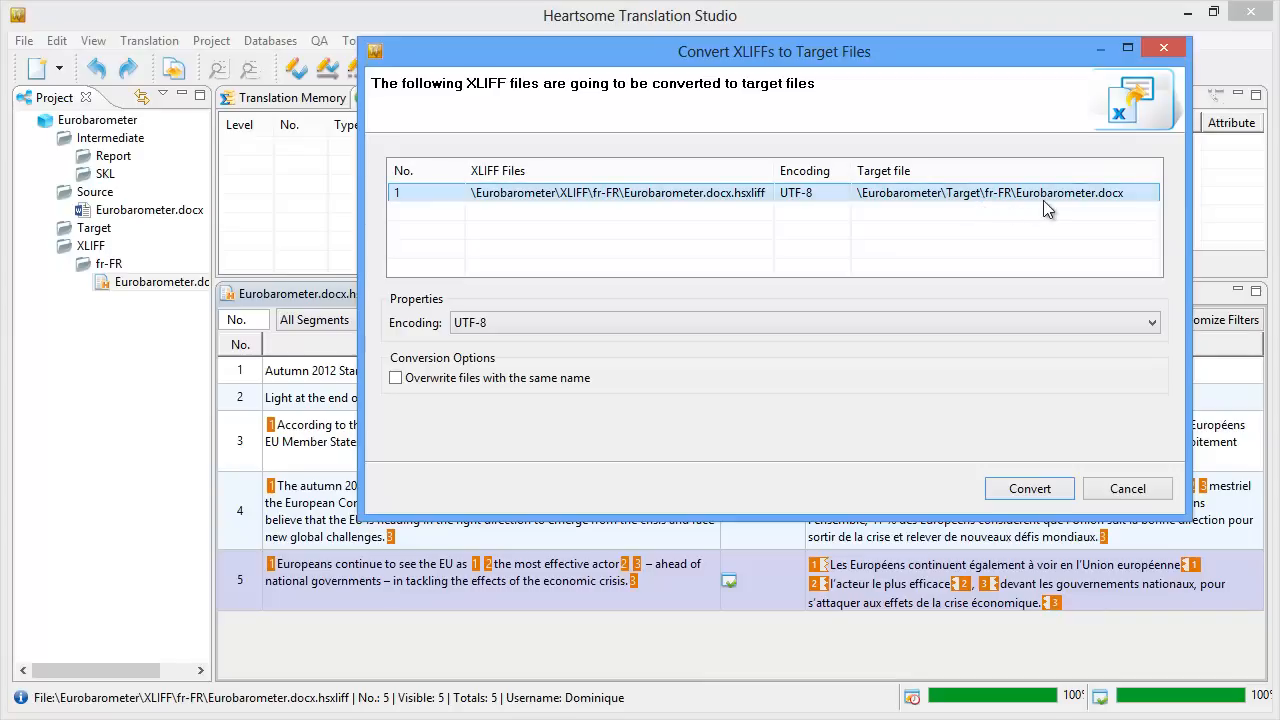
mouse_move(1110, 206)
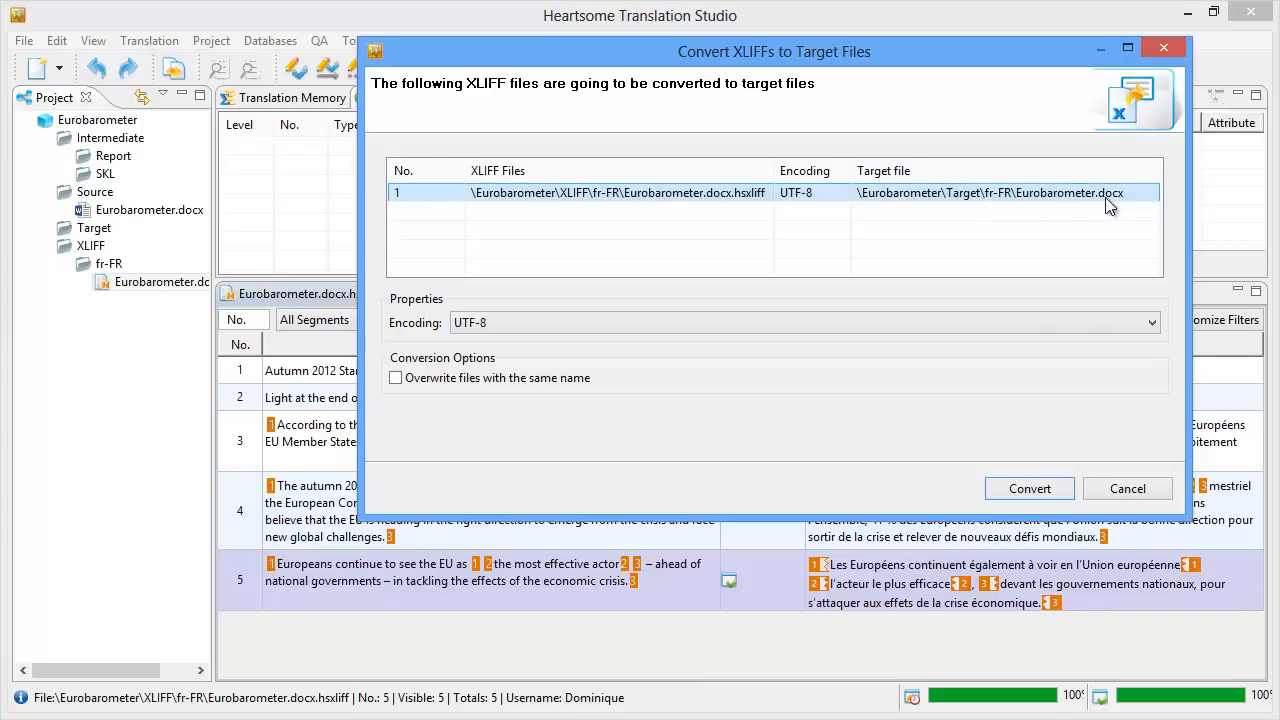
mouse_move(984, 430)
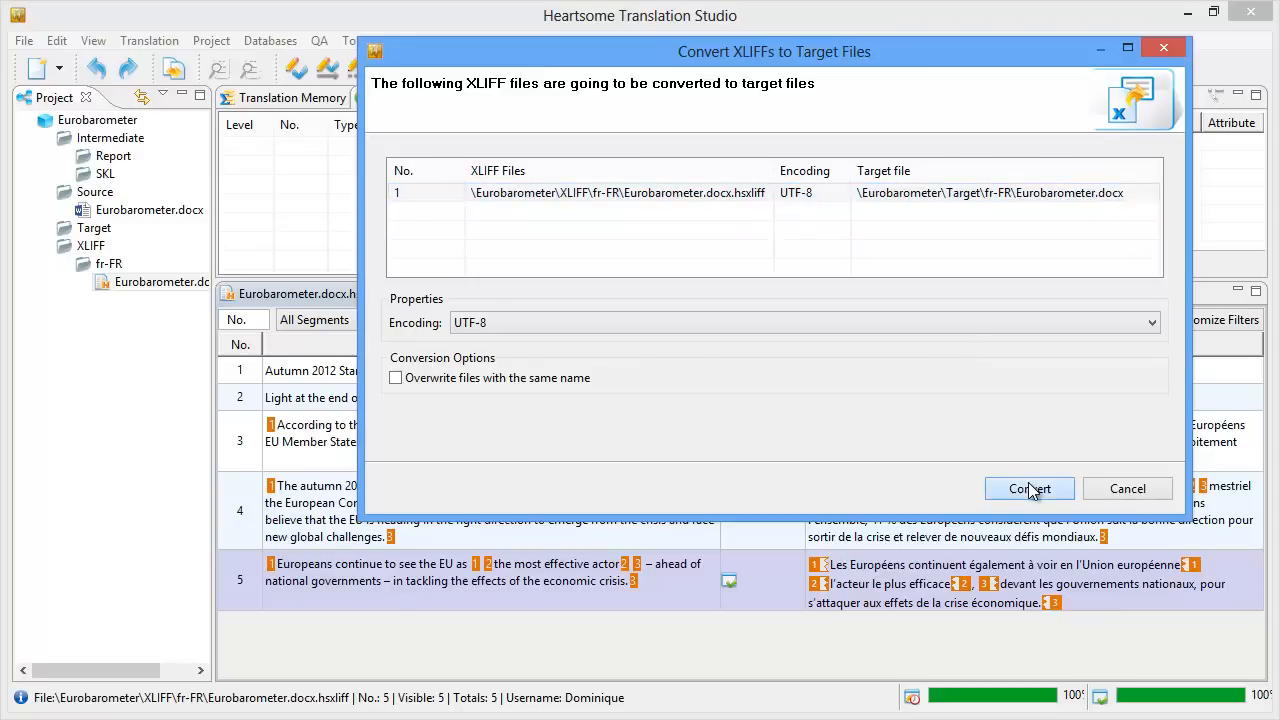
left_click(1028, 488)
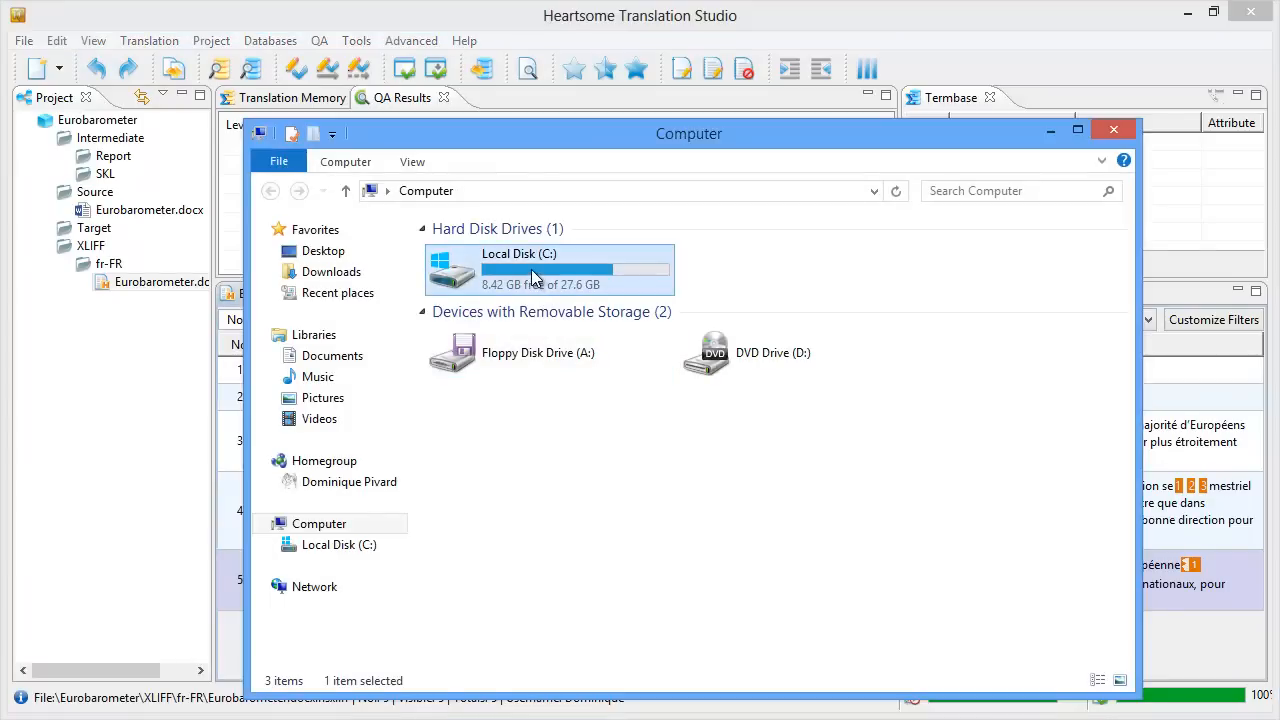
Step: Browse from C: through Users and the home folder into the Eurobarometer project folder
double_click(548, 268)
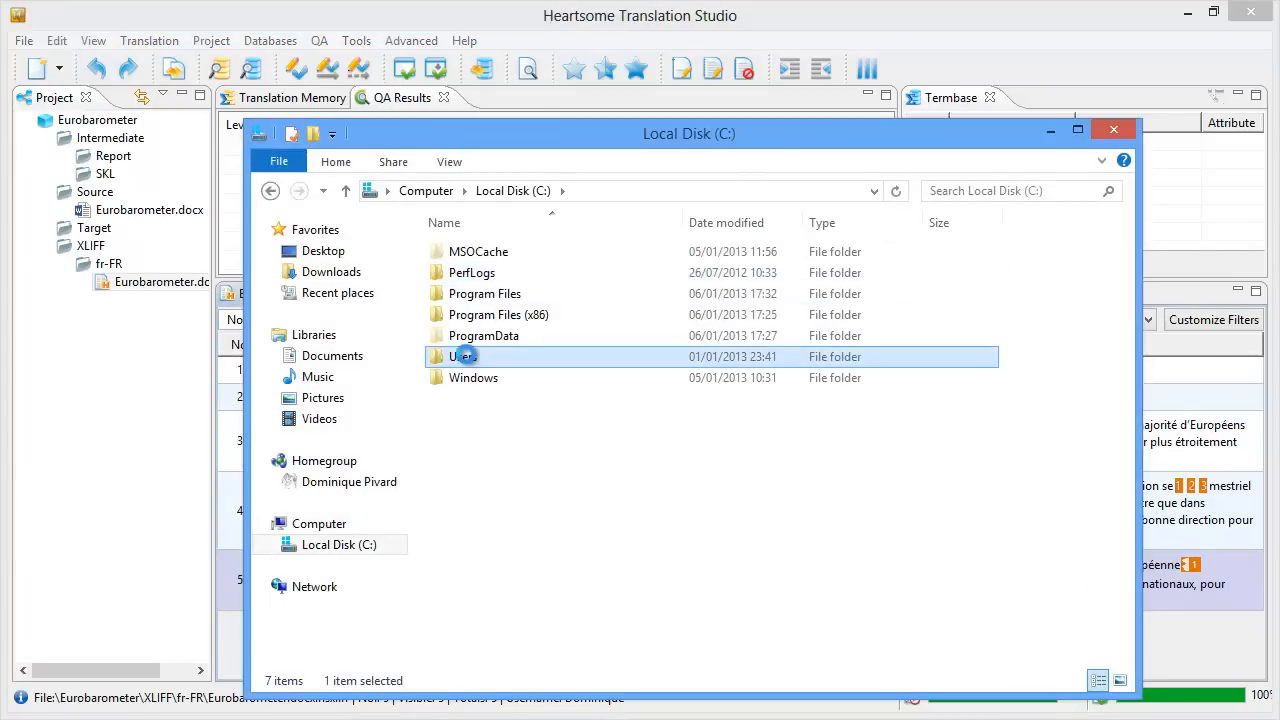
double_click(462, 356)
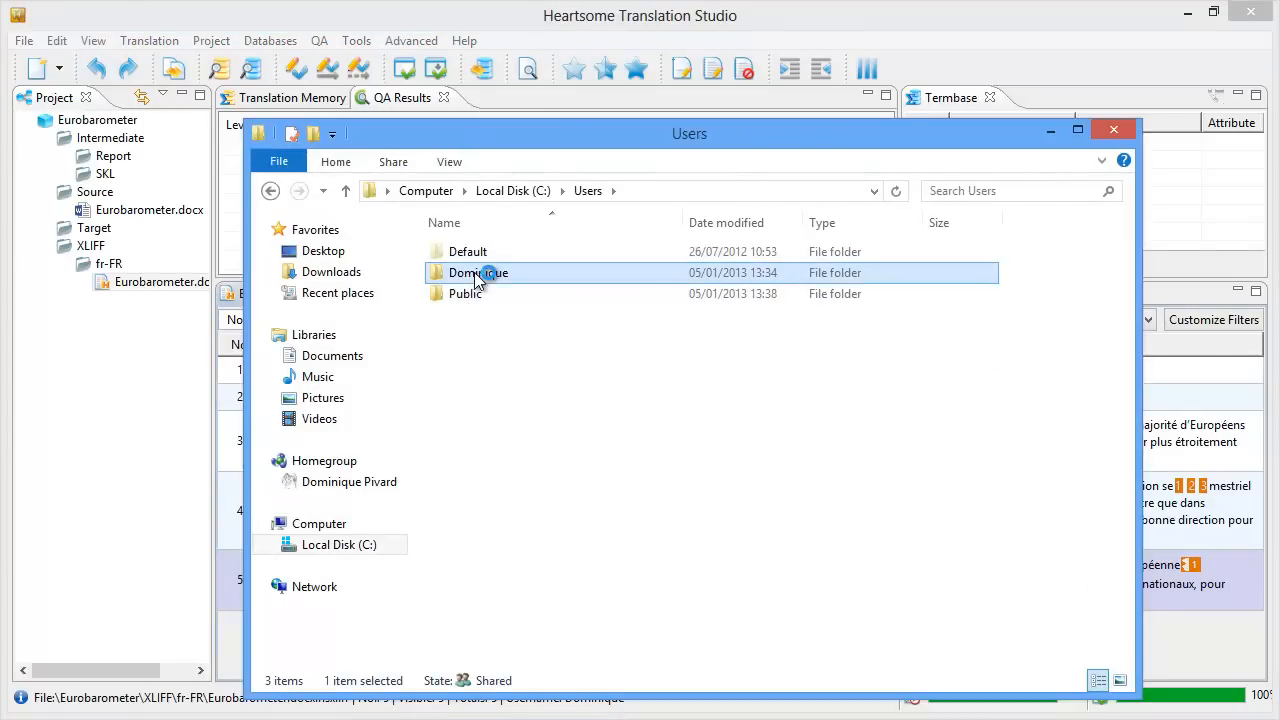
double_click(478, 272)
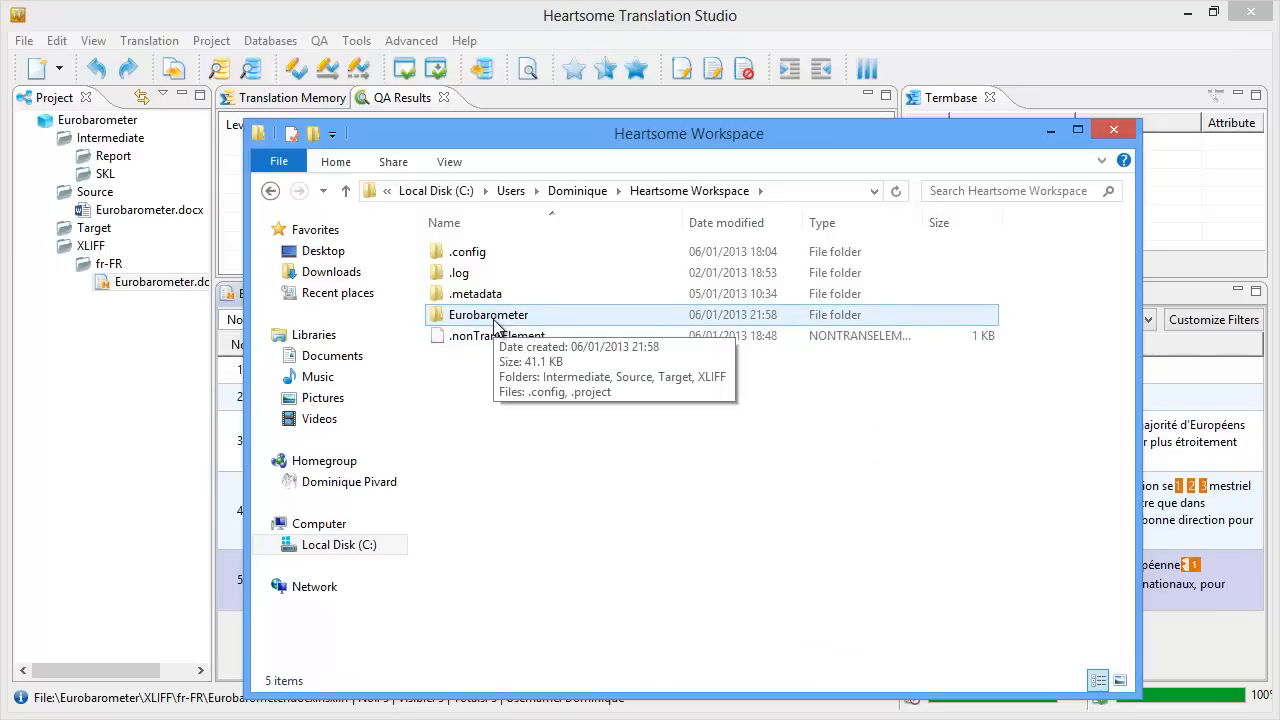
double_click(488, 314)
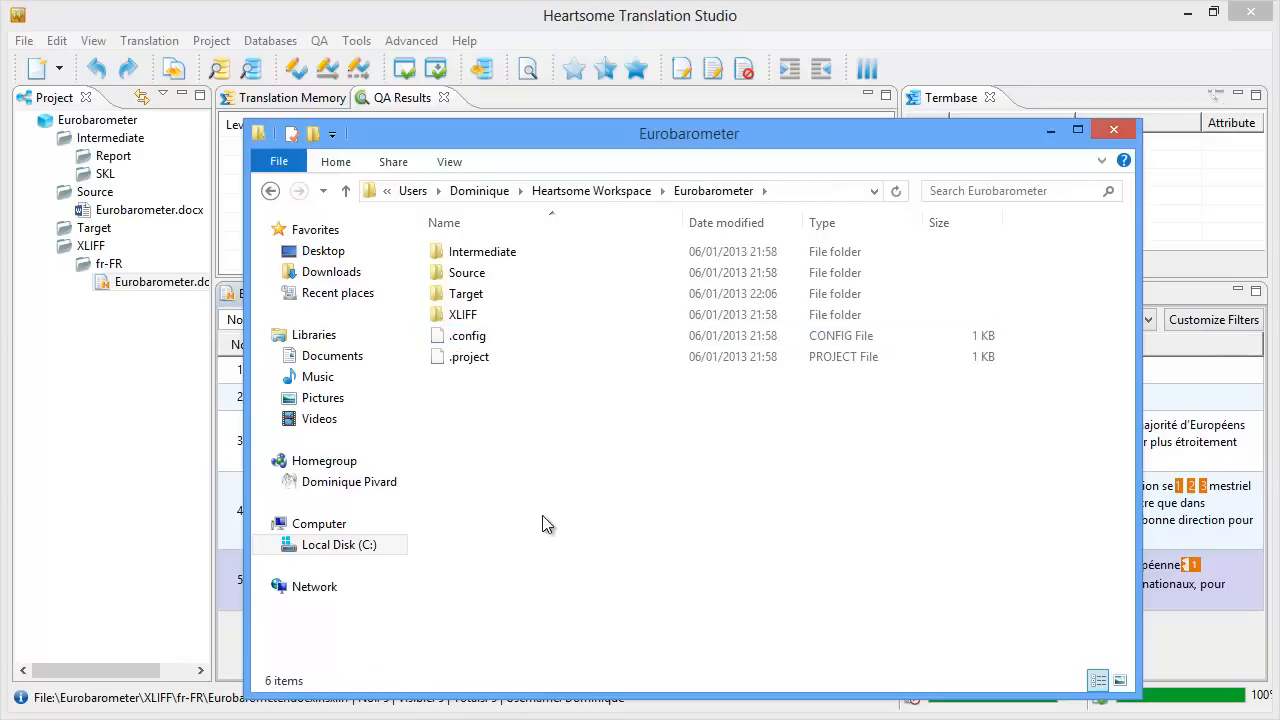
Step: Enter Target > fr-FR and launch the converted Eurobarometer.docx in Word
left_click(464, 292)
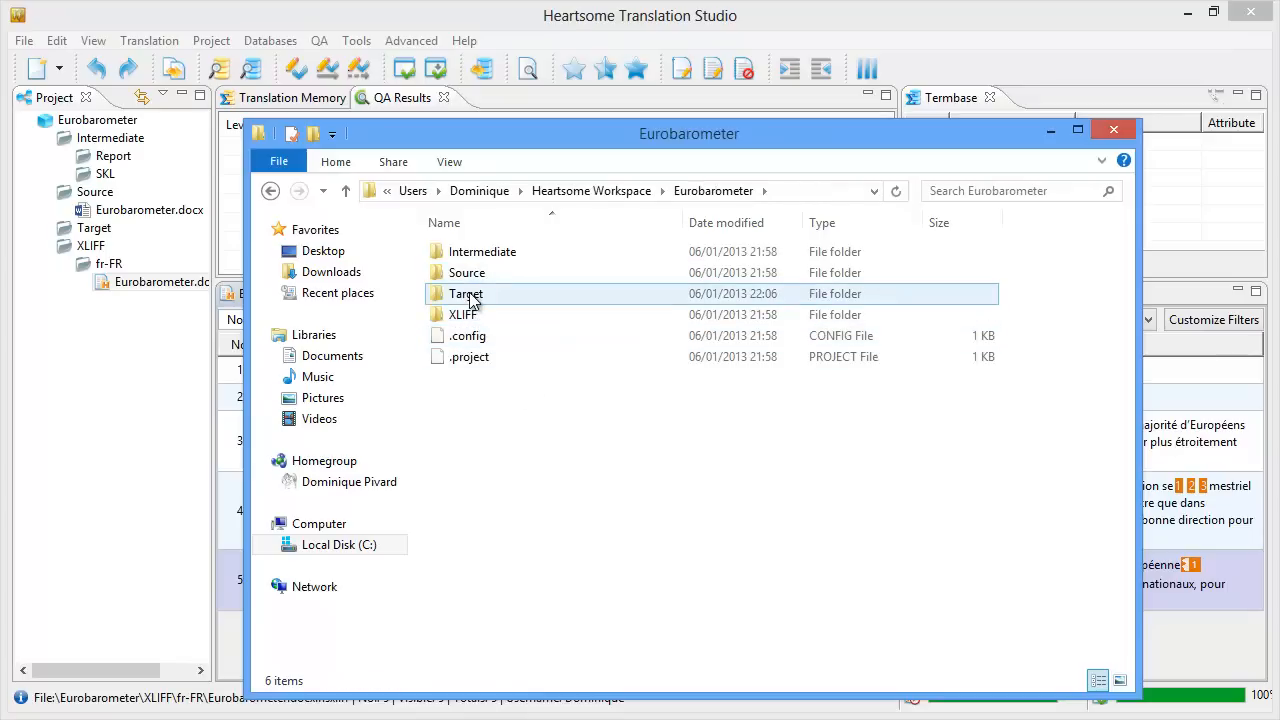
double_click(464, 292)
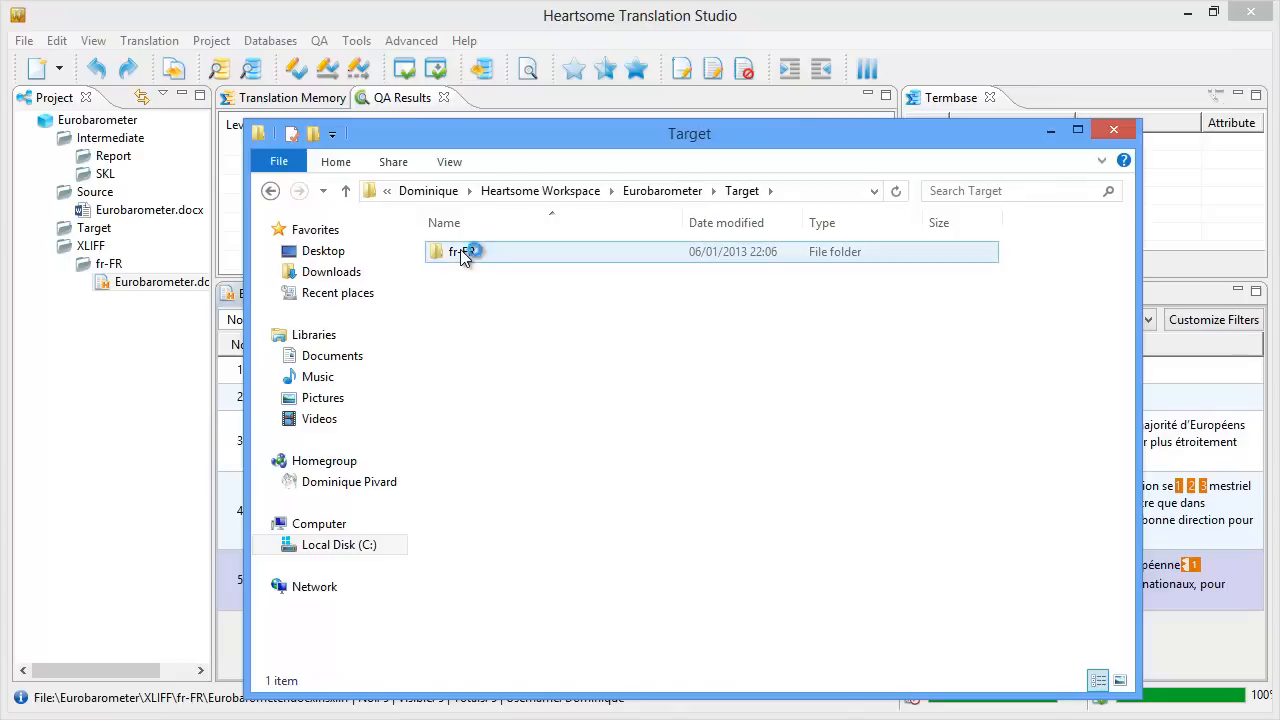
double_click(464, 252)
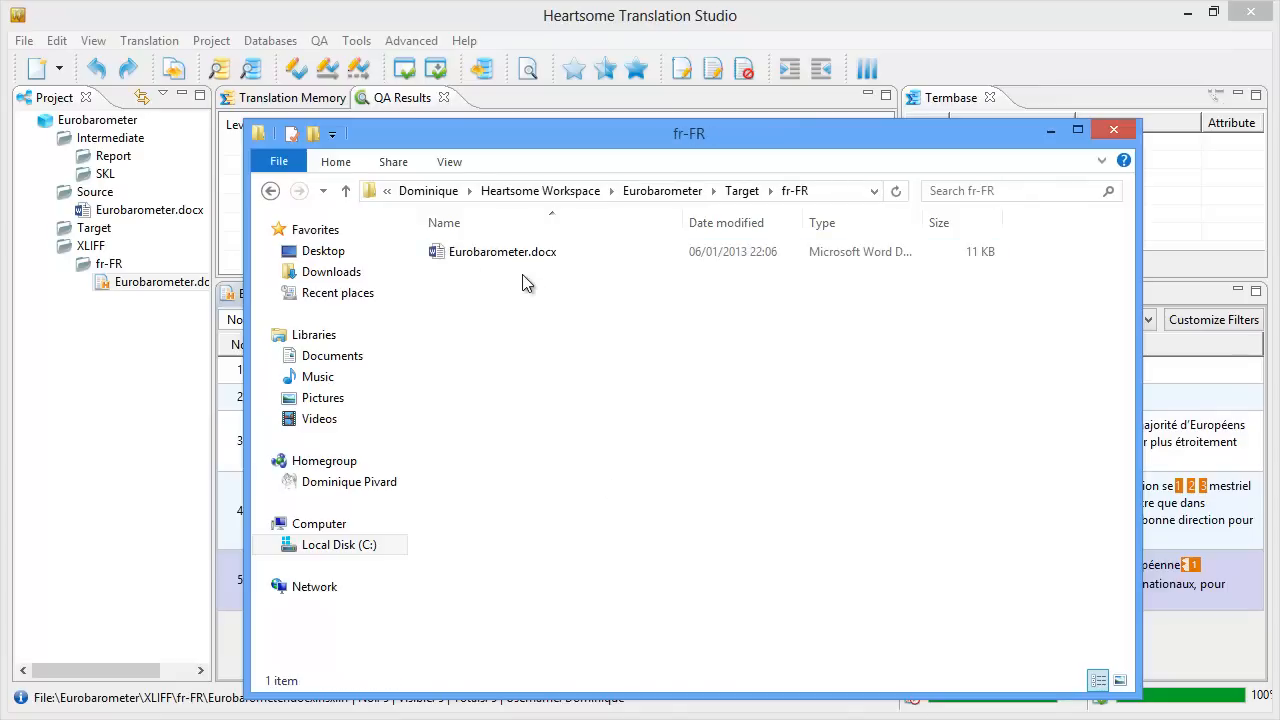
left_click(502, 252)
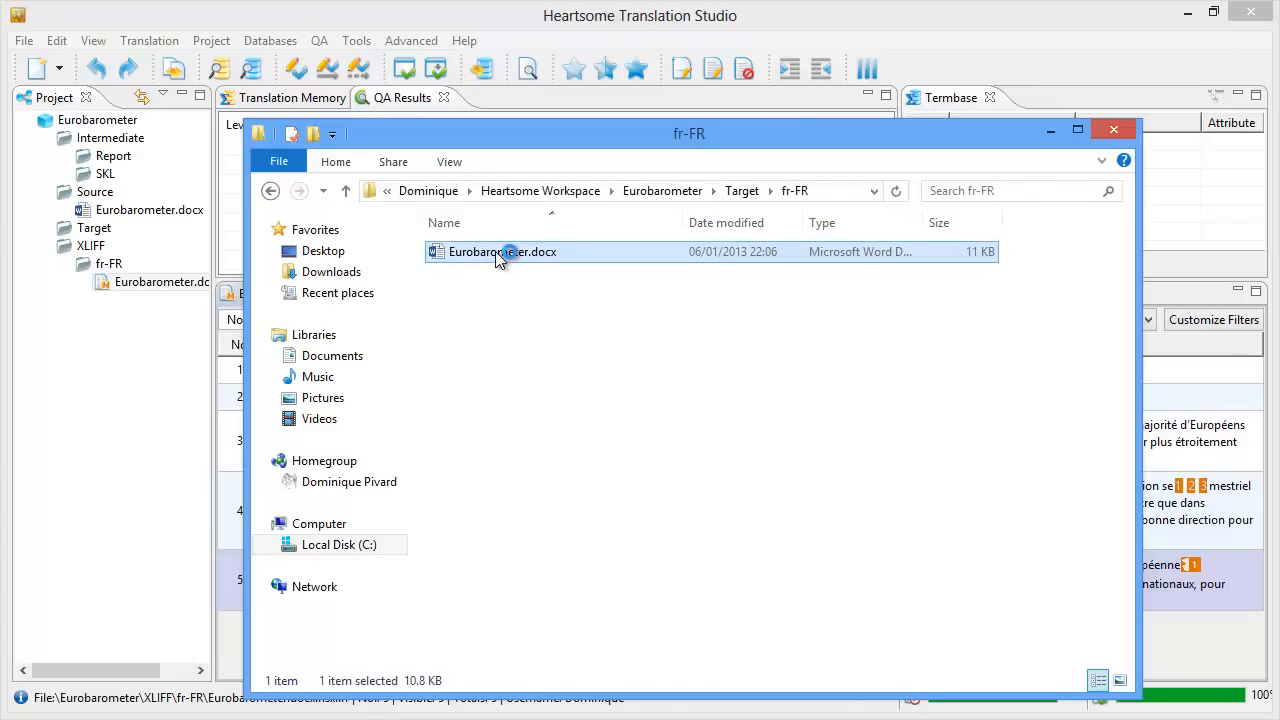
double_click(502, 252)
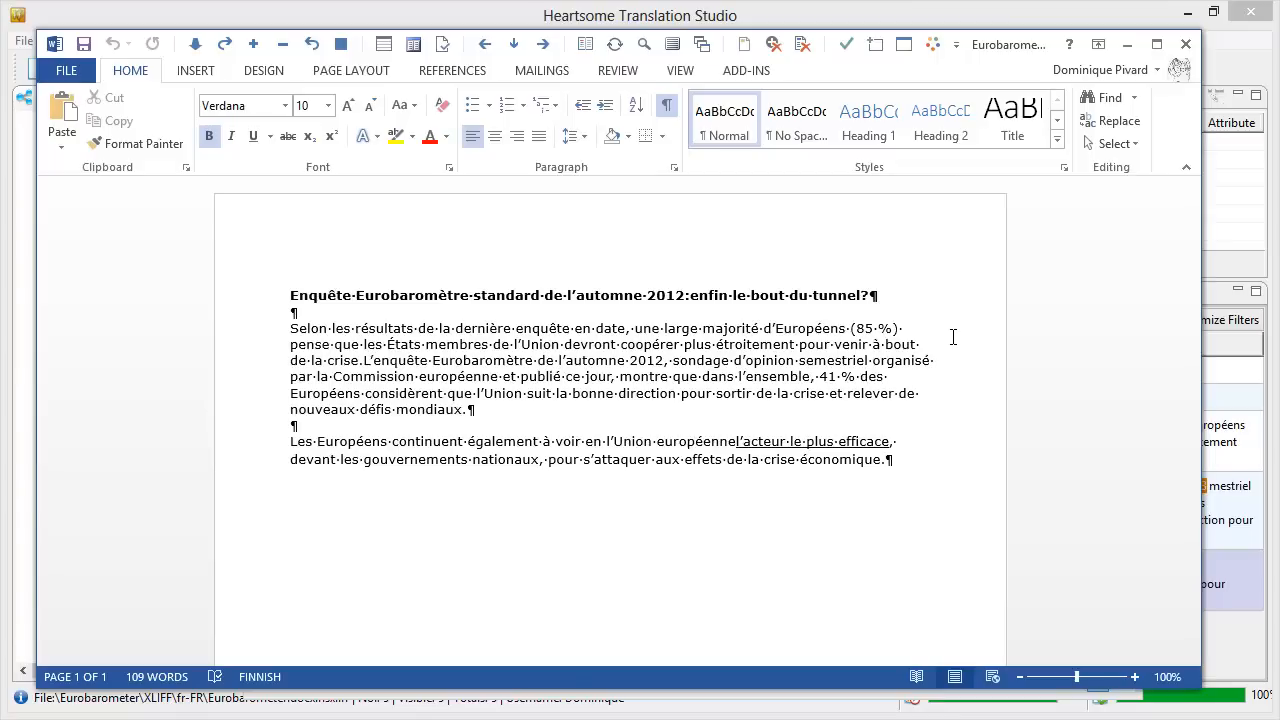
Step: Review the French title and paragraphs of the converted Eurobarometer document in Word
left_click(292, 296)
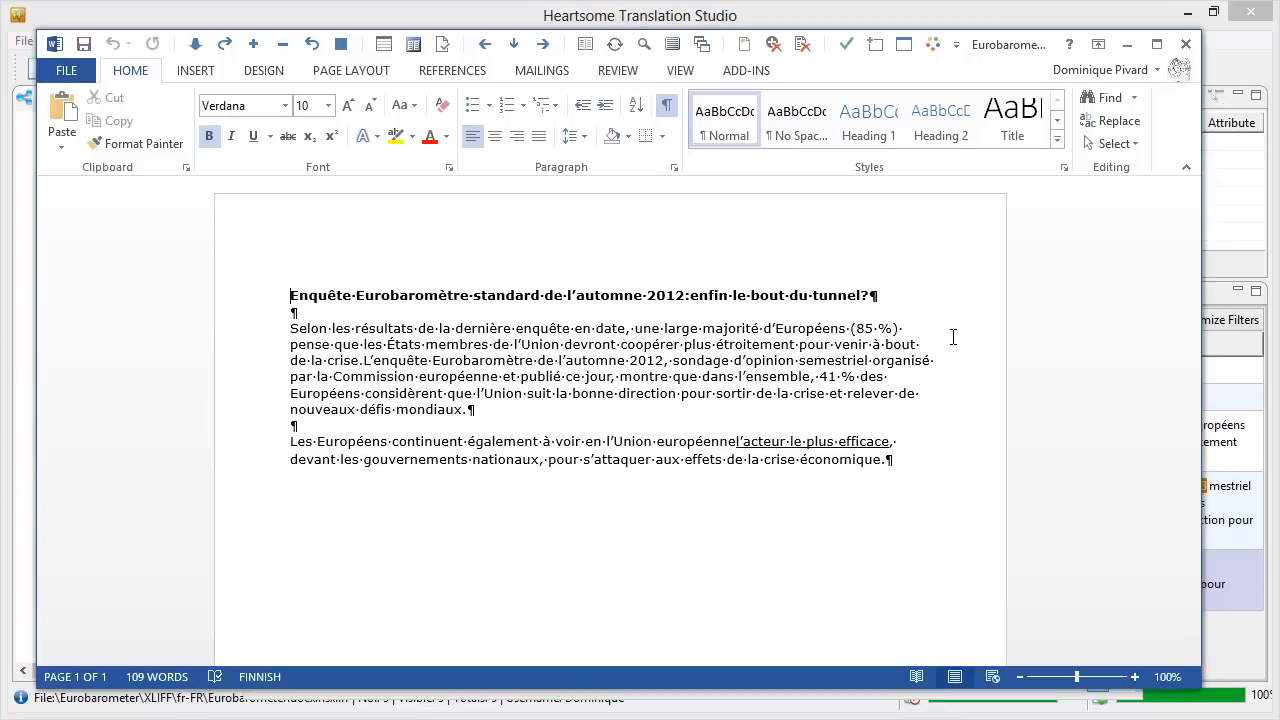